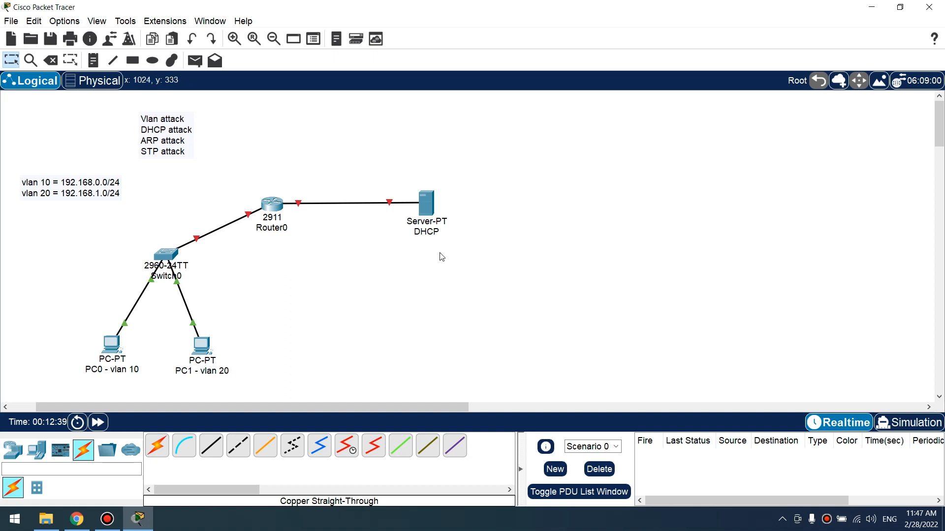
mouse_move(238, 148)
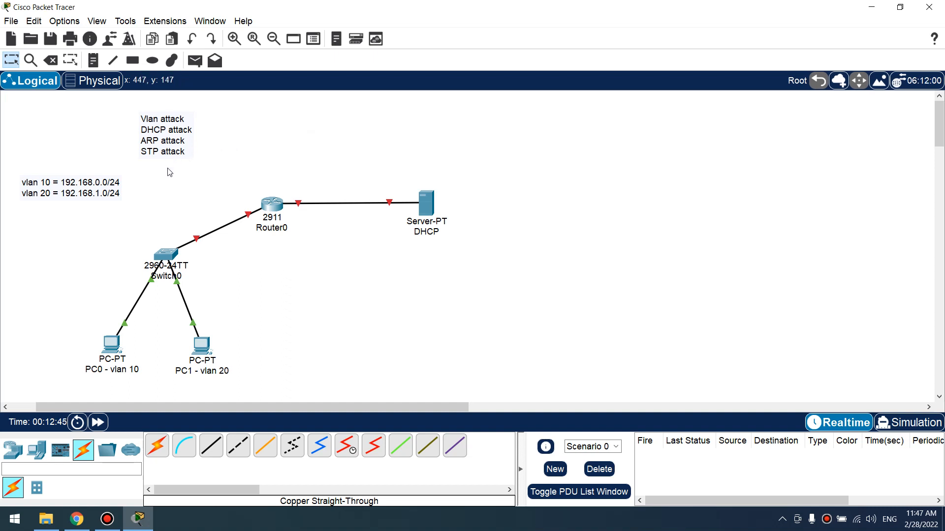
mouse_move(247, 167)
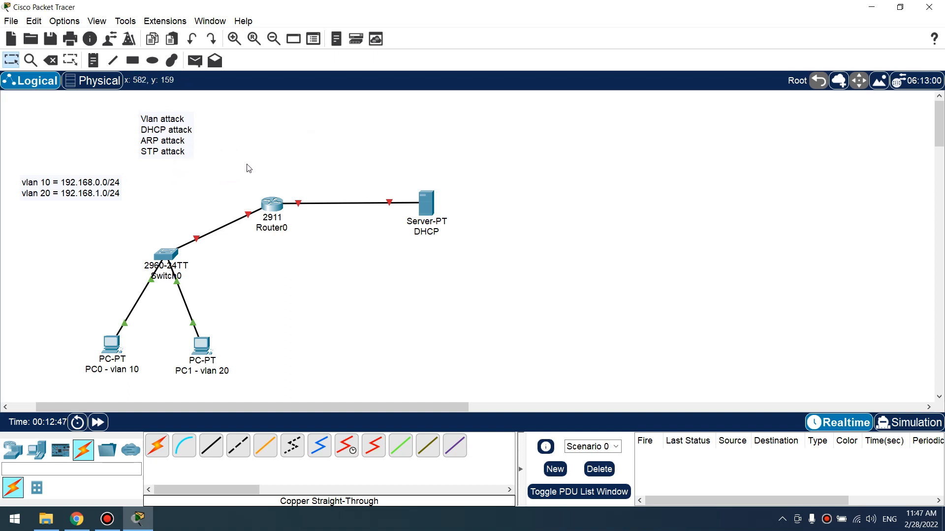
mouse_move(253, 160)
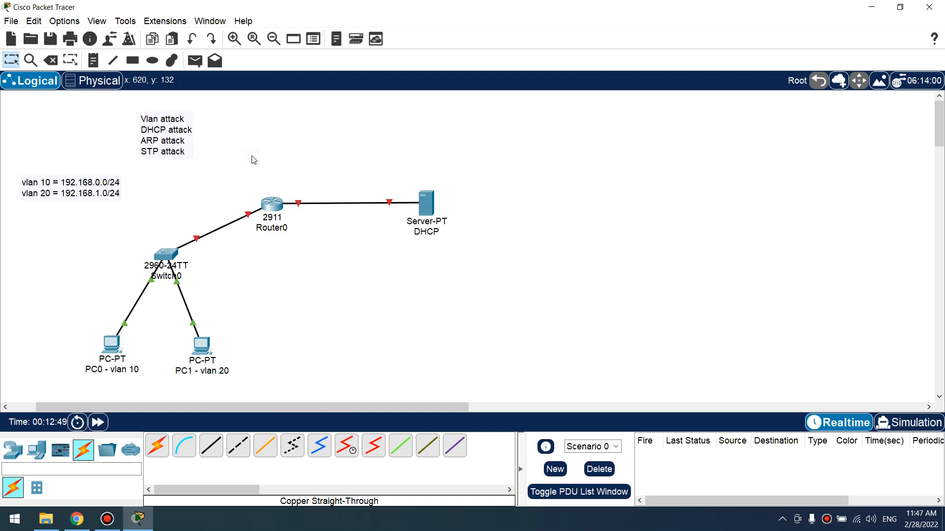
mouse_move(169, 266)
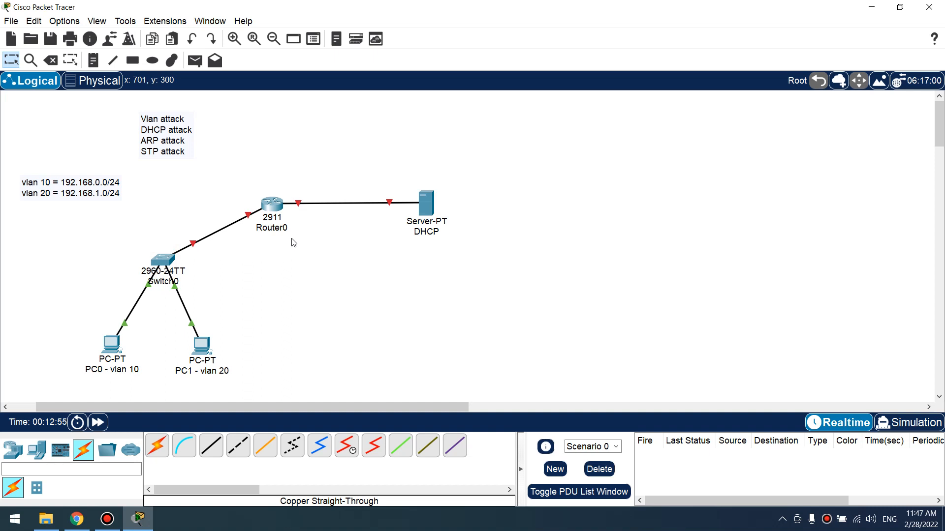
mouse_move(270, 264)
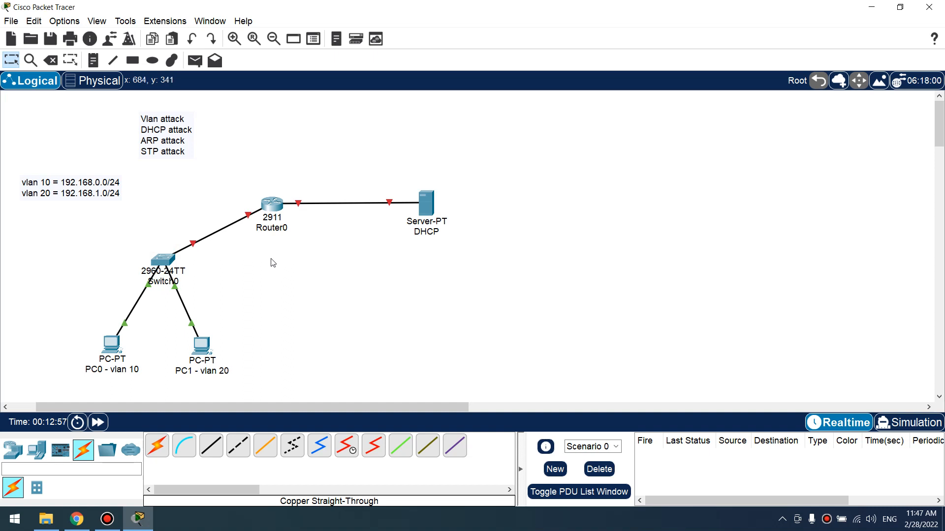
mouse_move(163, 274)
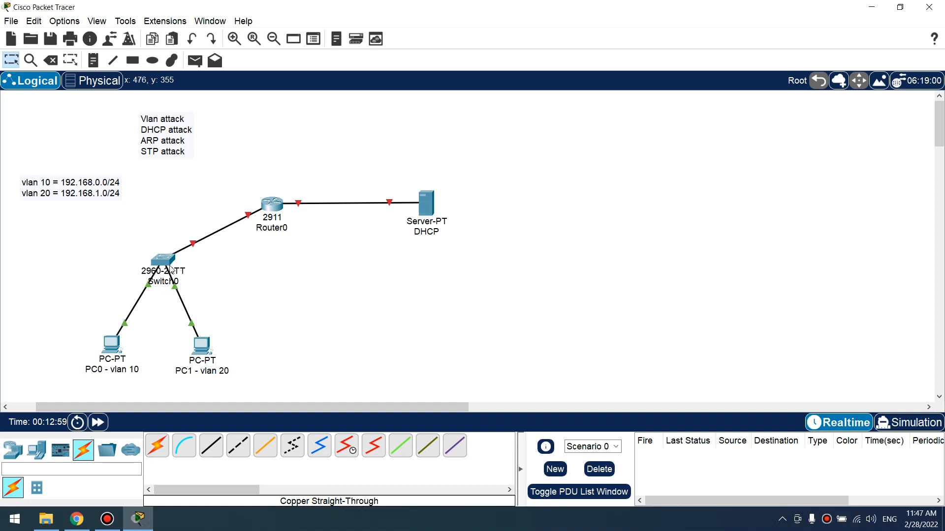
Create VLANs 10, 20 and 999 on Switch0 from config mode and return to the privileged prompt
left_click(161, 260)
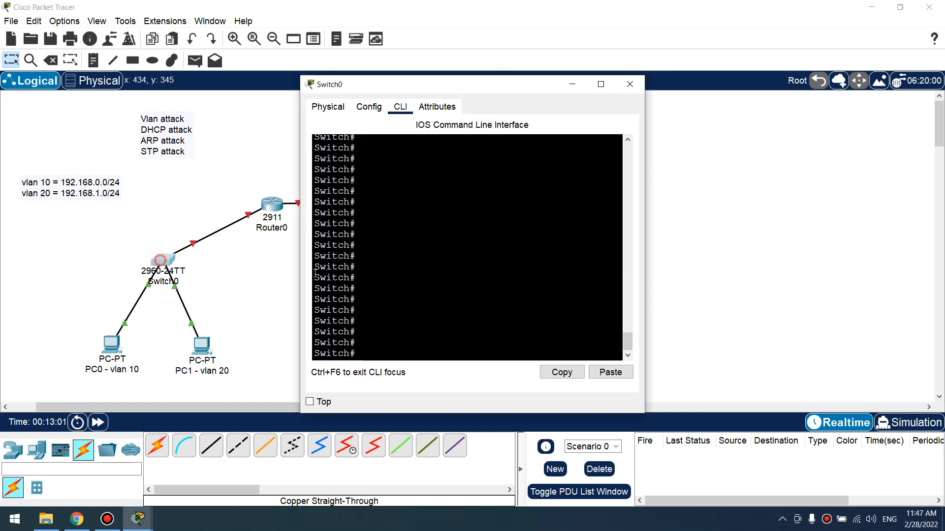
type("conf t")
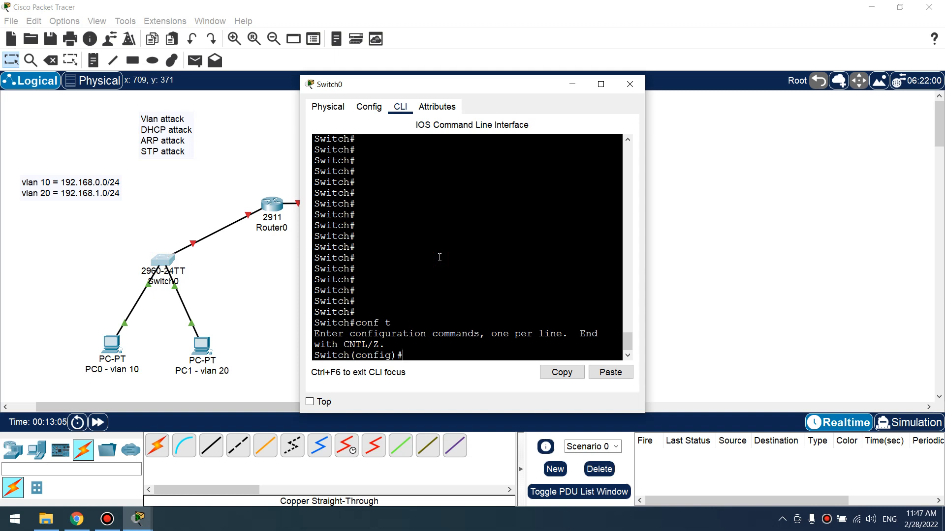
type("vlan 10")
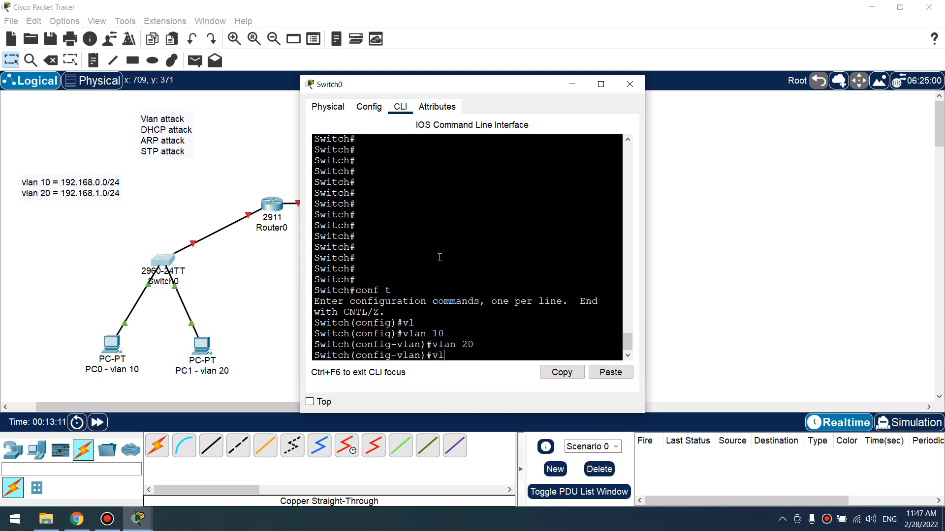
type("an 999")
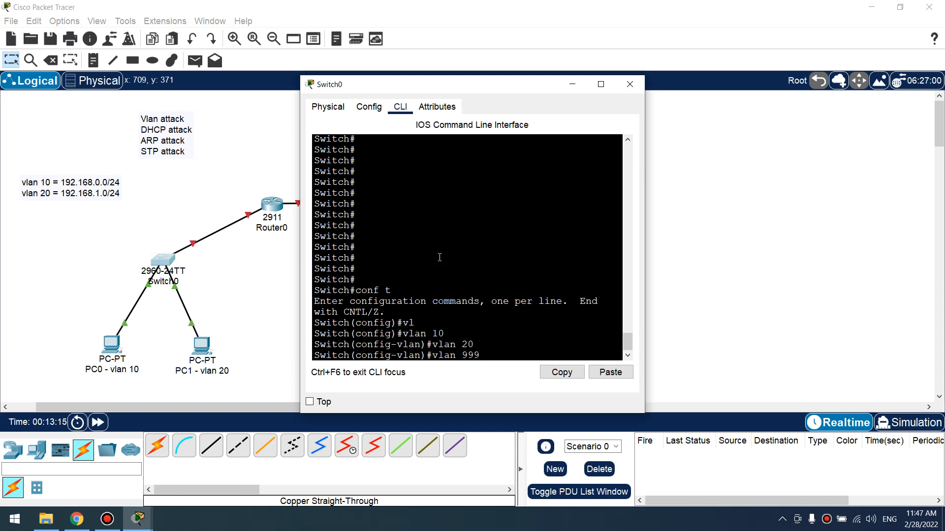
type("end")
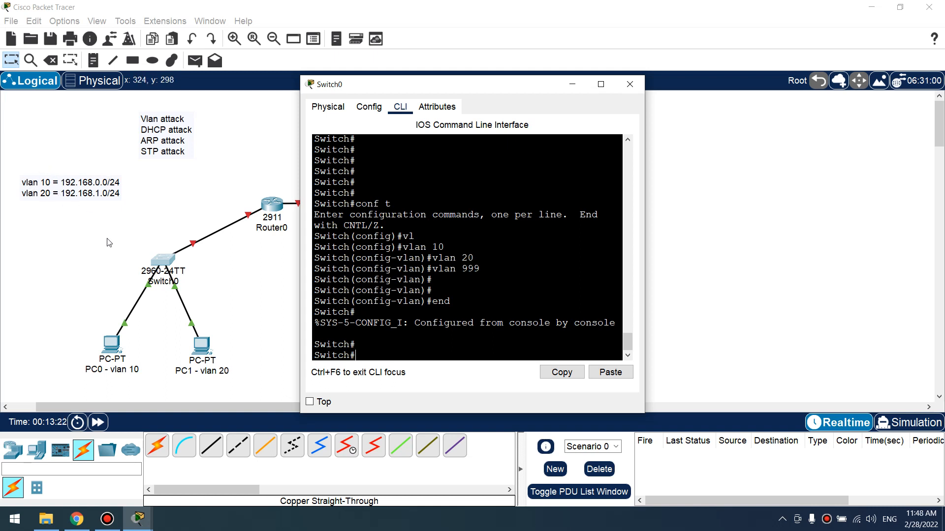
mouse_move(464, 270)
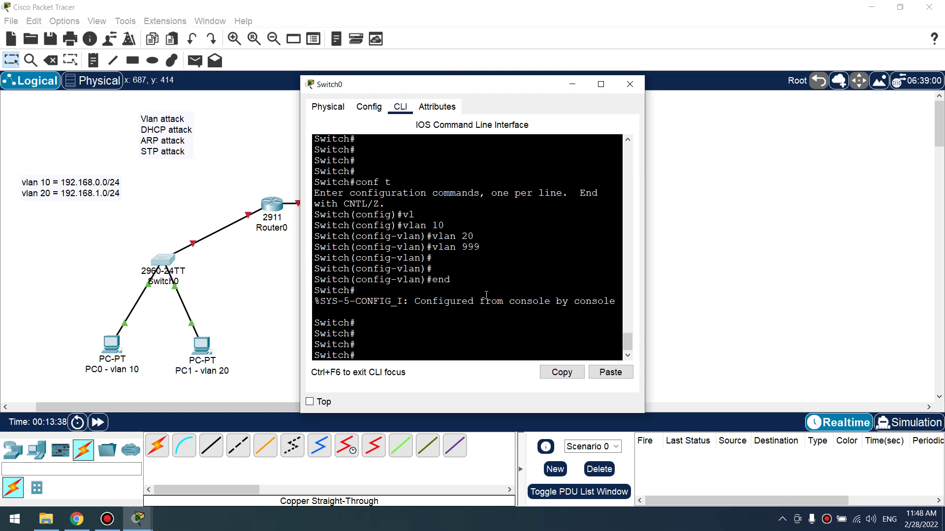
Make fa0/1 an access port in VLAN 10
type("conf t")
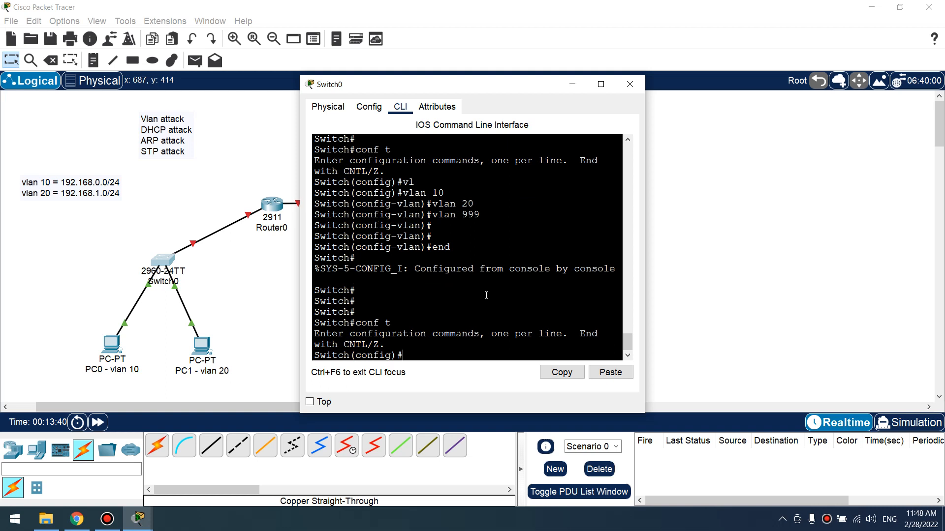
type("inter")
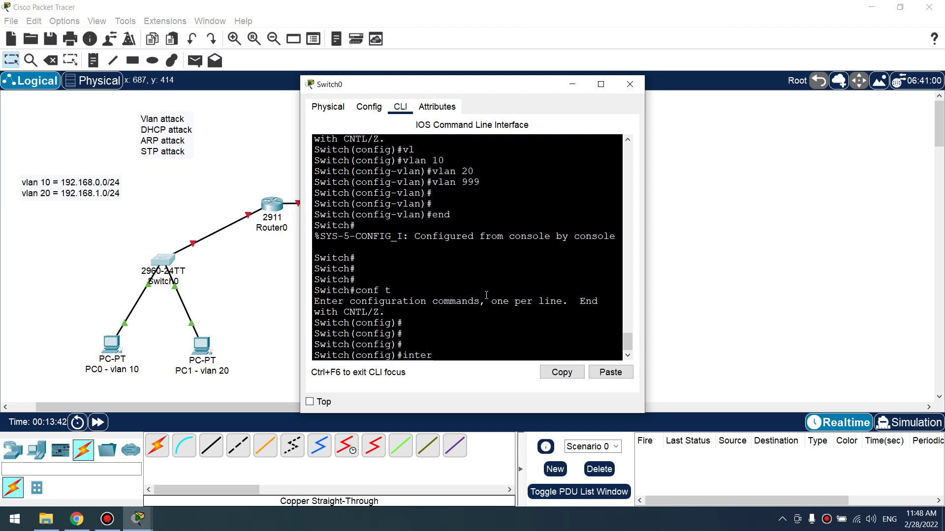
type("fa0/1")
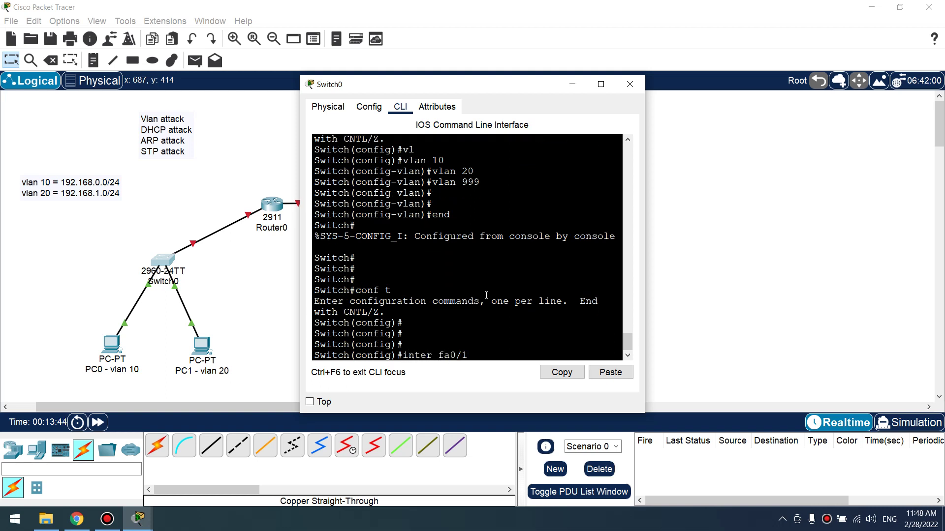
key("Enter")
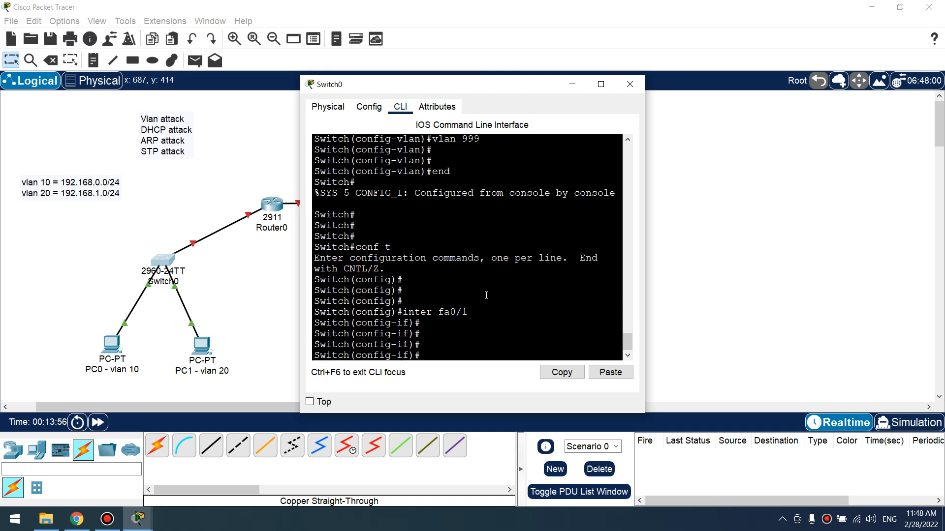
type("switchport mode acces")
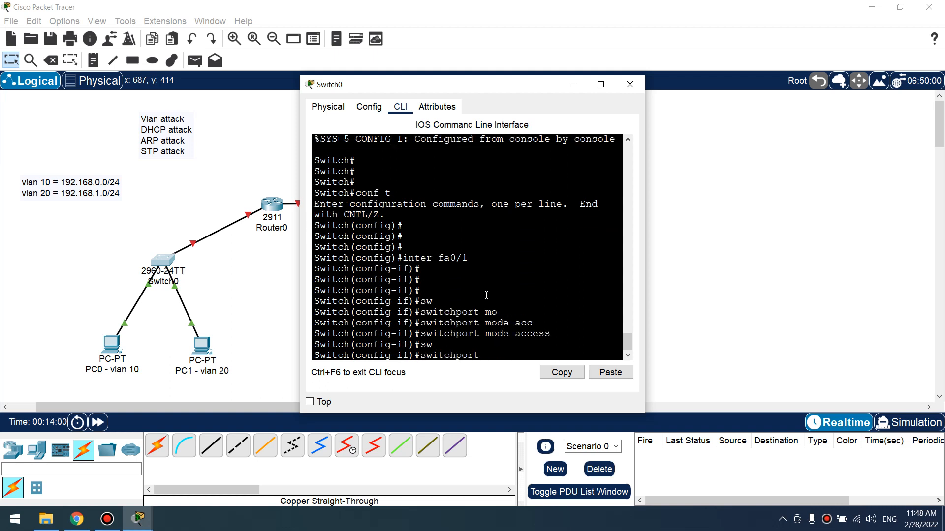
type("switchport access vlan 10")
type("exit")
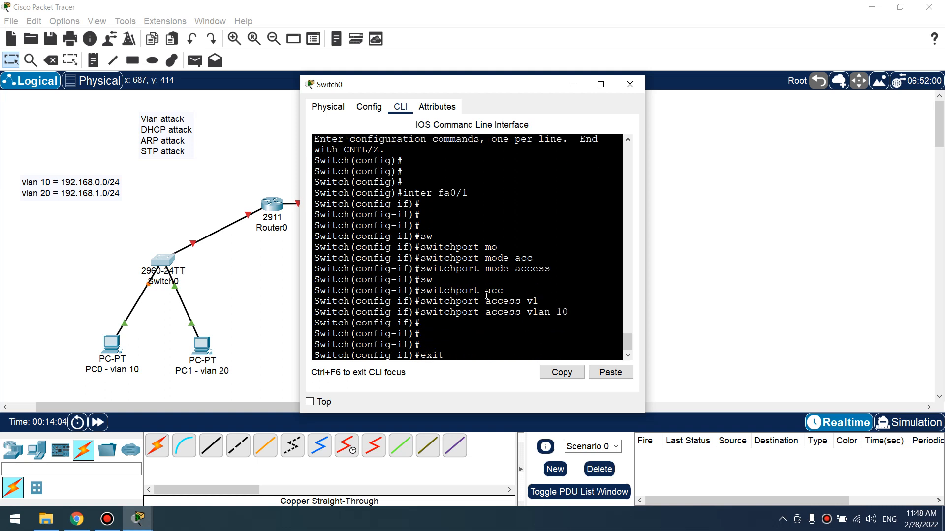
Make fa0/2 an access port in VLAN 20
type("inter fa0/2")
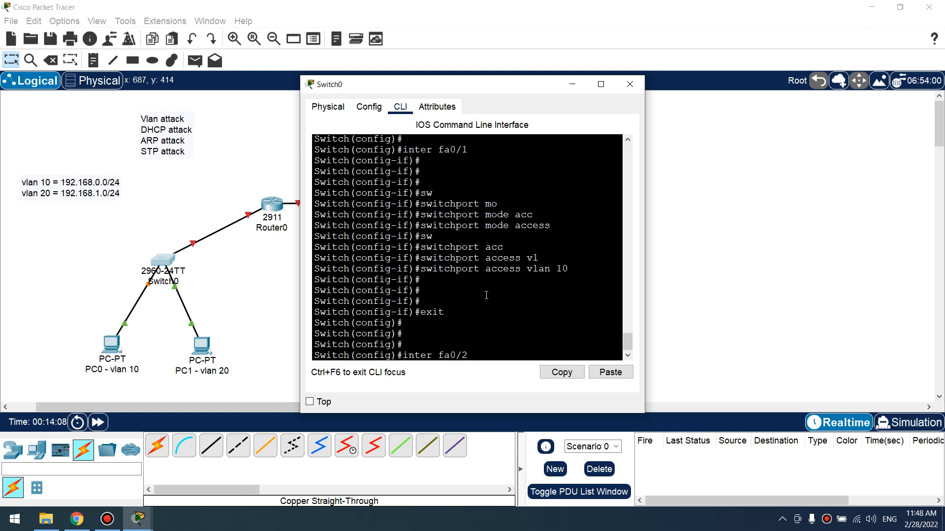
type("switchport mode access")
type("in")
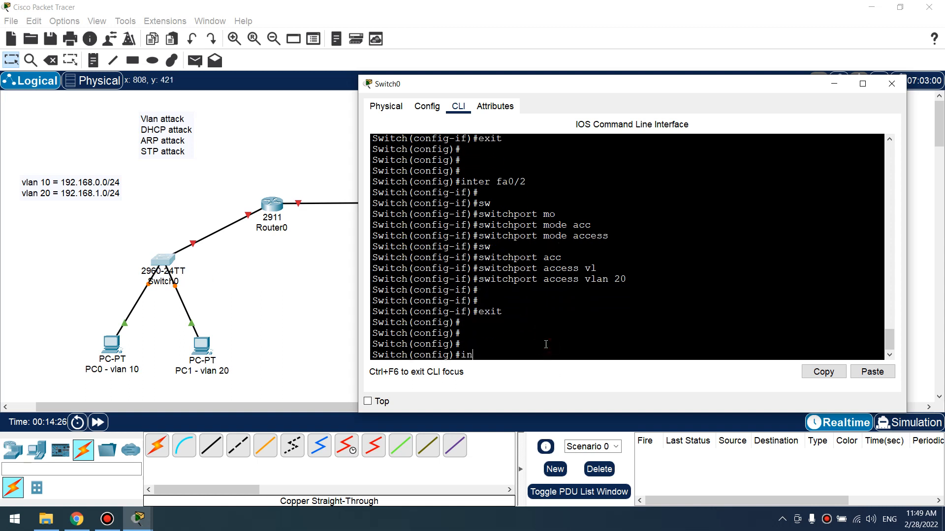
Make g0/1 a non-negotiating trunk allowing VLANs 10, 20 and 999
type("ter g0/1")
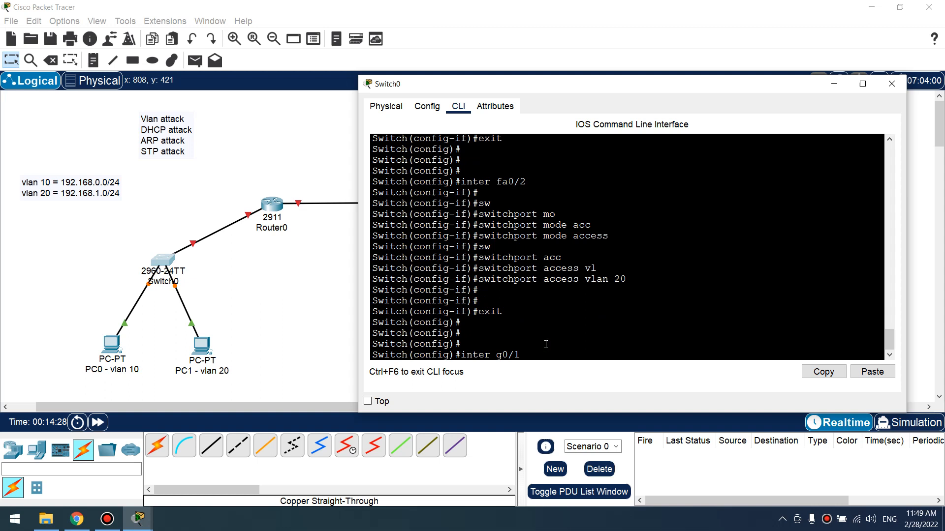
type("switchport mode trunk")
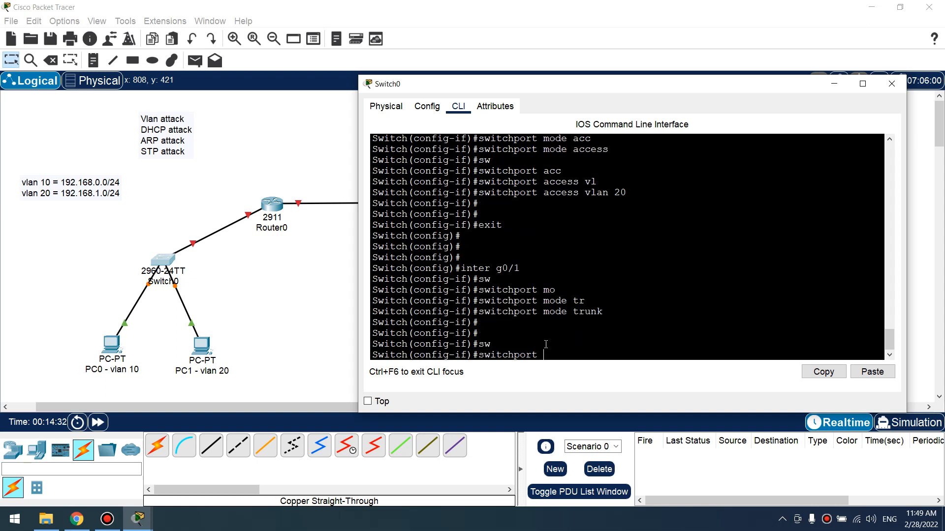
type("switchport trunk allowed vlan")
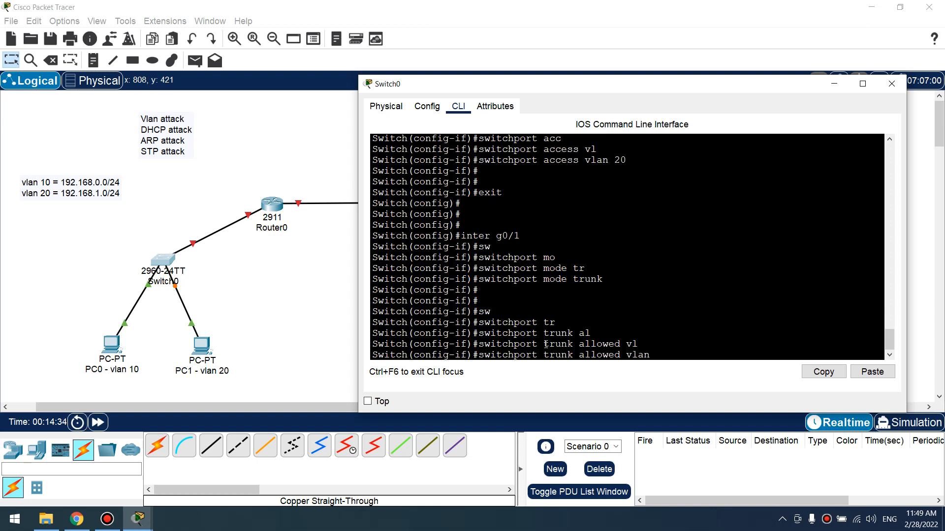
type("10,")
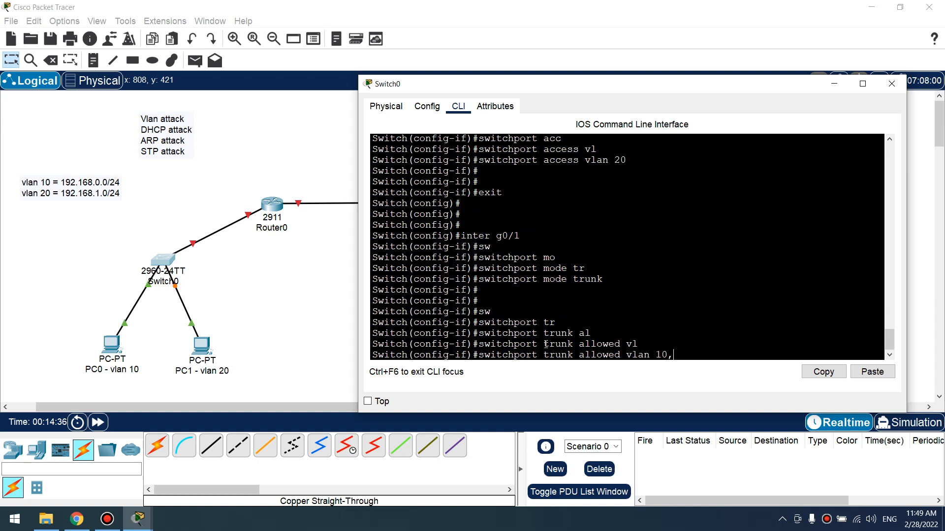
type("20")
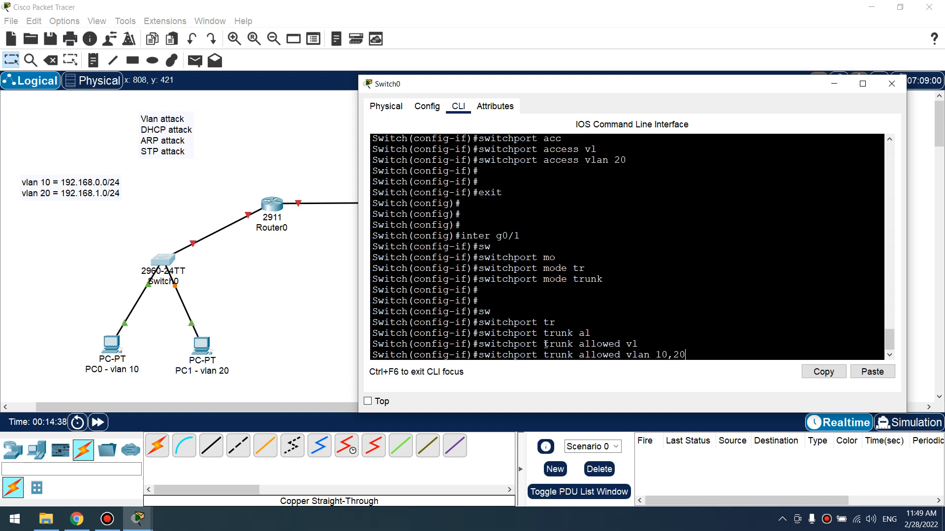
type(",999")
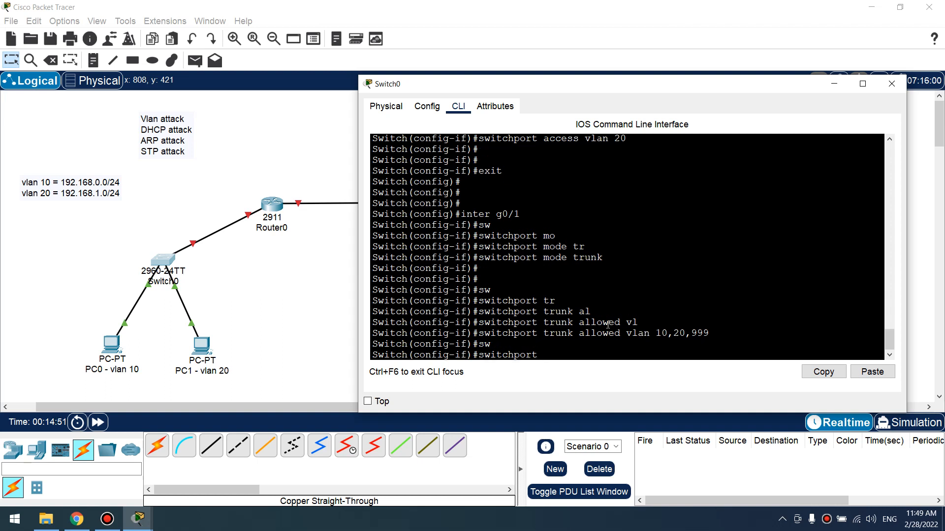
type("switchport nonegotiate")
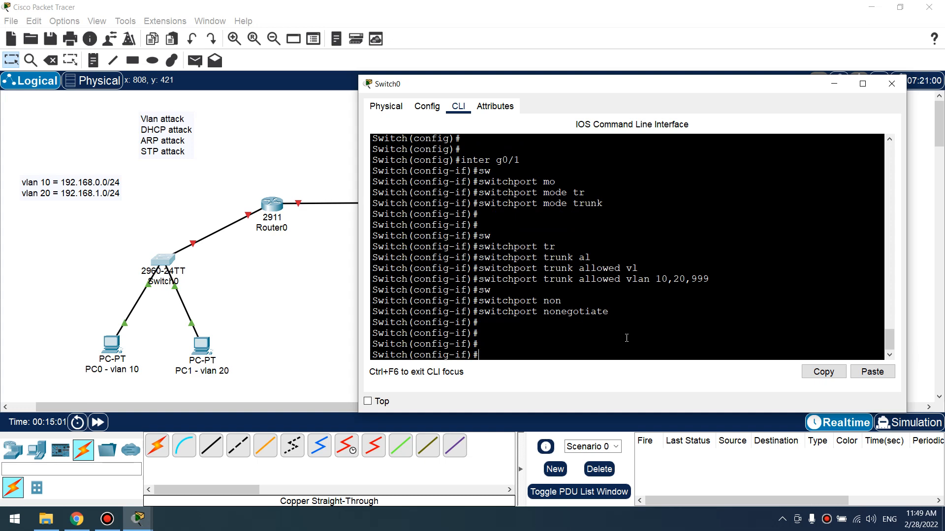
Switch to Router0's CLI and bring interface g0/0 up with no shutdown
left_click(892, 83)
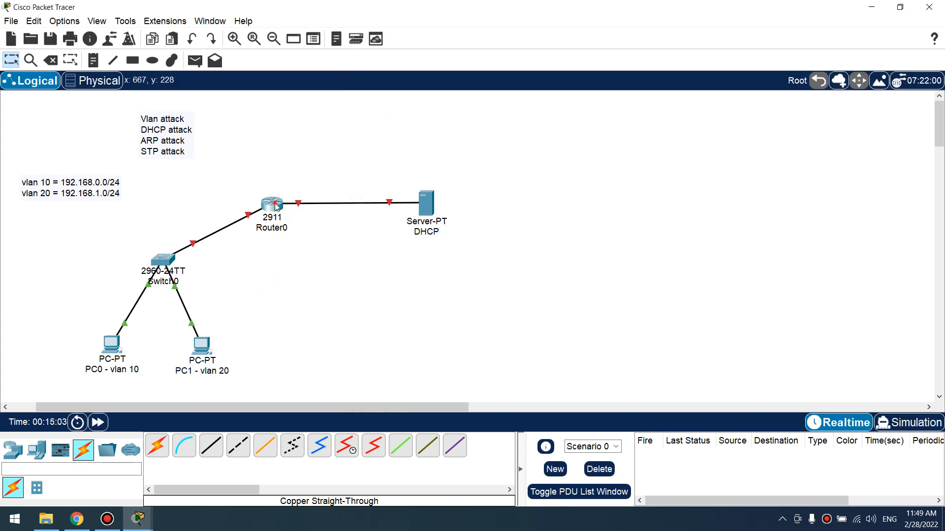
left_click(272, 204)
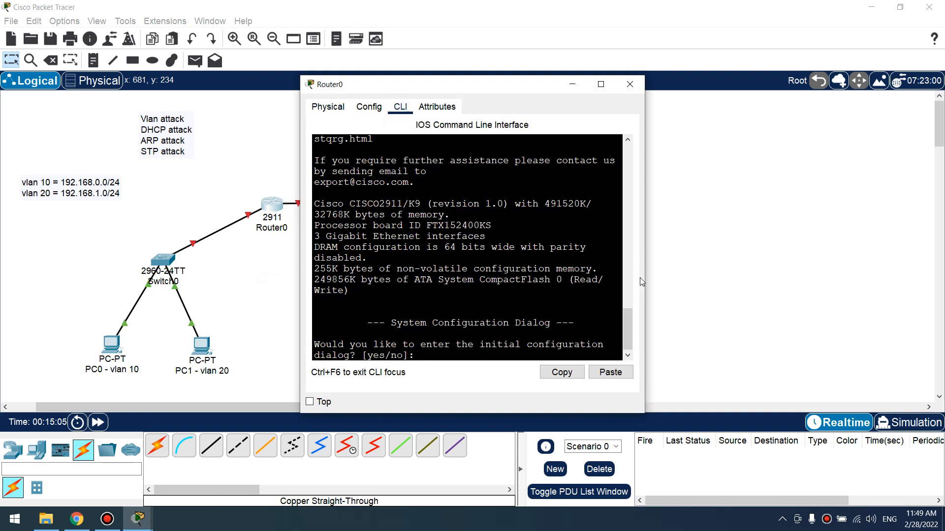
mouse_move(646, 266)
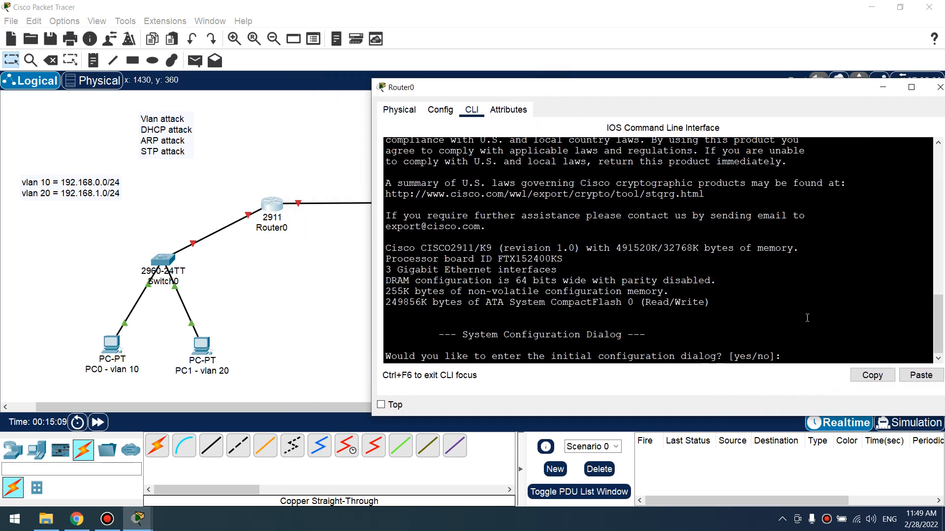
type("no")
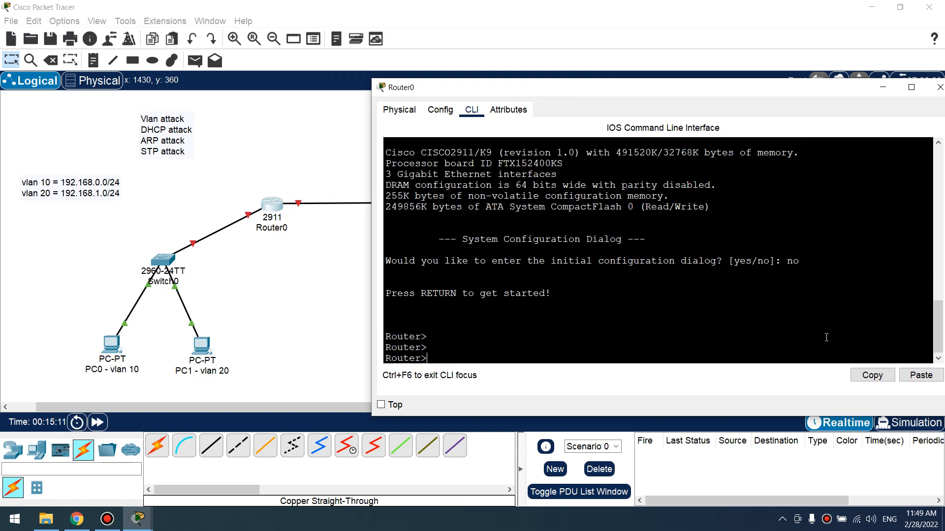
type("conf t")
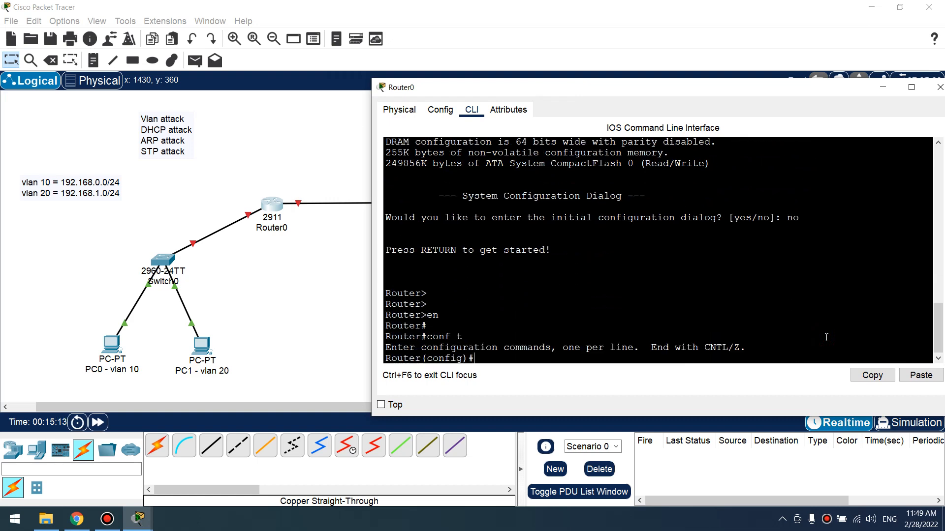
type("inter g0/0")
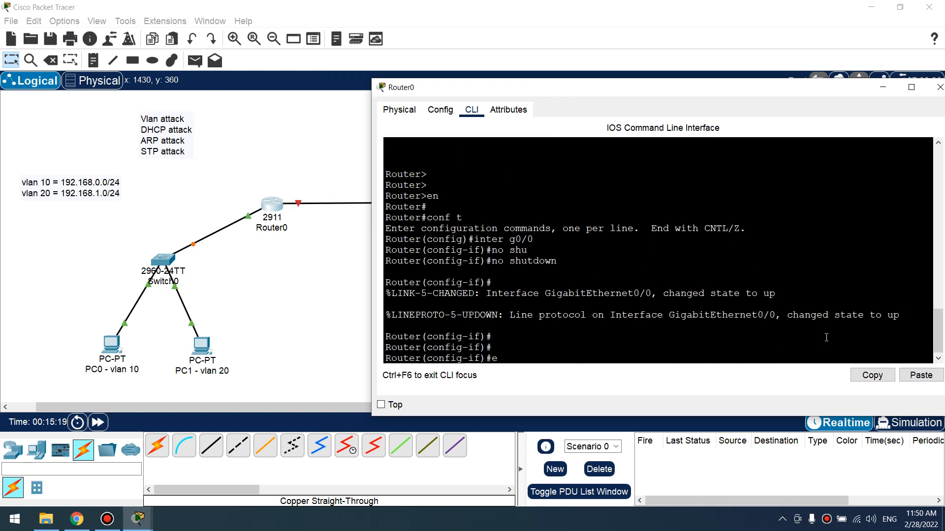
Create subinterface g0/0.10 with dot1Q encapsulation and address 192.168.0.1/24
type("xit")
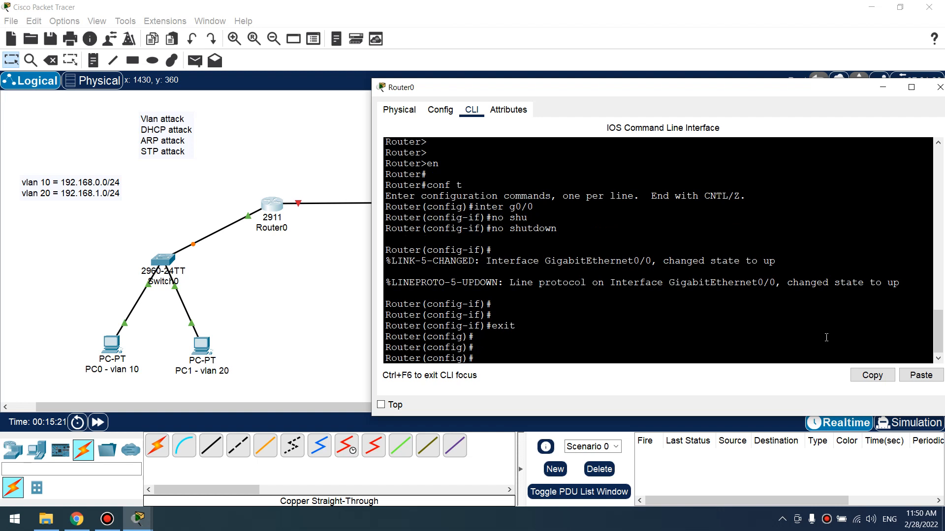
type("inter g0/0.10")
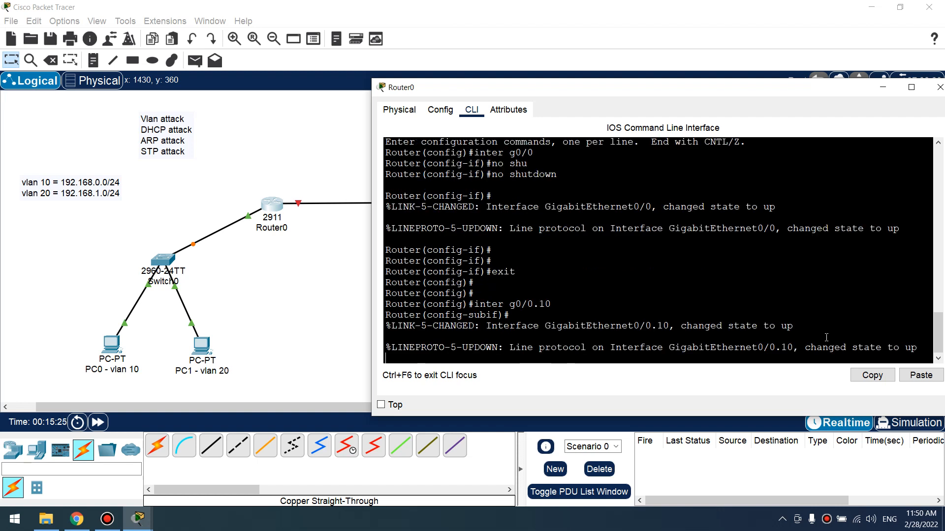
key("enter")
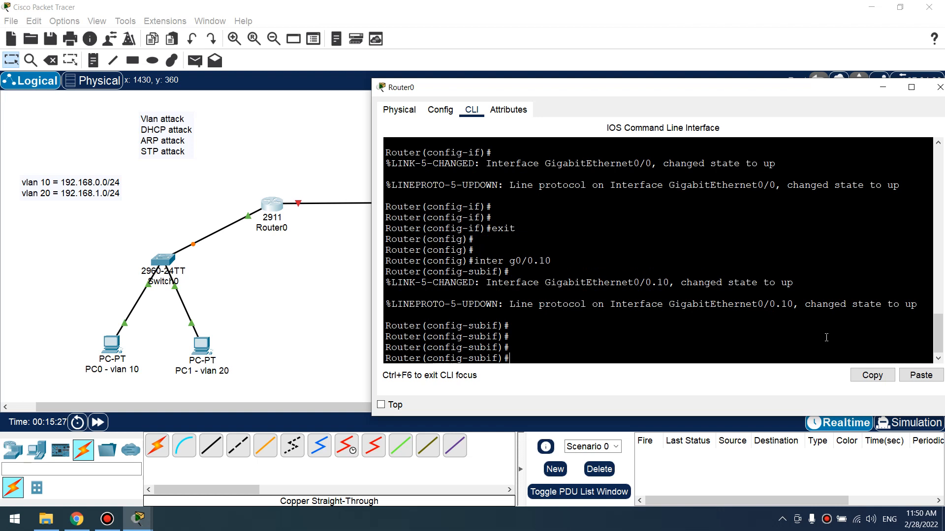
type("encapsulation dot1Q 10")
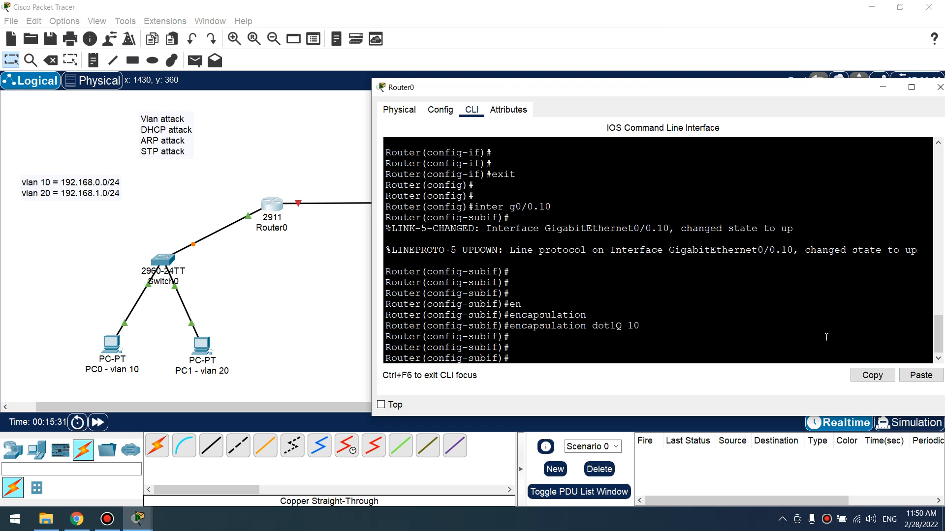
type("ip address 192.168")
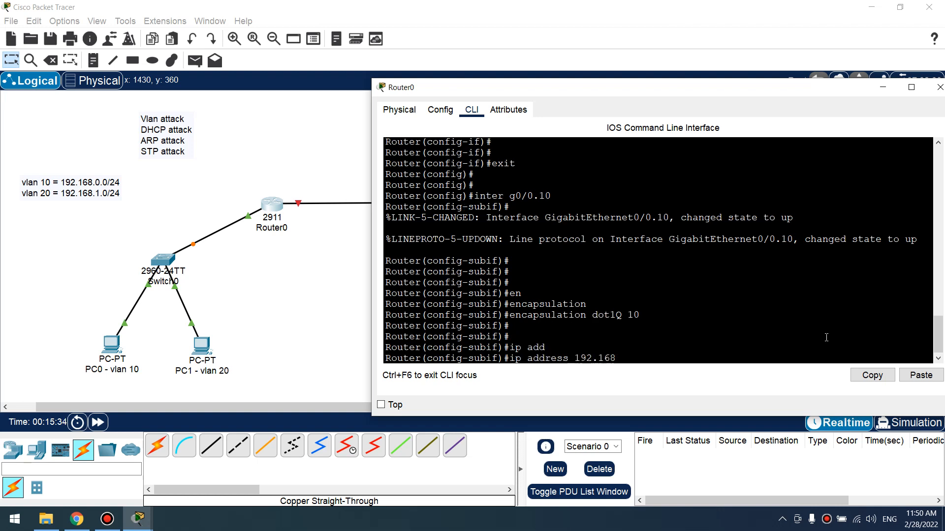
type(".0")
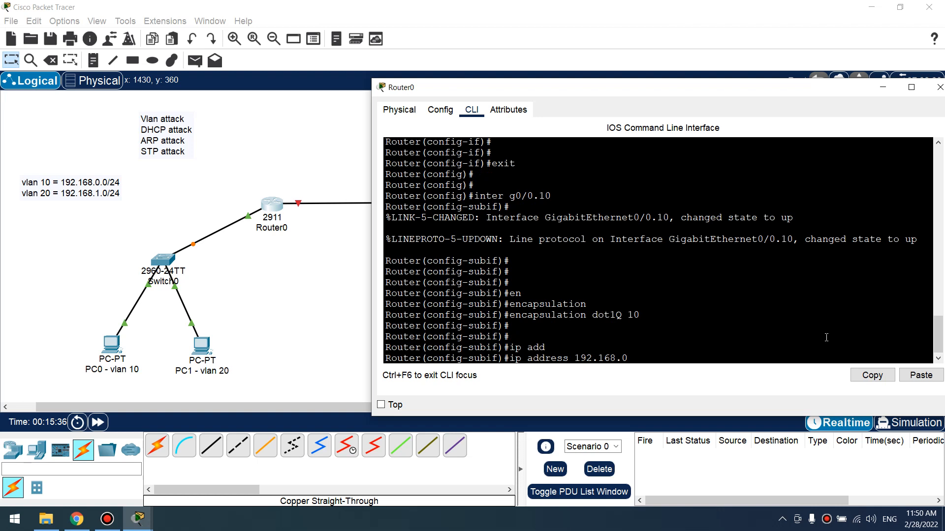
type(".1 2")
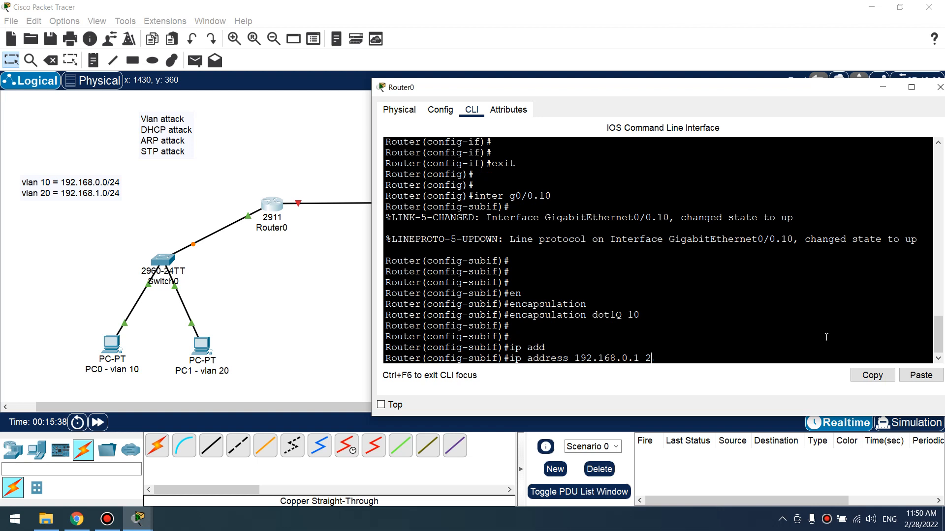
type("55.255.255.0")
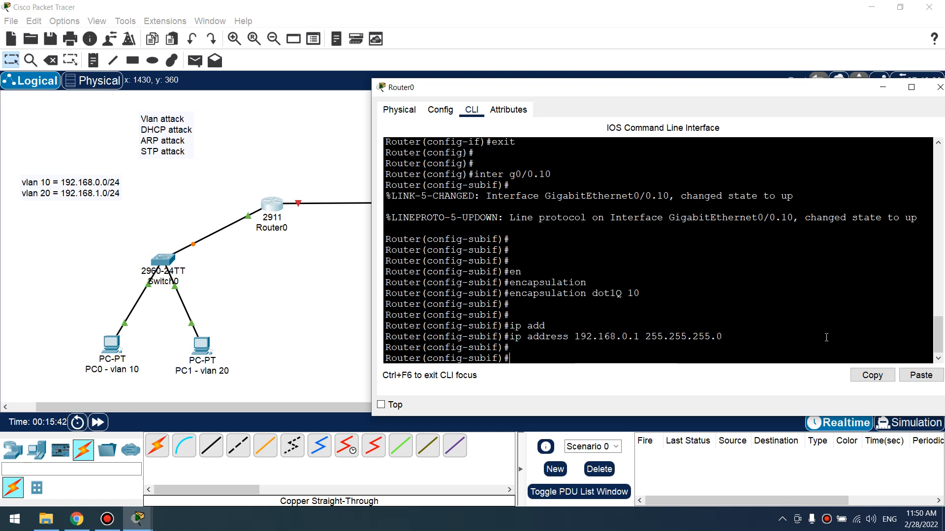
type("exit")
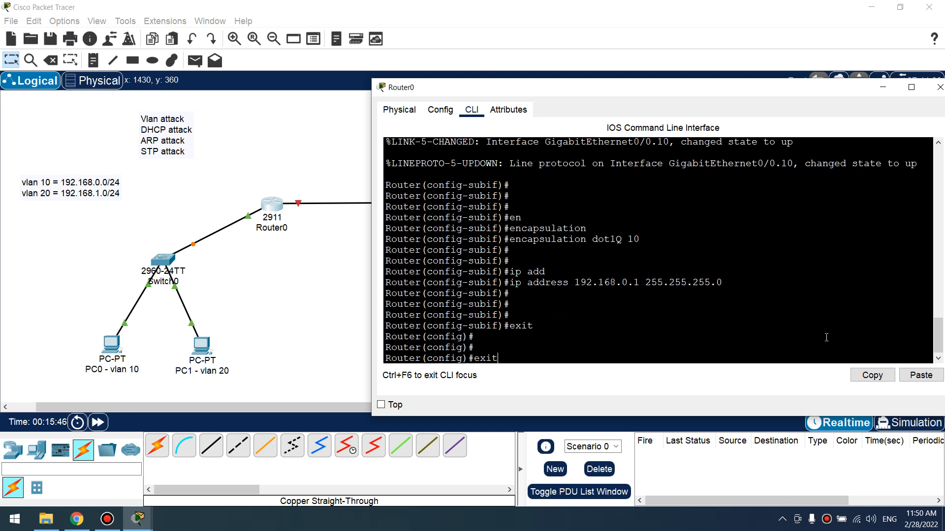
Create subinterface g0/0.20 with dot1Q VLAN 20 and address 192.168.1.1/24
type("inter g0/0.10")
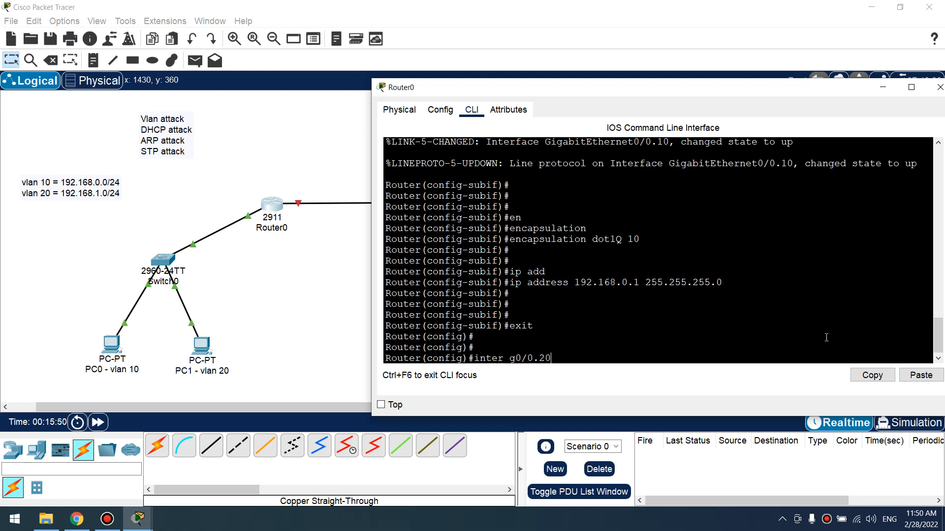
key("Enter")
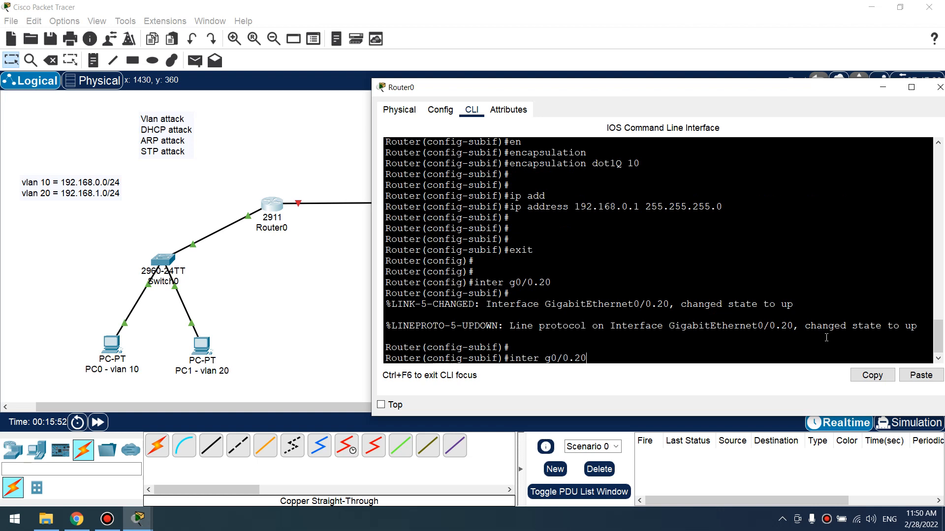
type("ip address 192.168.0.1 255.255.255.0")
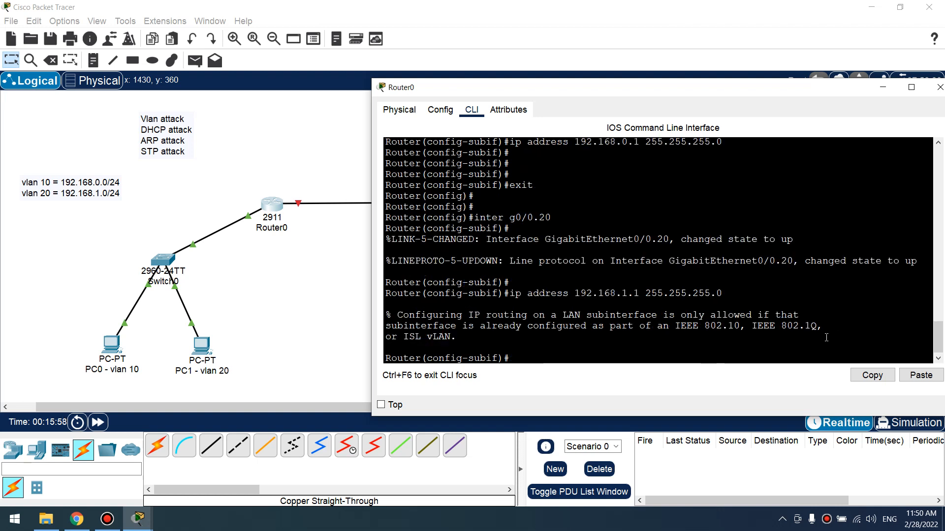
type("encapsulation")
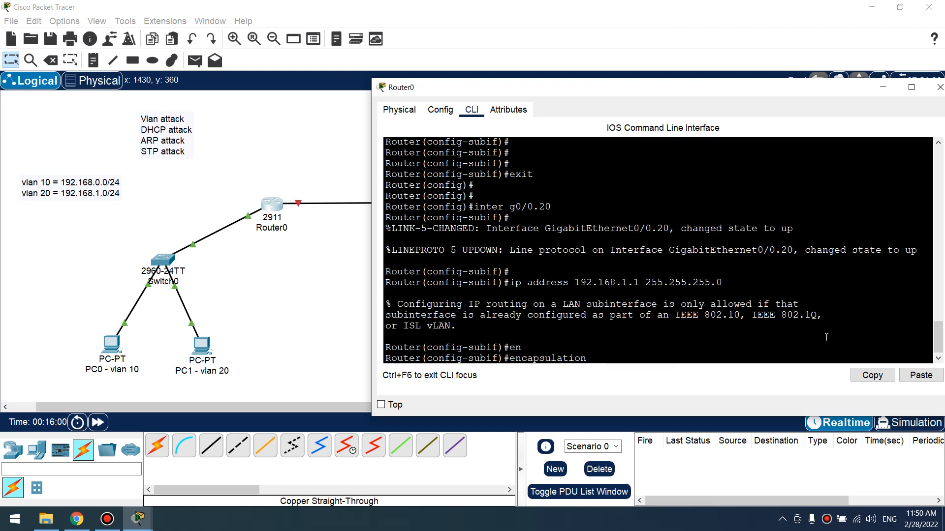
type("encapsulation dot1Q 20")
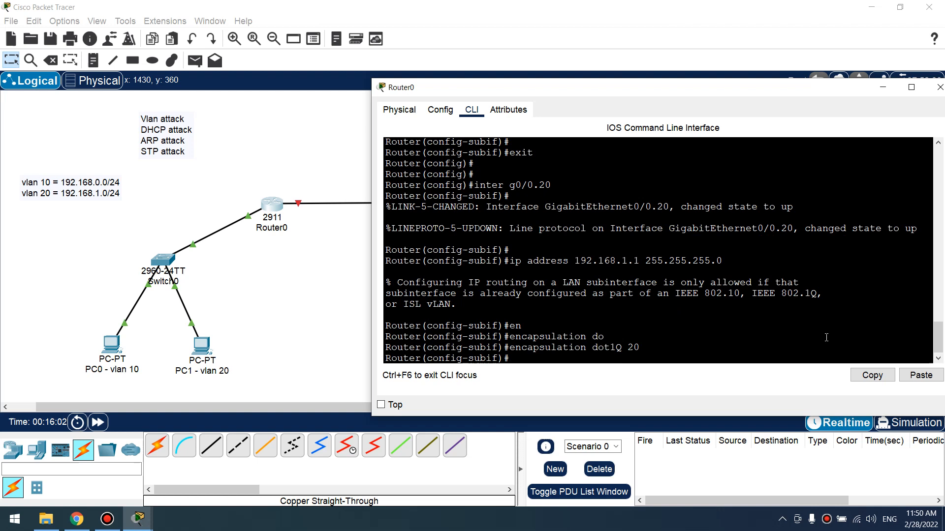
type("ip address 192.168.1.1 255.255.255.0")
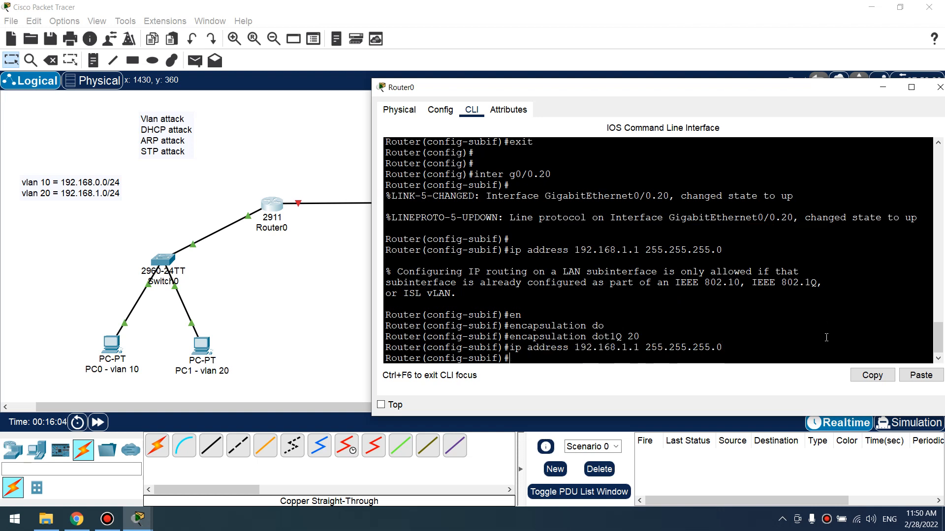
type("en")
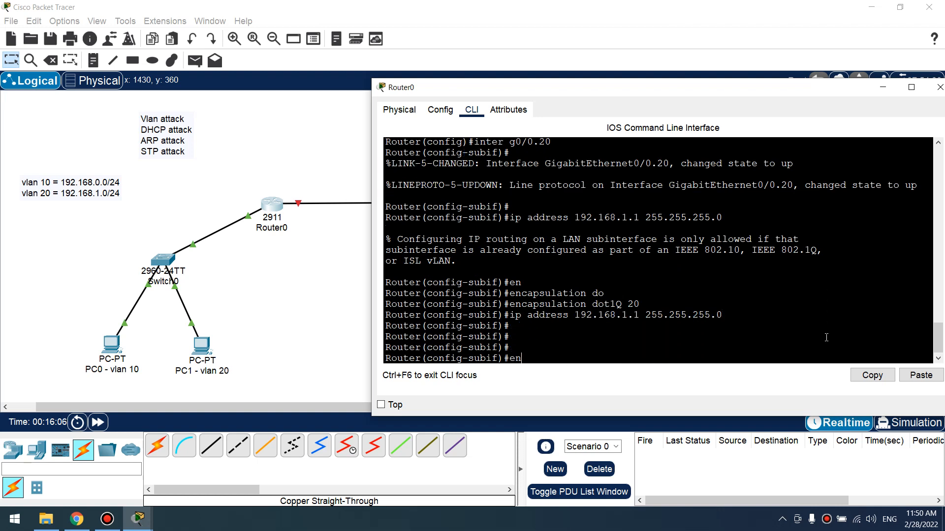
key("BackSpace")
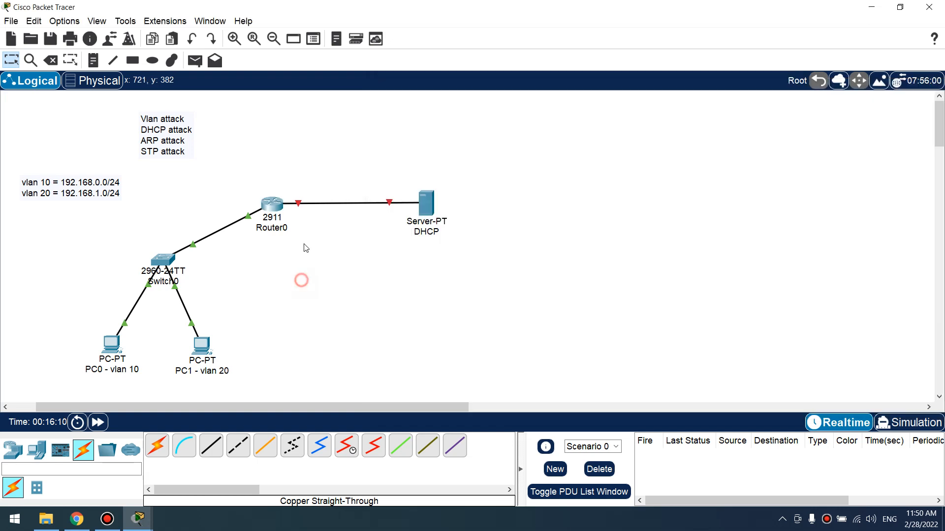
Give g0/1 address 10.0.0.1/24, bring it up, and close Router0's window
double_click(270, 203)
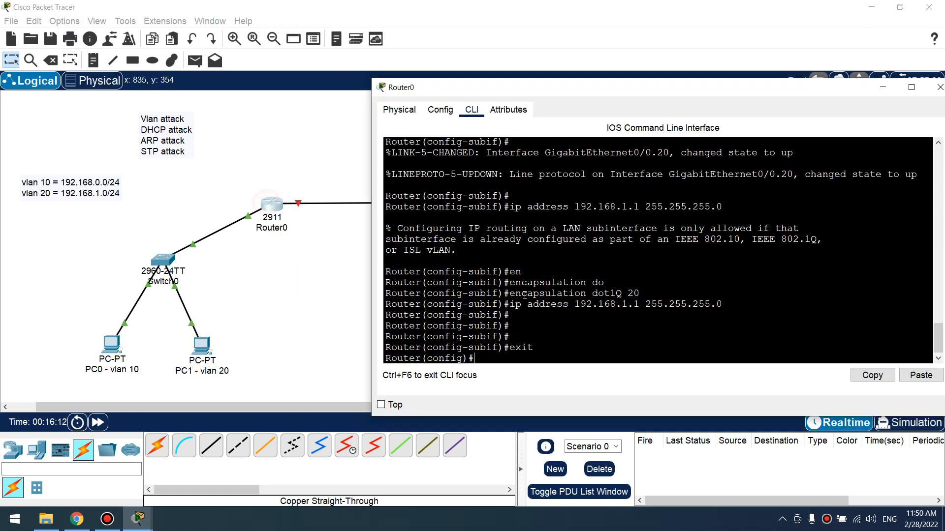
type("inter g0/1")
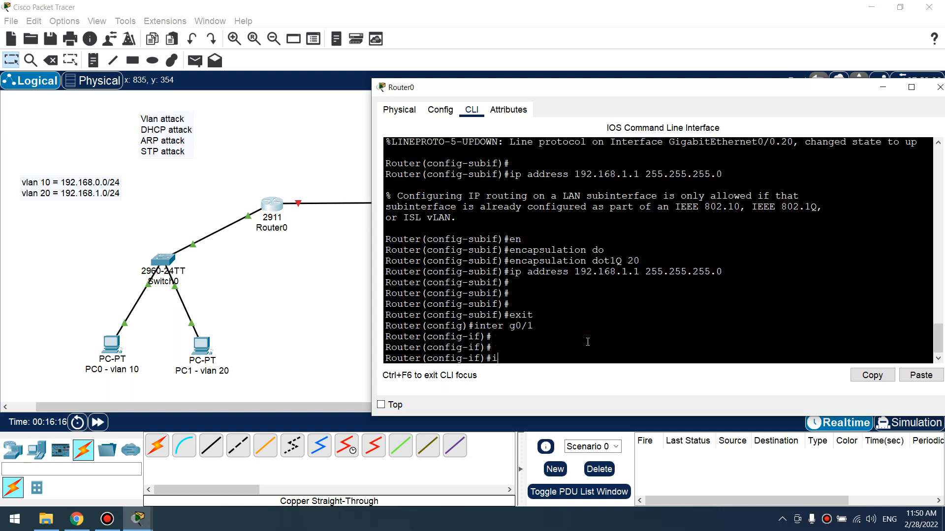
type("ip address 10.0.0.")
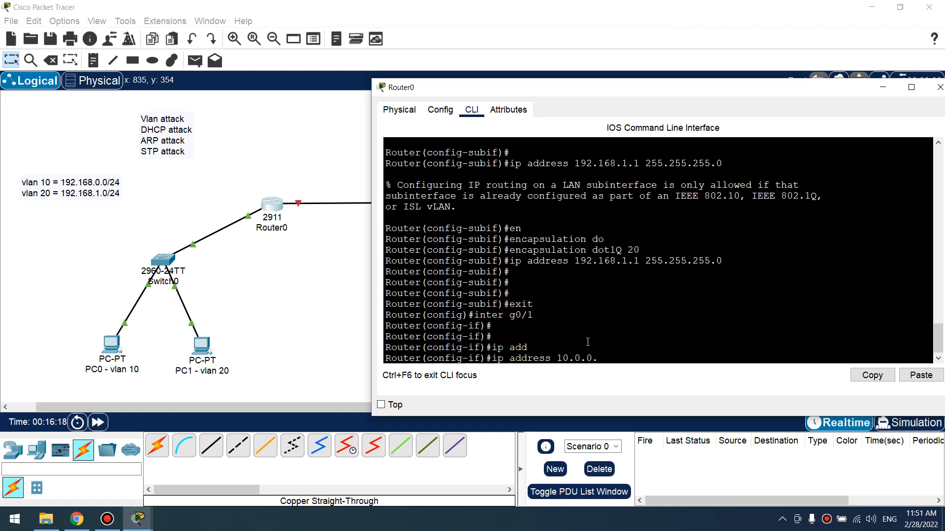
type("1 255.255.255.0")
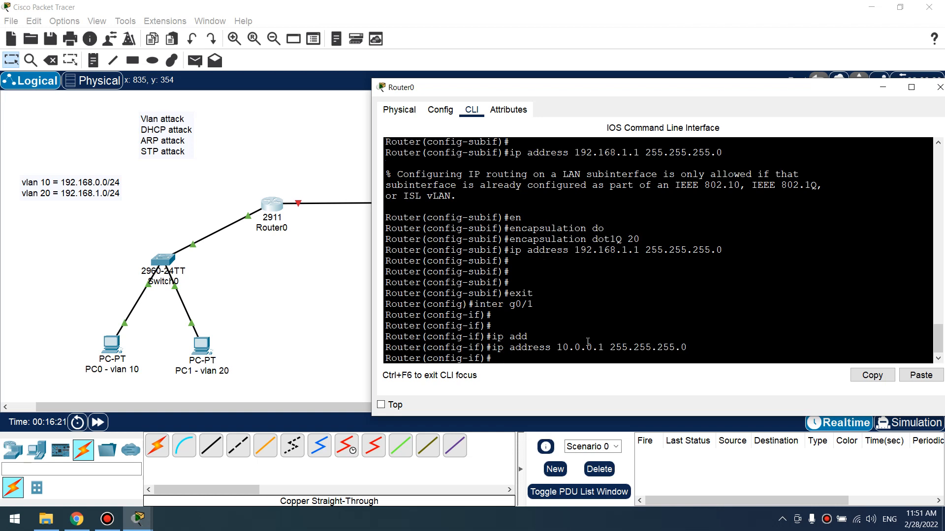
type("no shutdown")
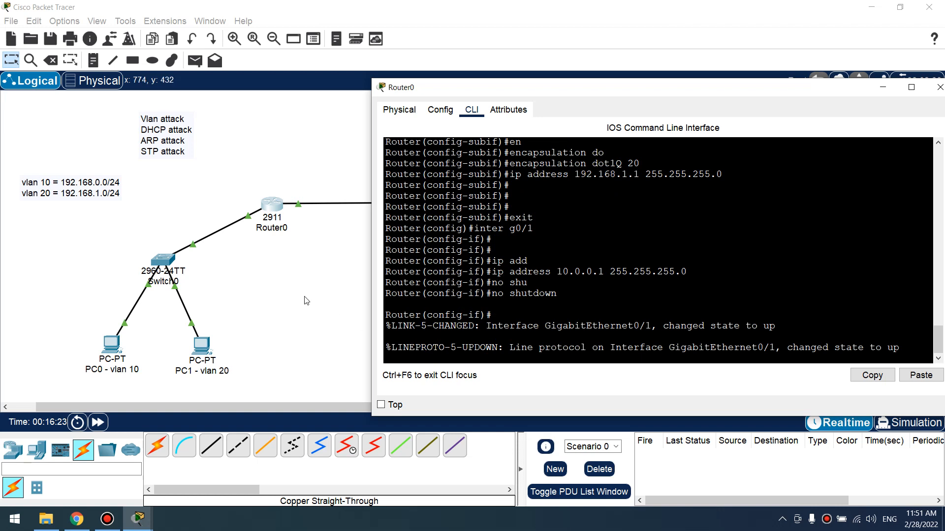
left_click(940, 86)
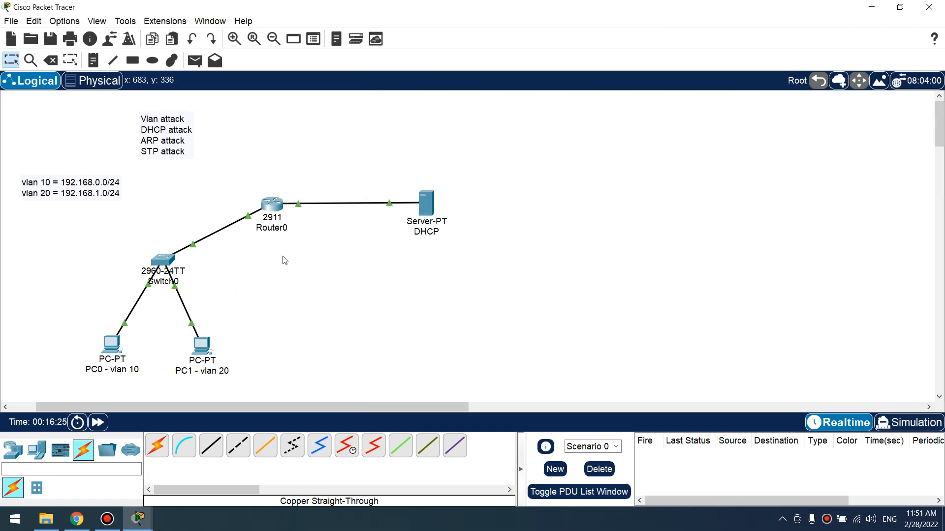
mouse_move(244, 181)
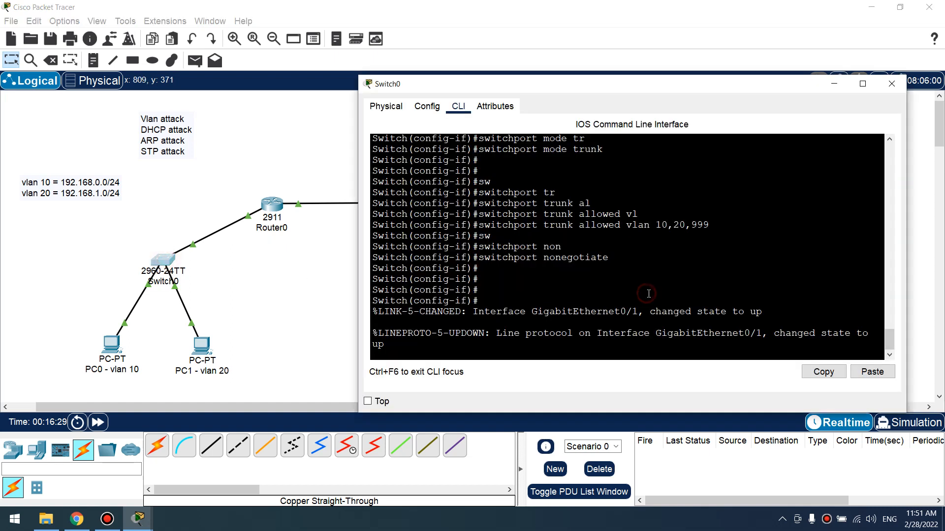
Return Switch0 to privileged mode and show the interface status table
type("exit")
type("end")
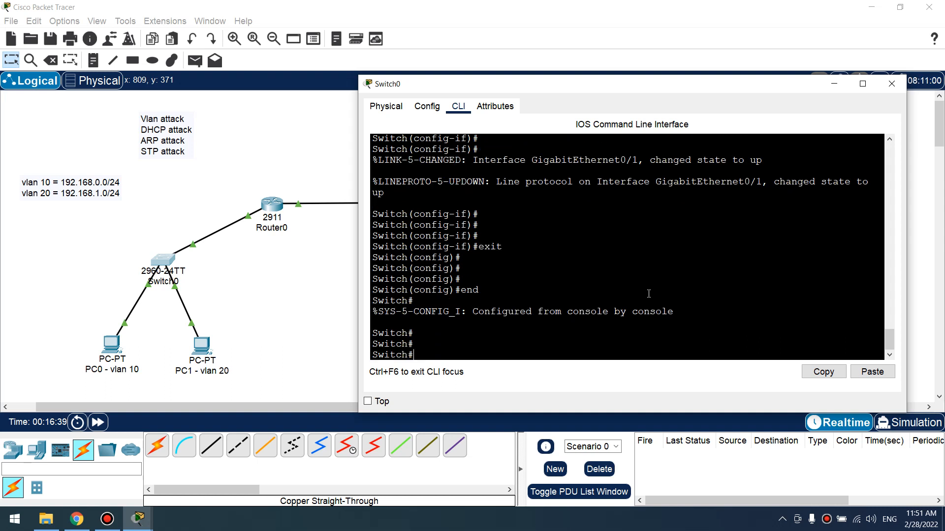
type("sho inter sttu")
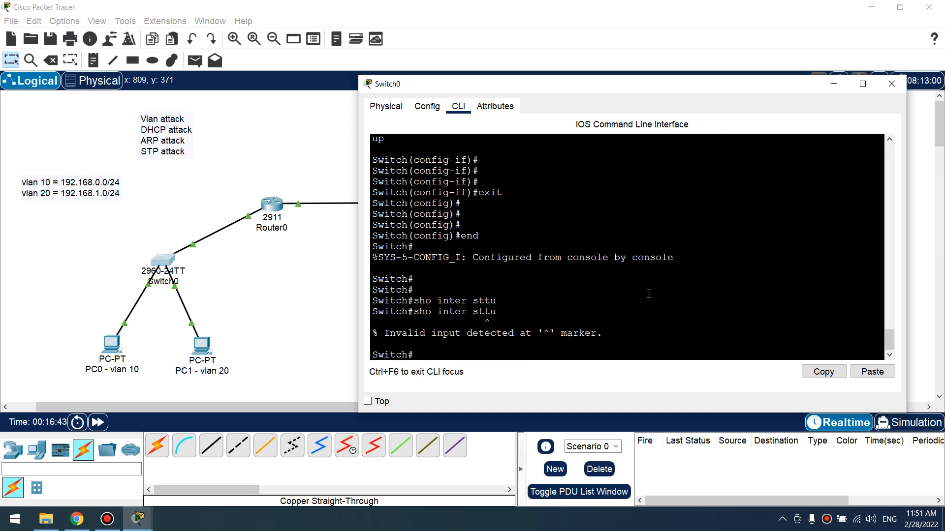
type("sho inter status")
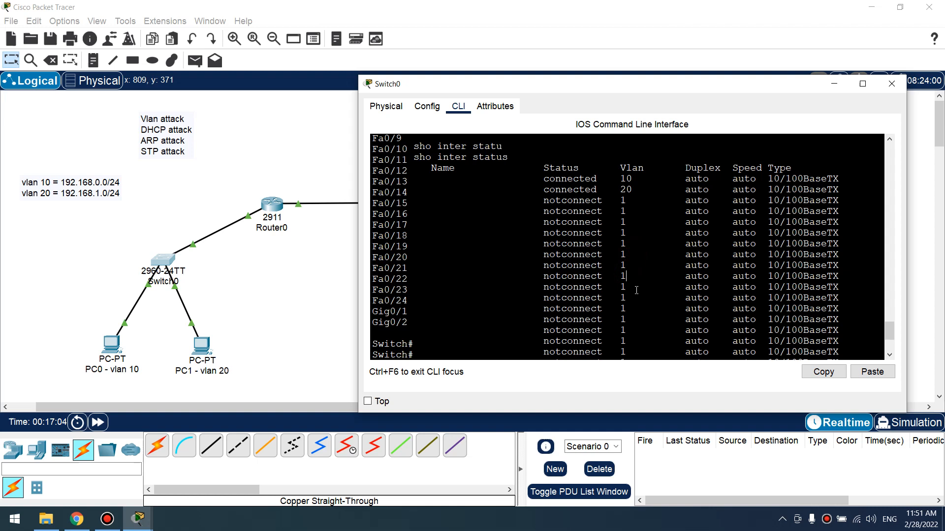
Shut down ports fa0/3-24 and make them access ports in VLAN 999
type("conf t")
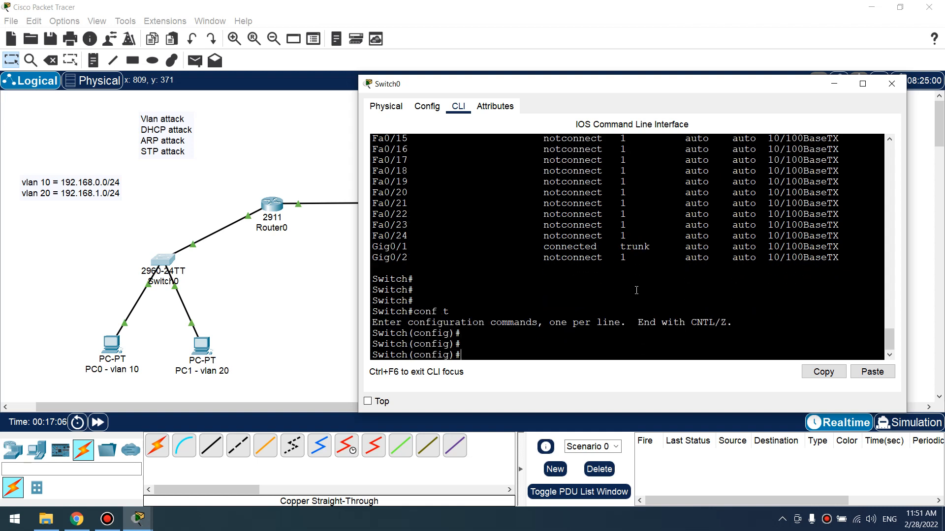
type("inter")
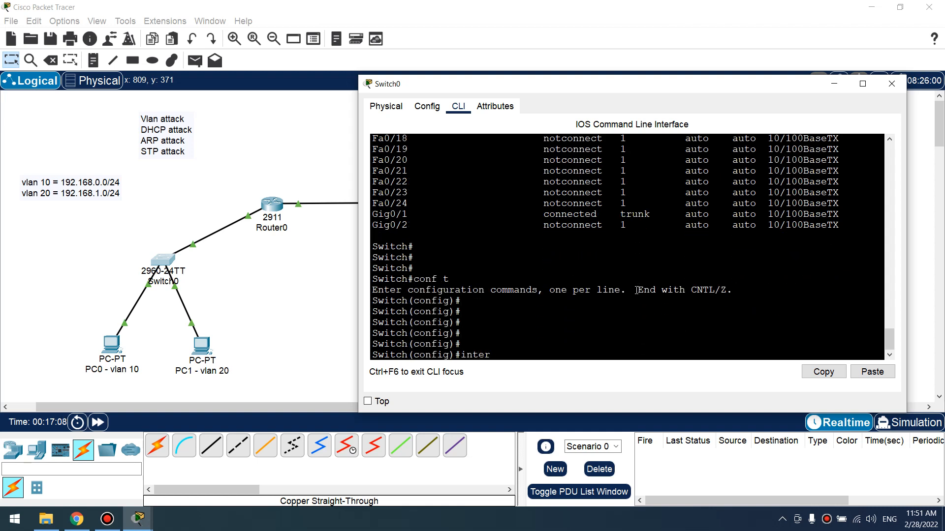
type("inter range fa")
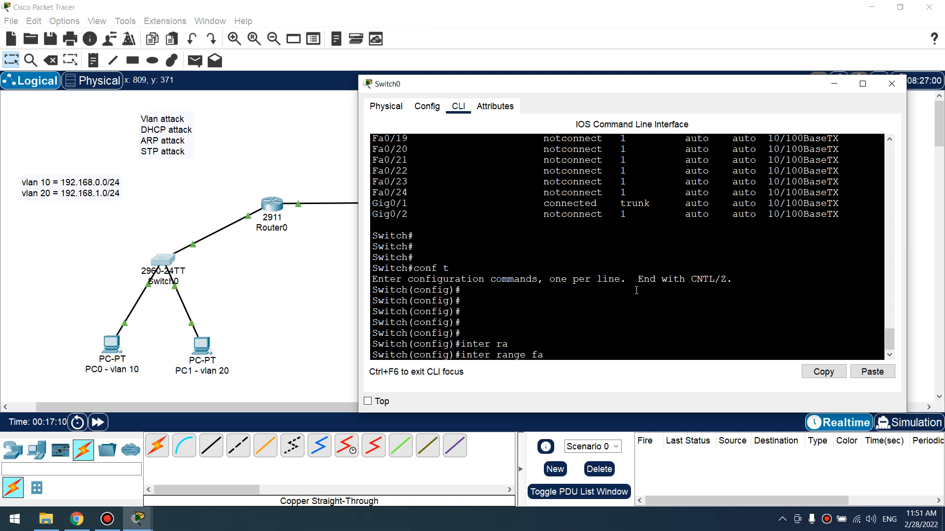
type("0/3")
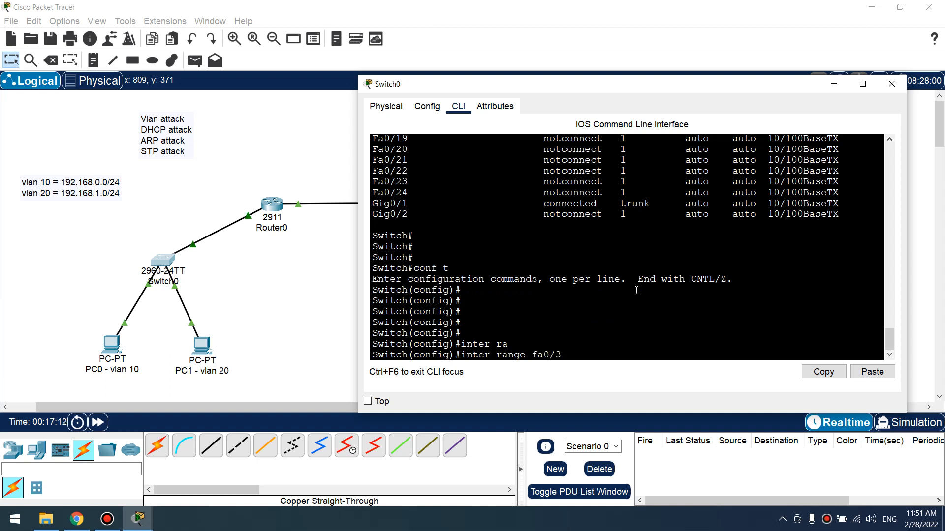
type("-24")
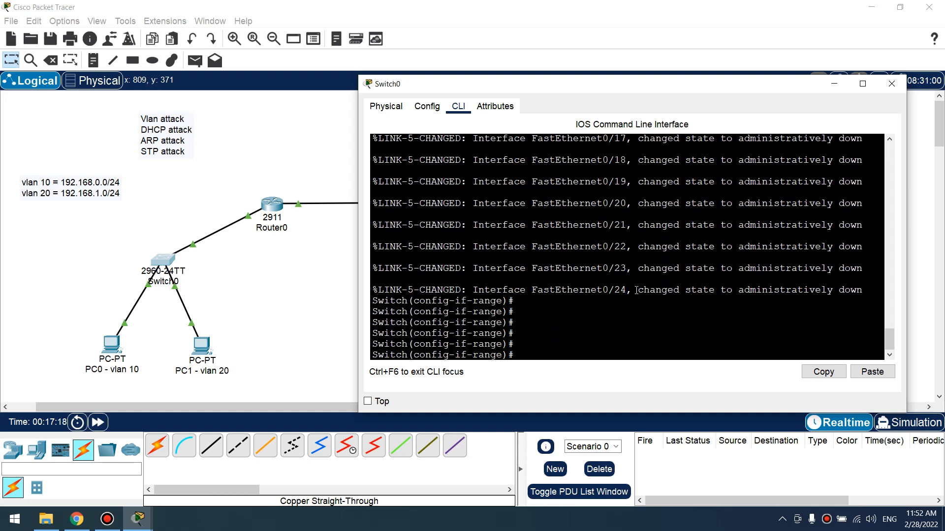
type("switchport access vlan 999")
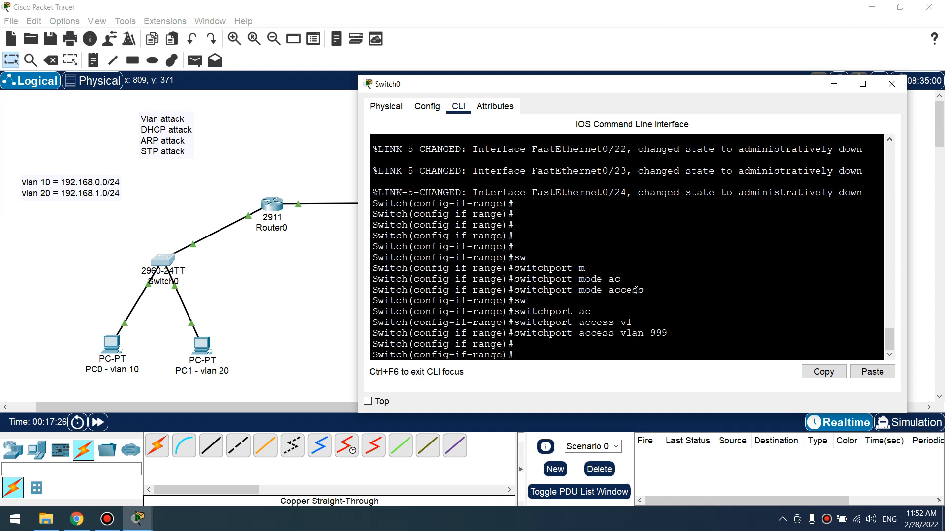
type("en")
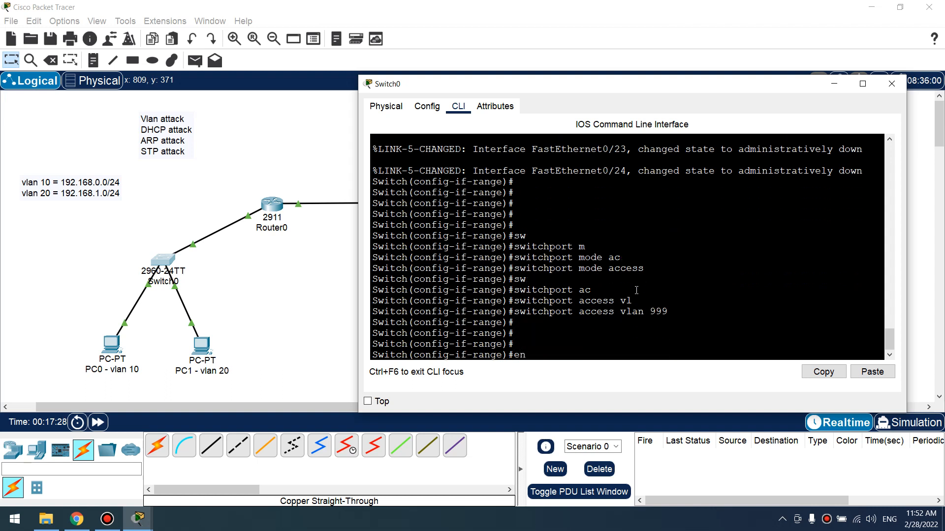
key("Enter")
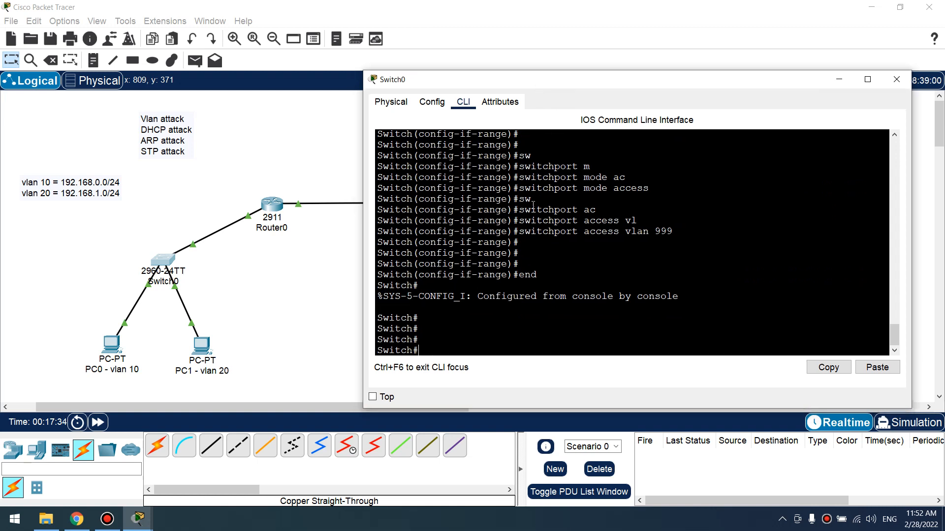
mouse_move(317, 159)
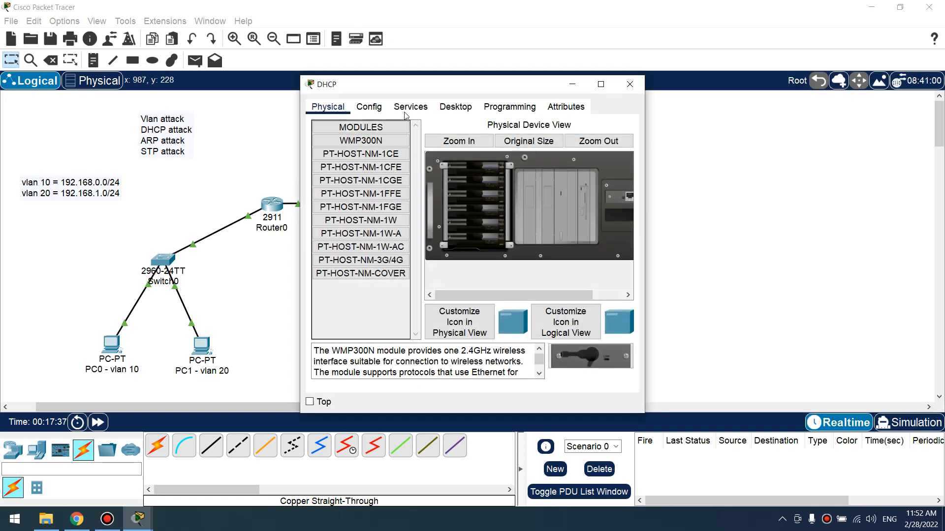
Give the DHCP server static IP 10.0.0.254, mask 255.255.255.0, gateway 10.0.0.1
left_click(456, 106)
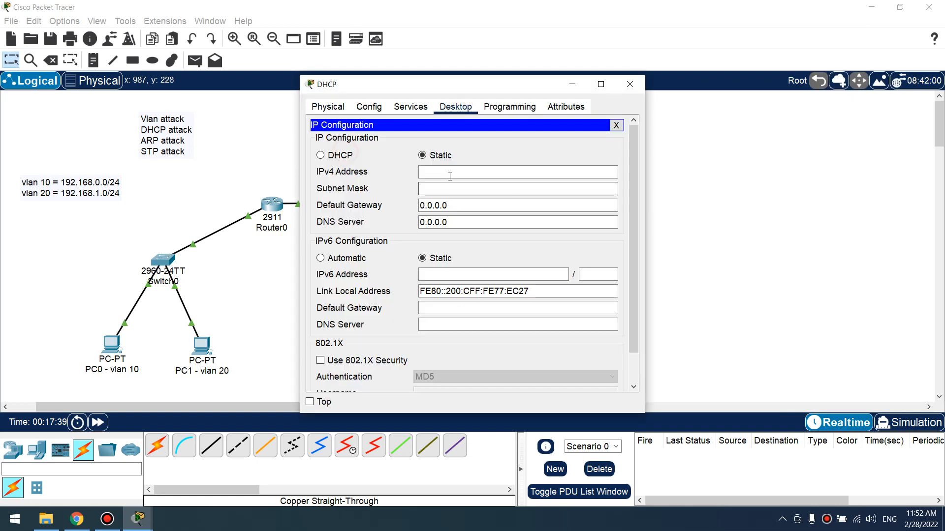
type("10.0.0.")
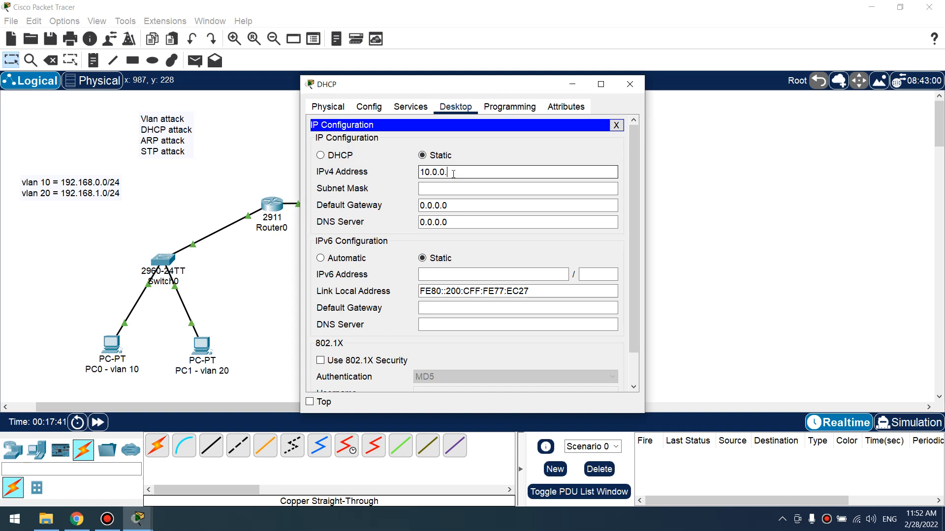
type("254")
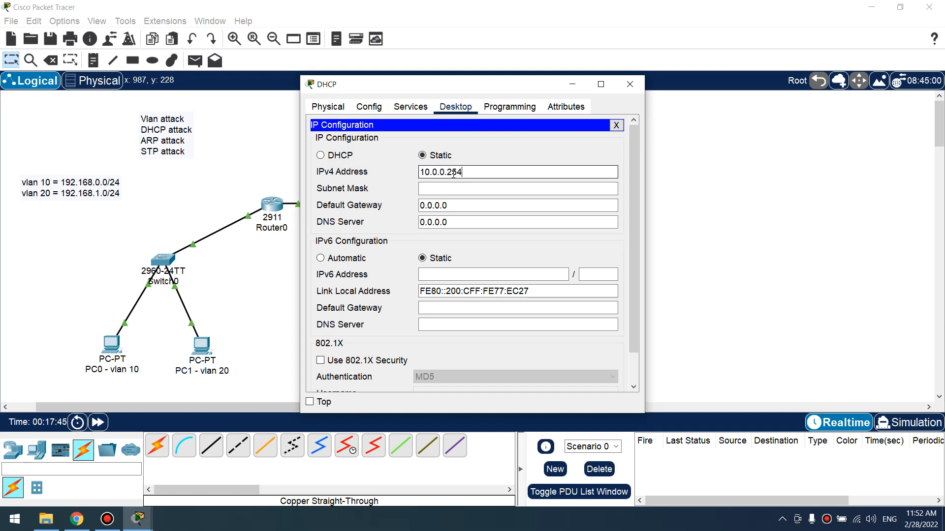
type("255.255.255.0")
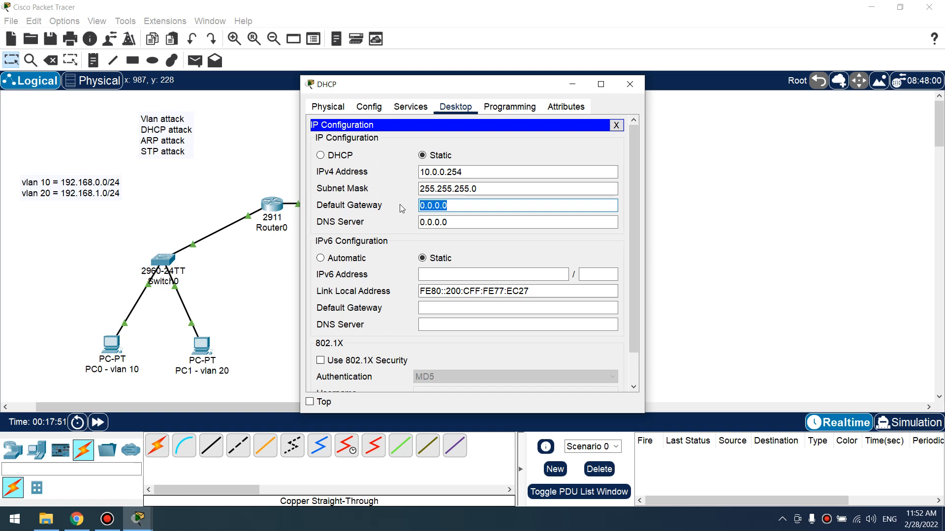
type("10.0.0.1")
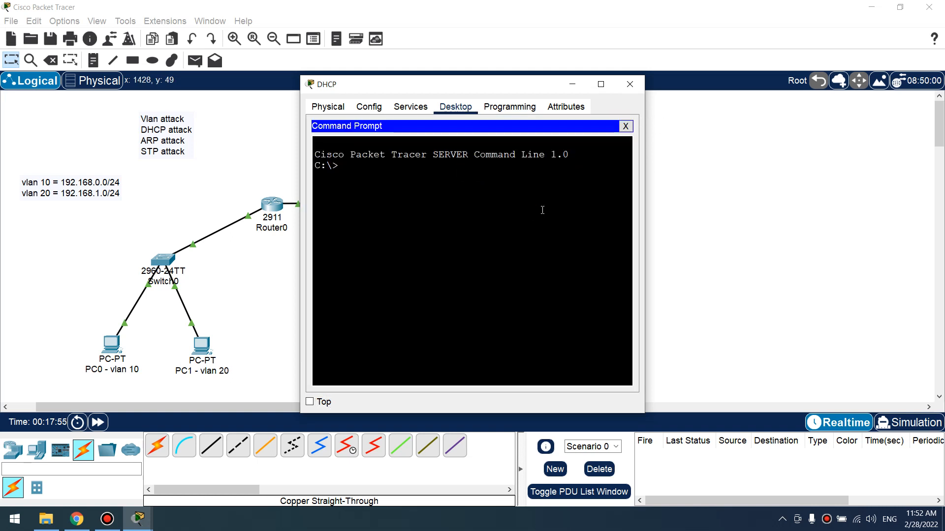
Ping 10.0.0.1 from the server's command prompt
type("ping")
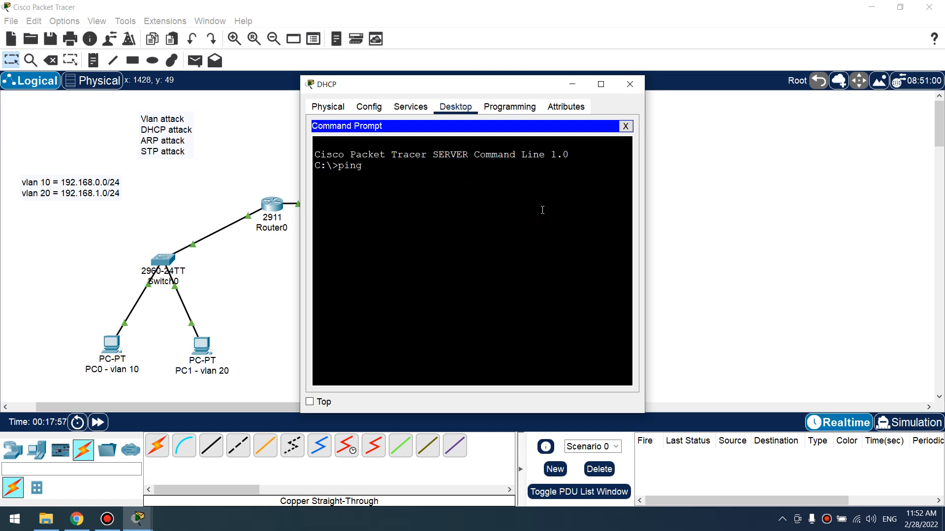
type("10.0.0.1")
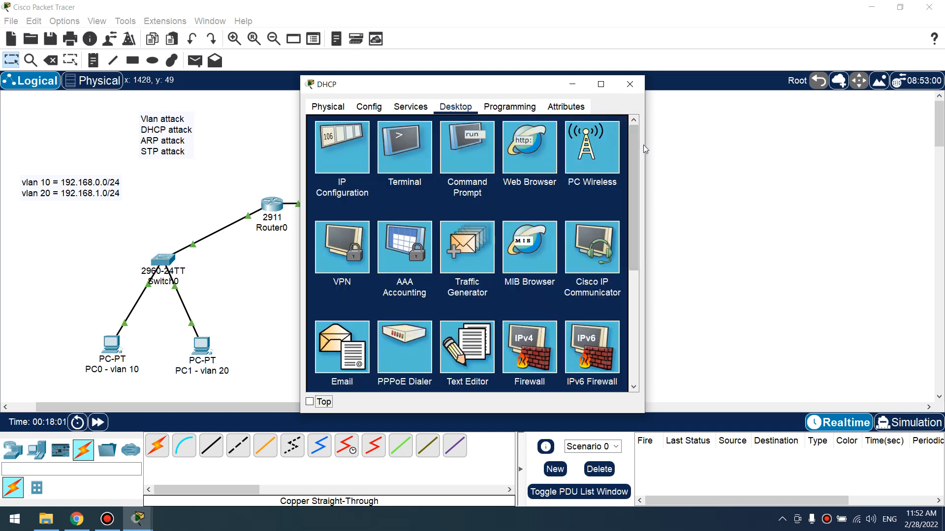
Turn DHCP on and save serverPool with gateway 192.168.0.1, DNS 8.8.8.8, start 192.168.0.9
left_click(410, 106)
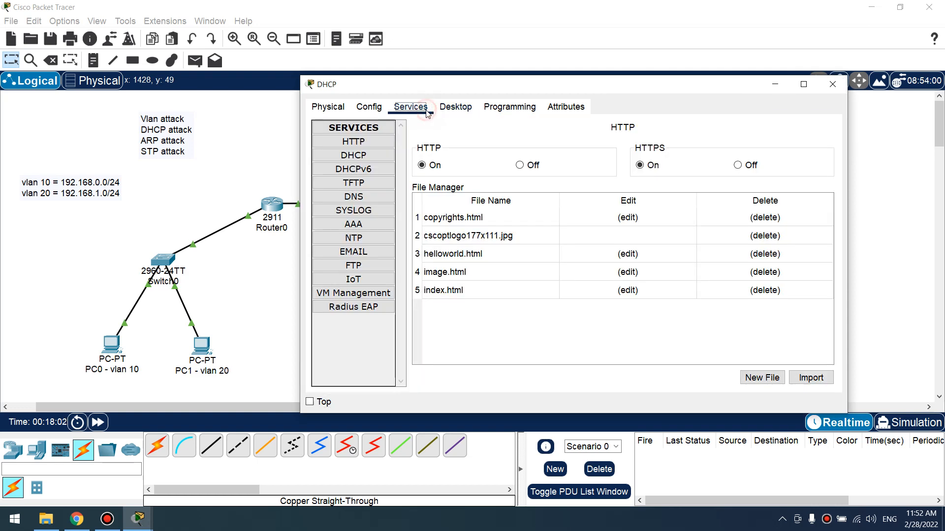
left_click(352, 156)
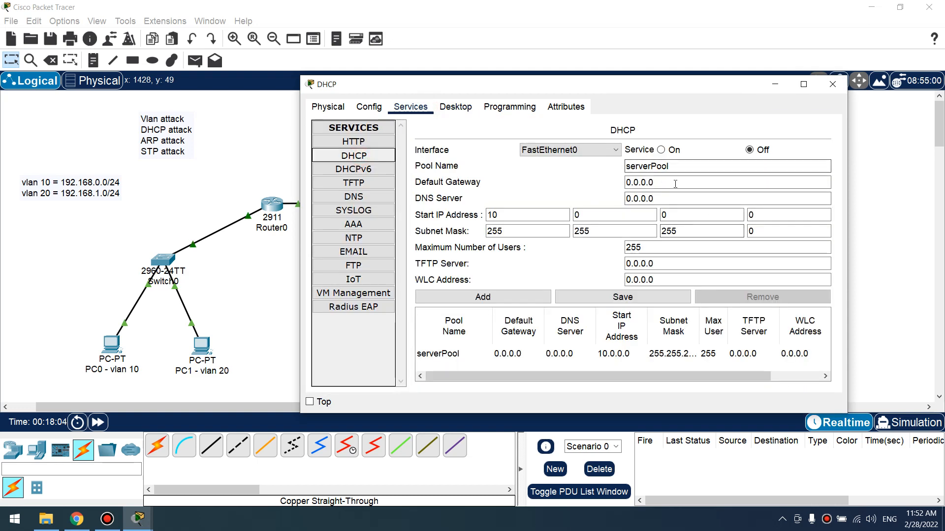
left_click(660, 150)
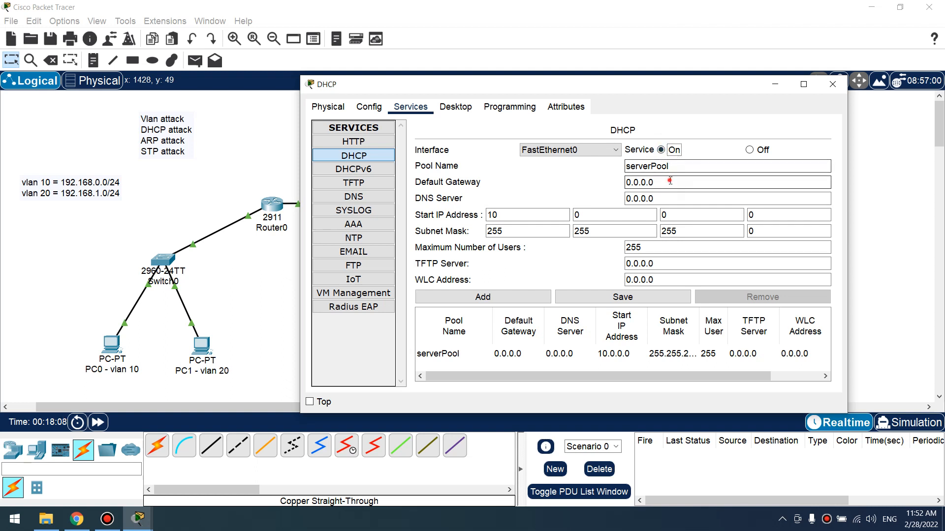
type("192.168.0.1")
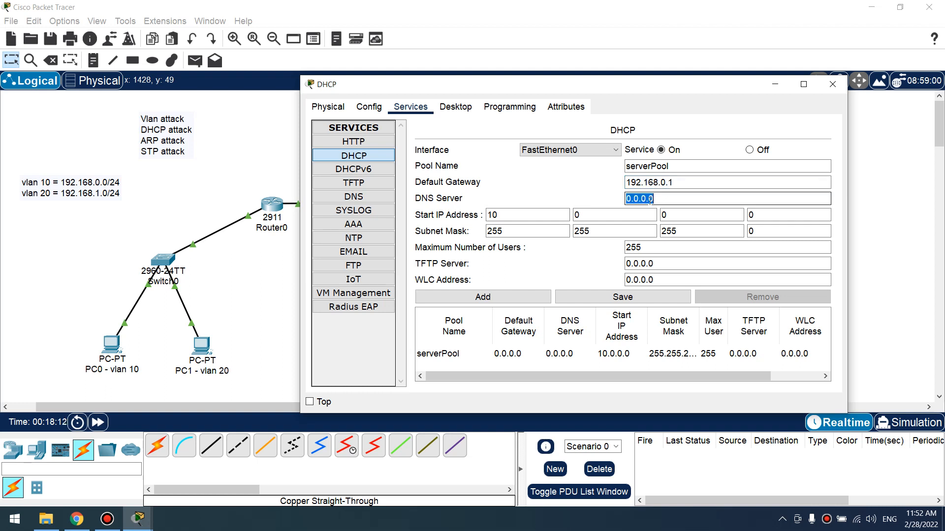
type("8.8.8.8")
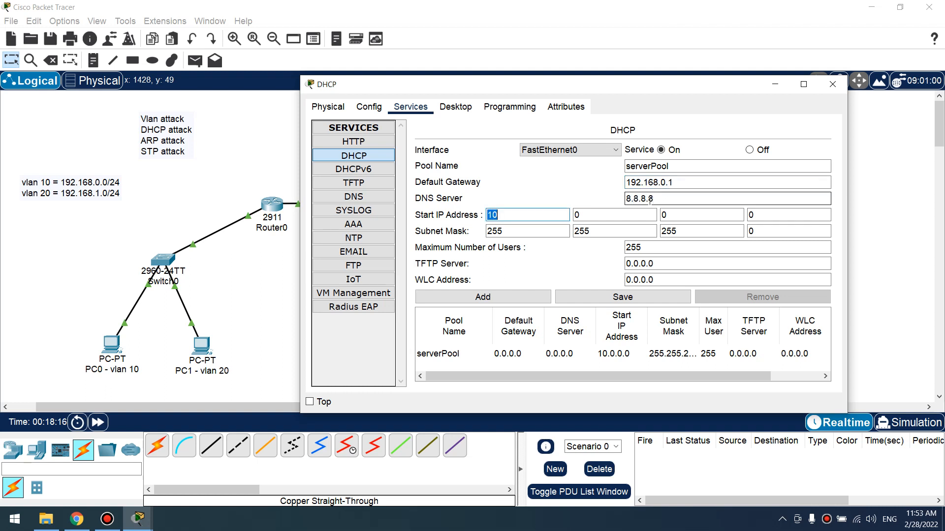
type("192")
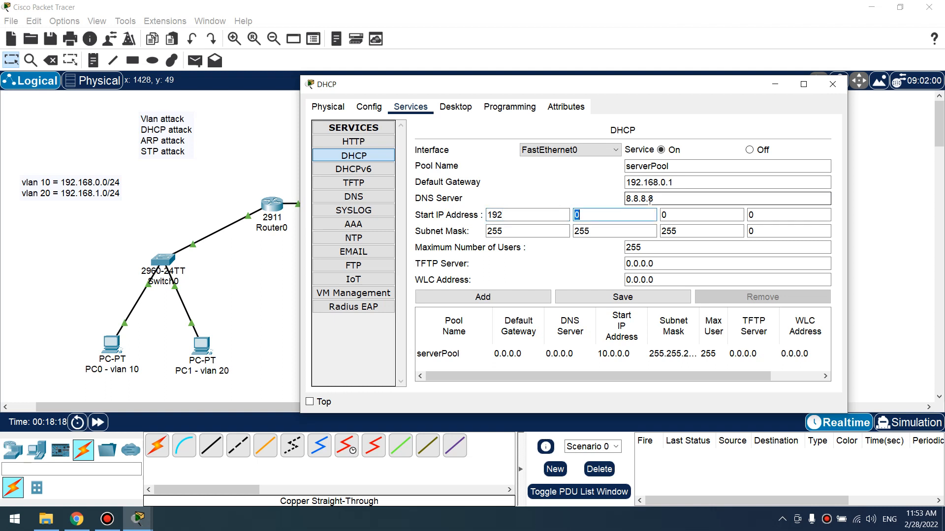
type("168")
left_click(789, 214)
type("9")
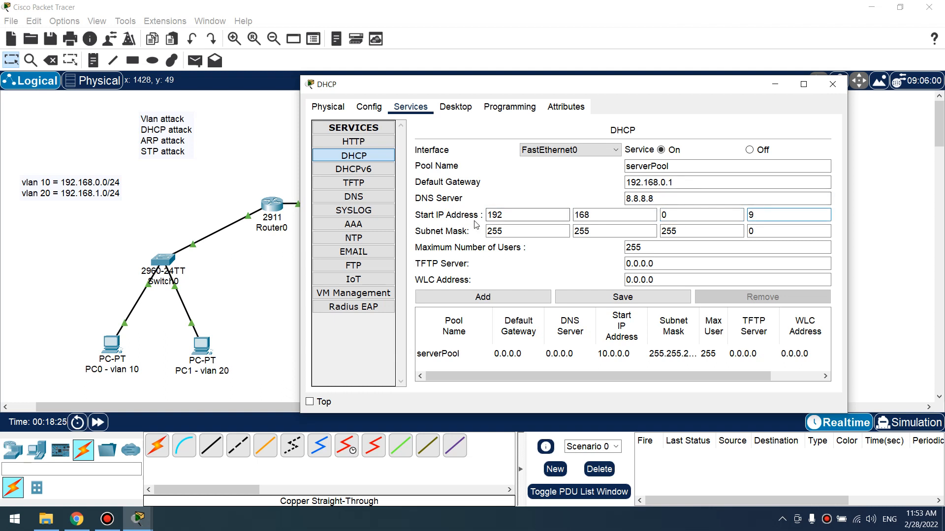
left_click(509, 215)
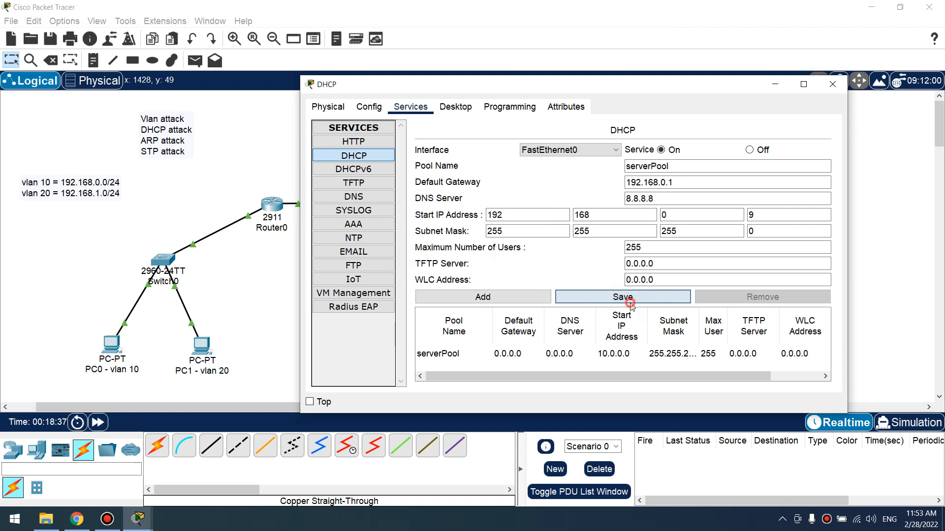
left_click(623, 298)
type("_2")
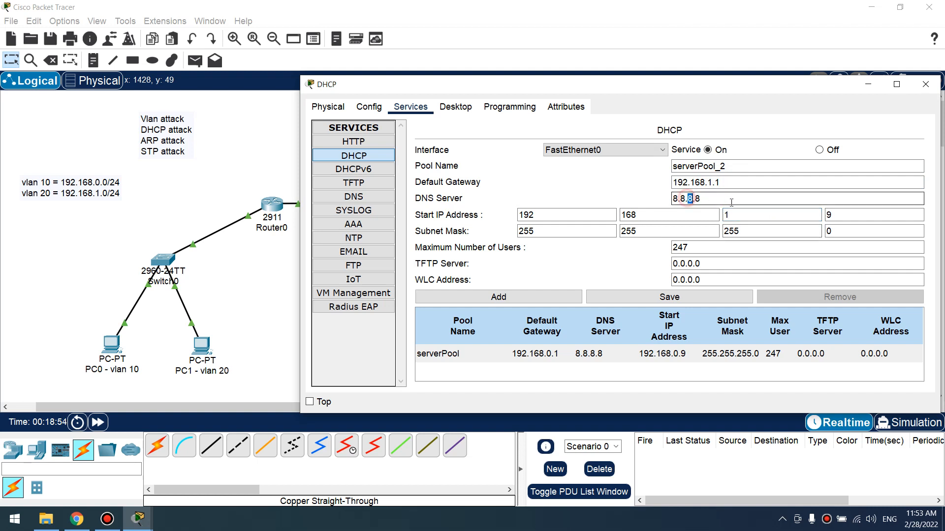
Add serverPool_2 with gateway 192.168.1.1, DNS 8.8.4.4, start 192.168.1.9
type("8.8.4.4")
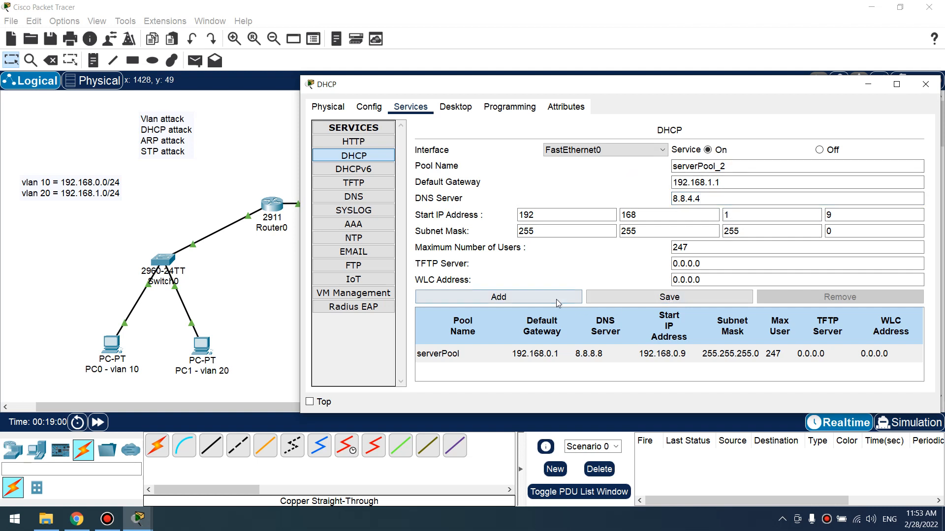
left_click(498, 297)
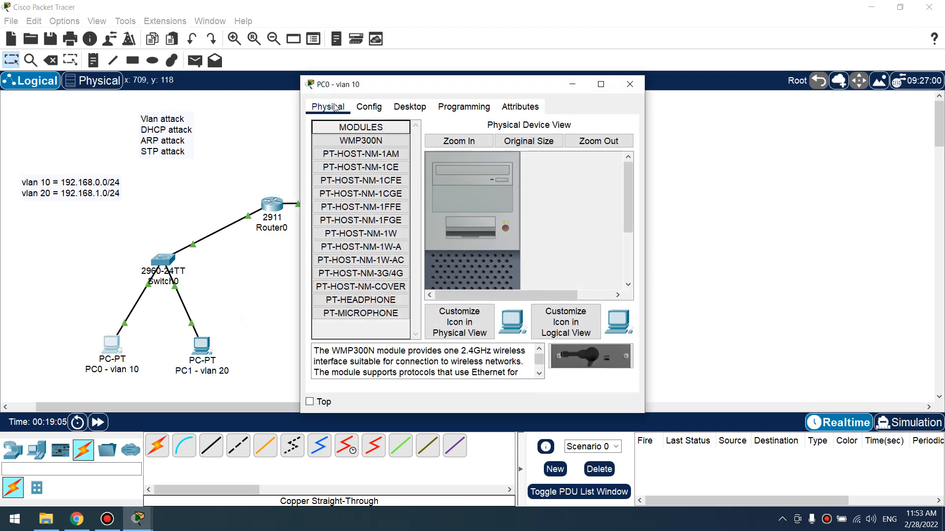
Set PC0 to obtain its IP address by DHCP and close the device windows back to the topology
left_click(410, 107)
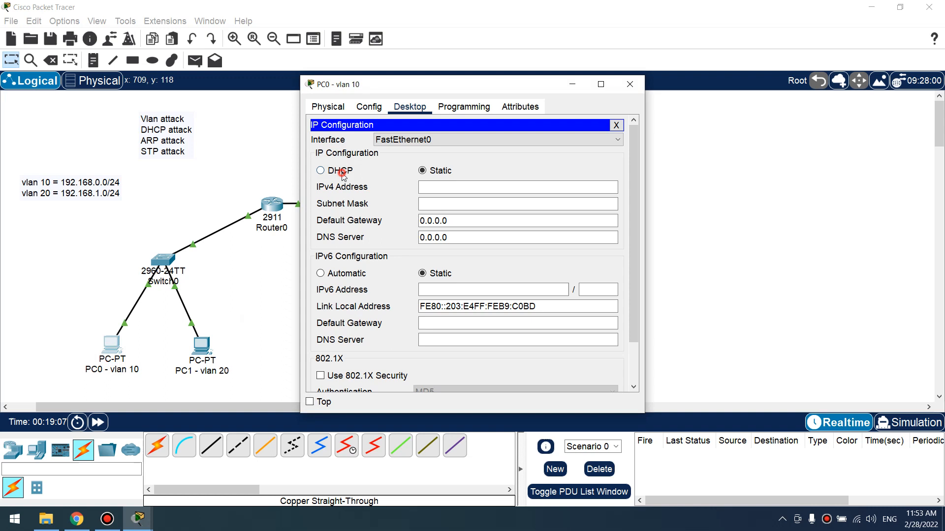
left_click(319, 170)
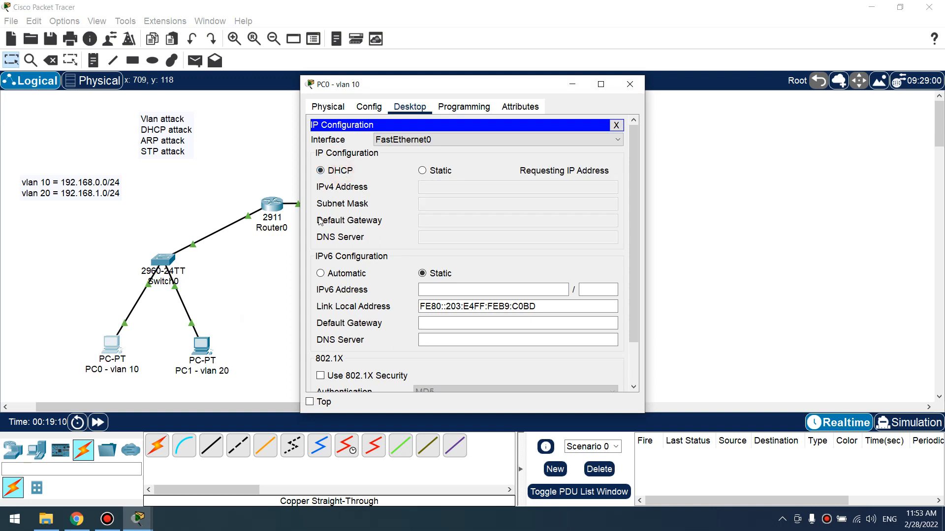
mouse_move(645, 195)
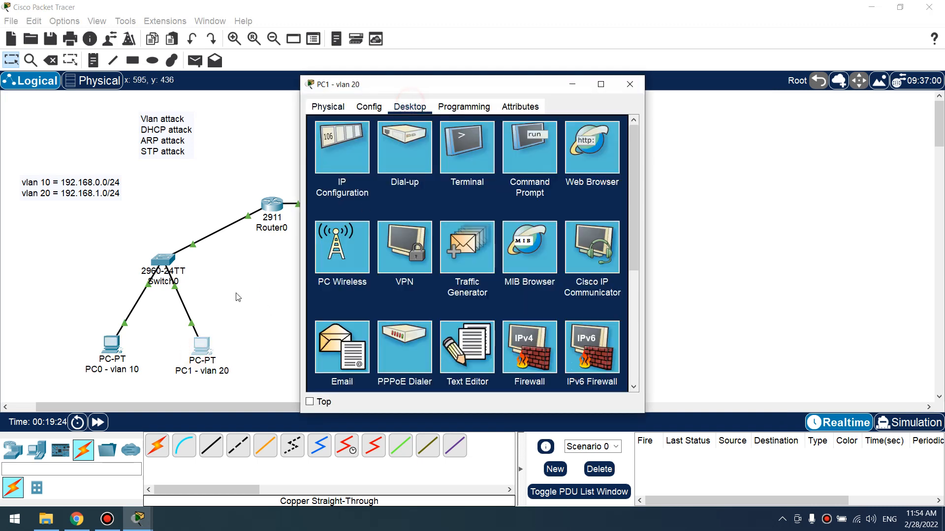
left_click(630, 83)
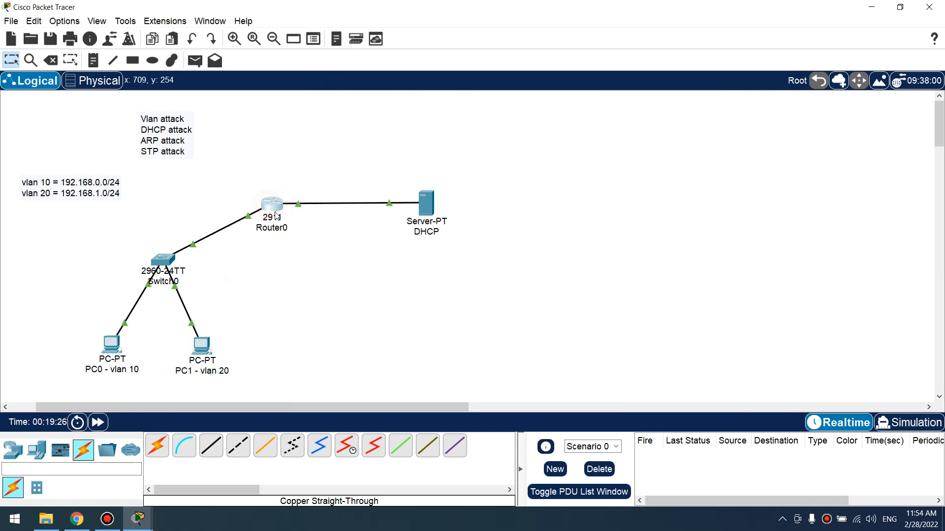
On Router0, add ip helper-address 10.0.0.254 under subinterfaces g0/0.10 and g0/0.20
left_click(269, 214)
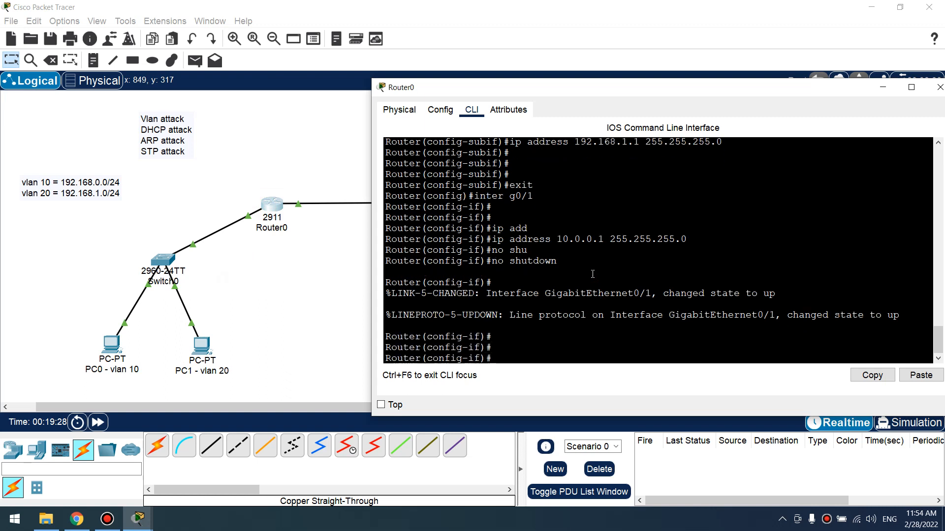
type("exit")
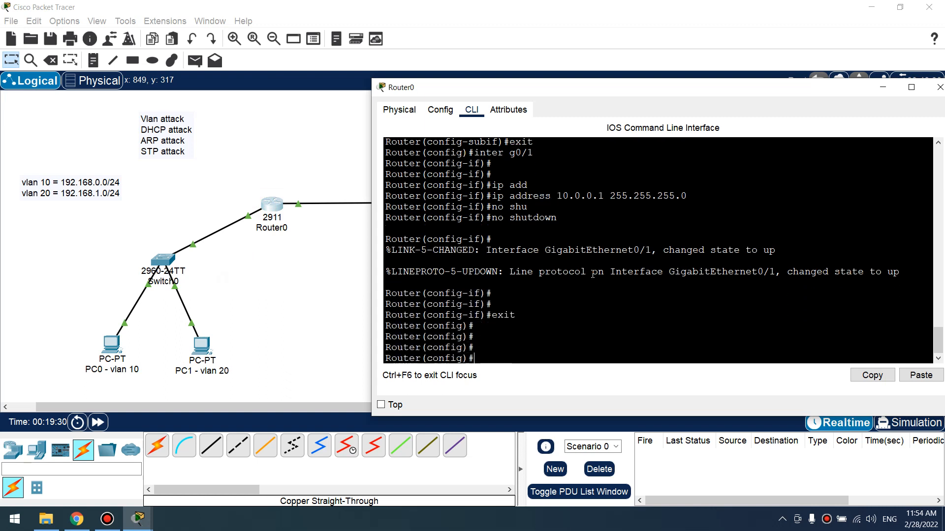
type("inter g")
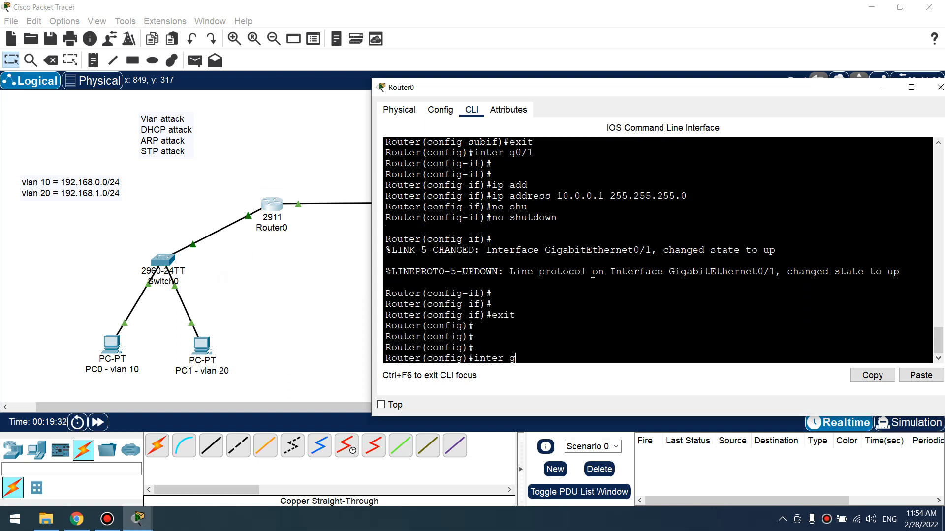
type("0/0.10")
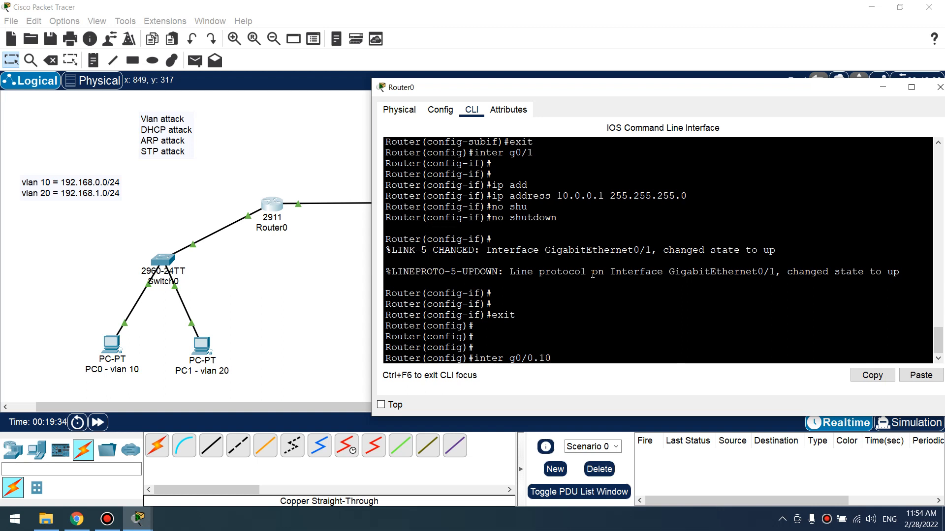
type("ip helper-address")
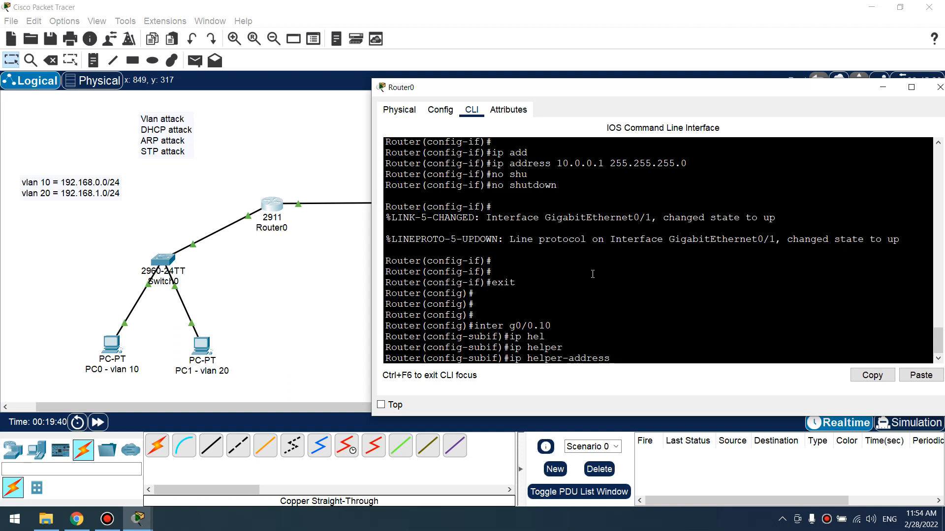
type("10.0.0.254")
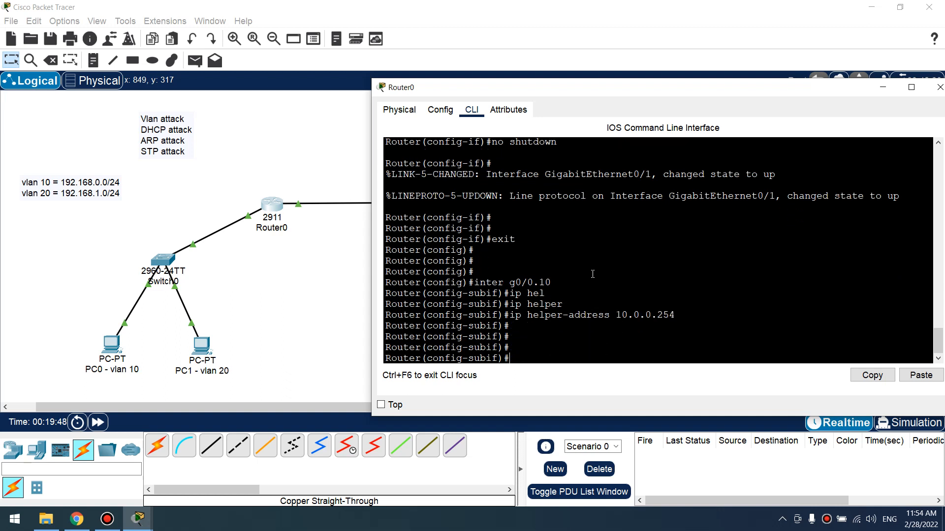
type("exit")
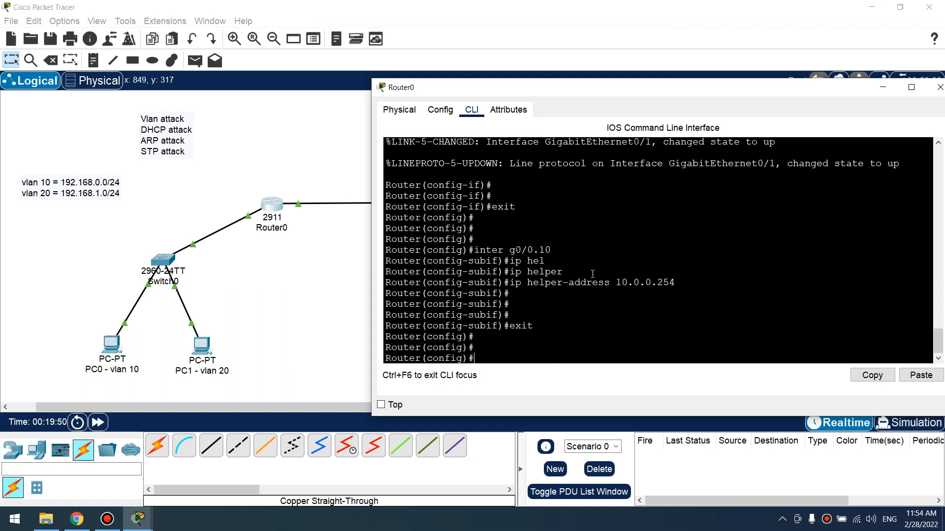
type("ip helper-address 10.0.0.254")
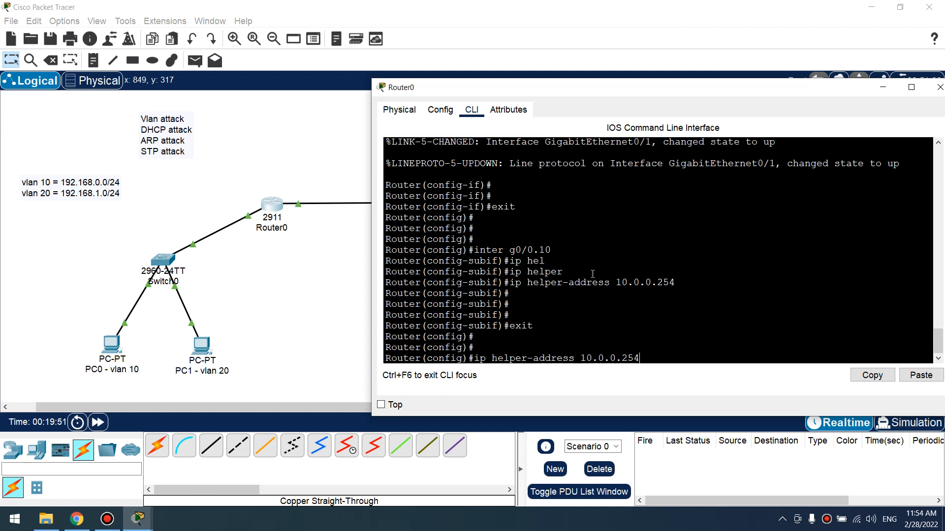
type("inter g0/0.20")
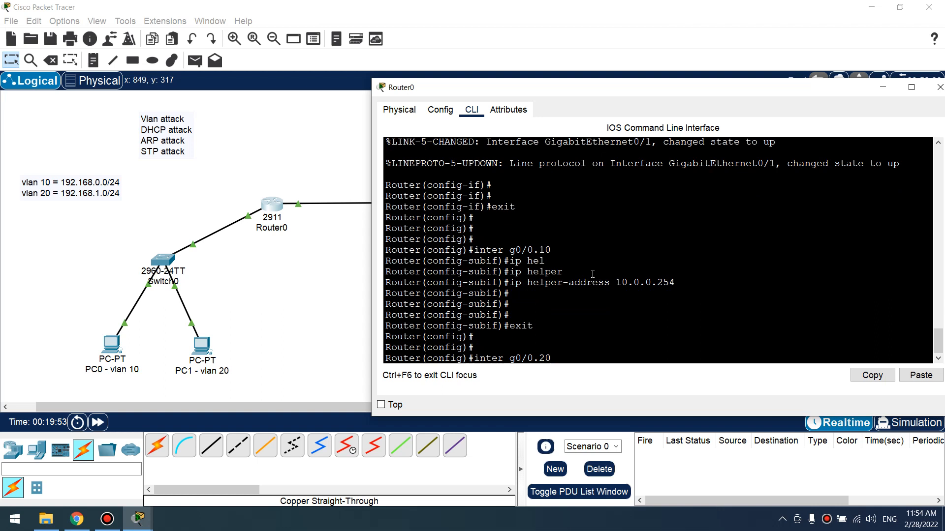
type("ip helper-address 10.0.0.254")
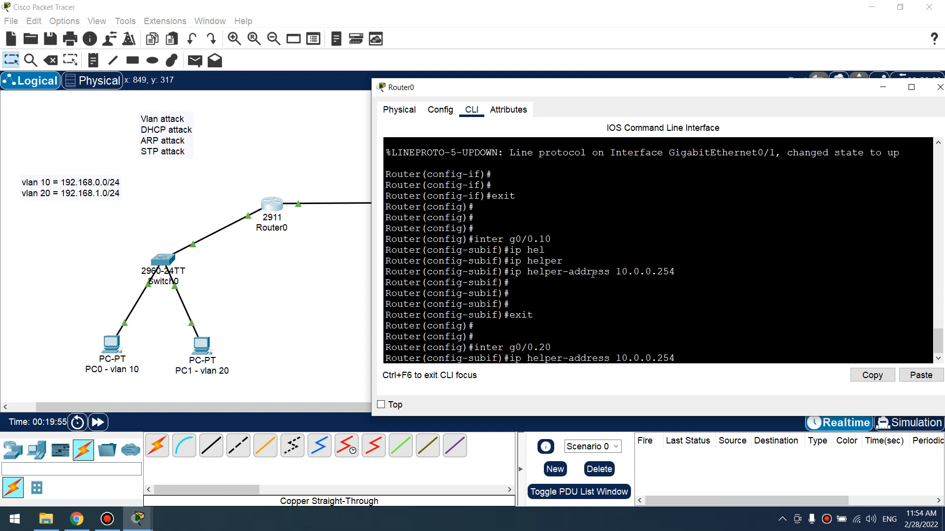
left_click(940, 87)
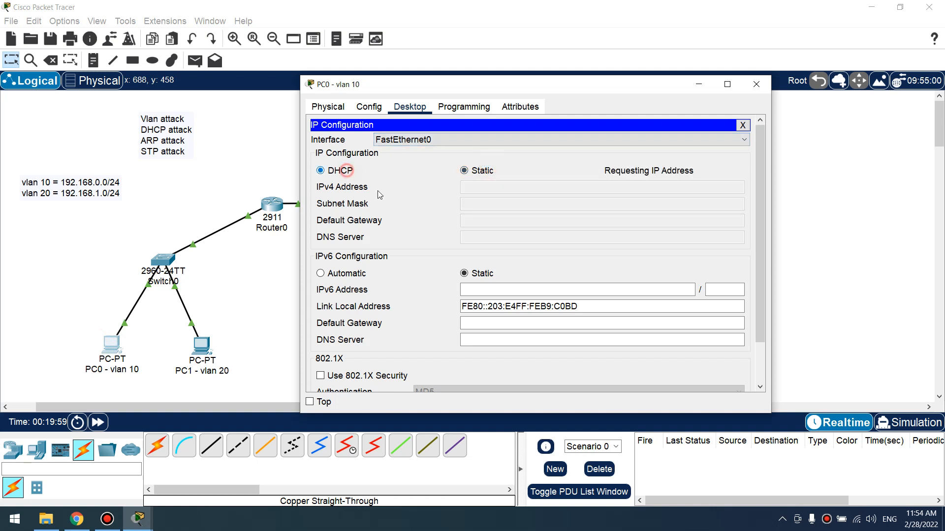
Set PC0 and PC1 to DHCP so they lease 192.168.0.9 and 192.168.1.9
left_click(320, 170)
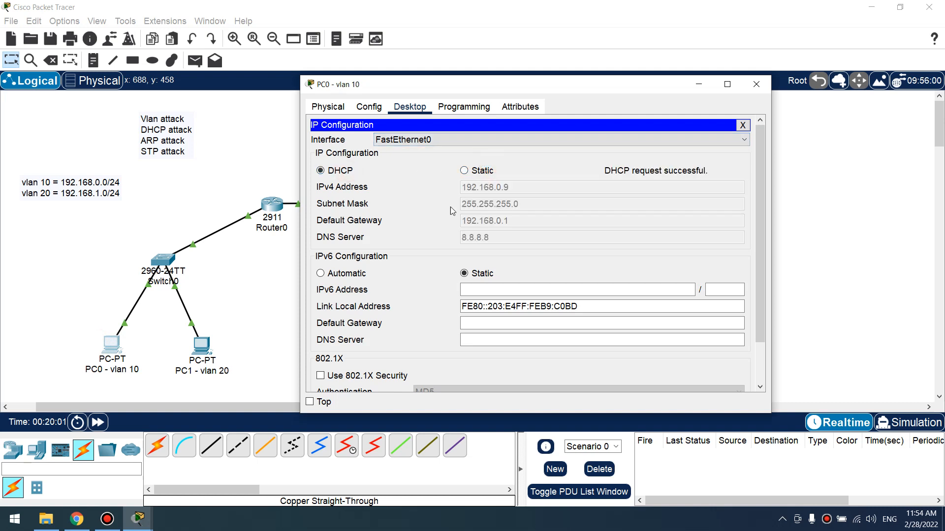
left_click(756, 84)
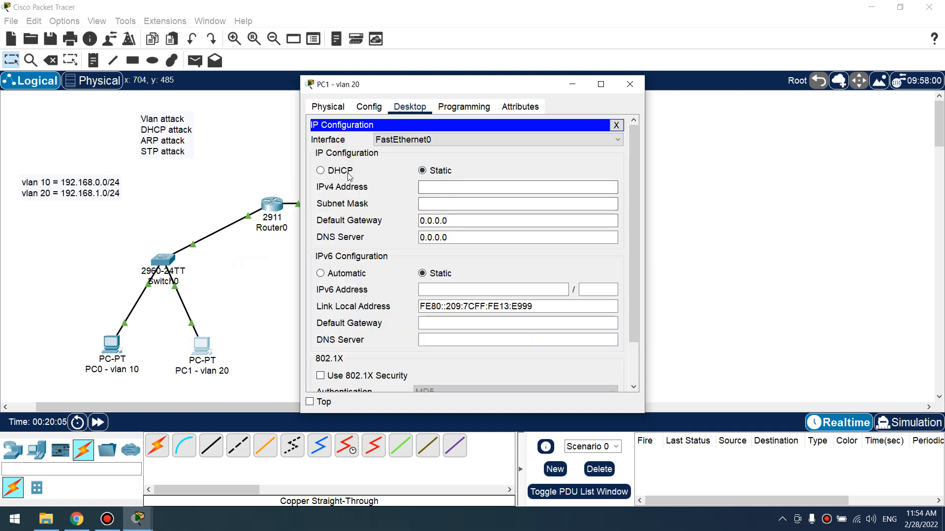
left_click(321, 171)
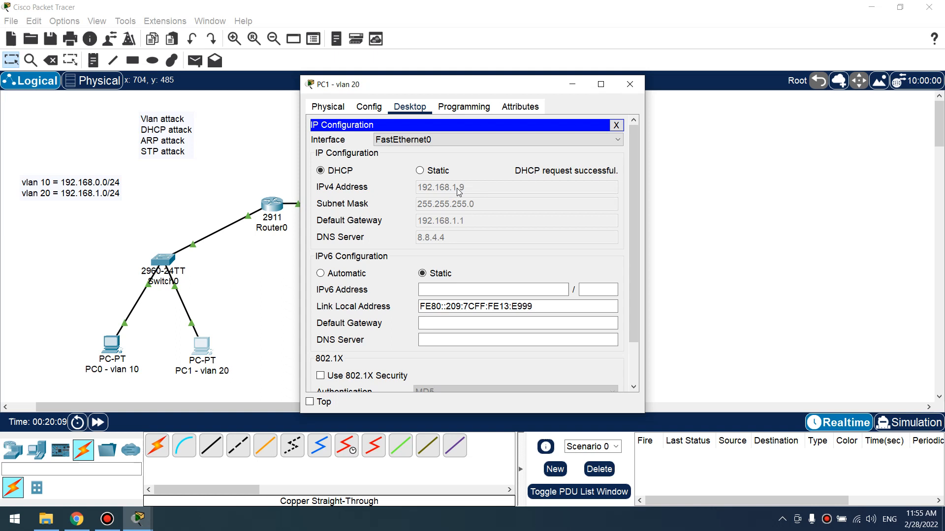
mouse_move(452, 258)
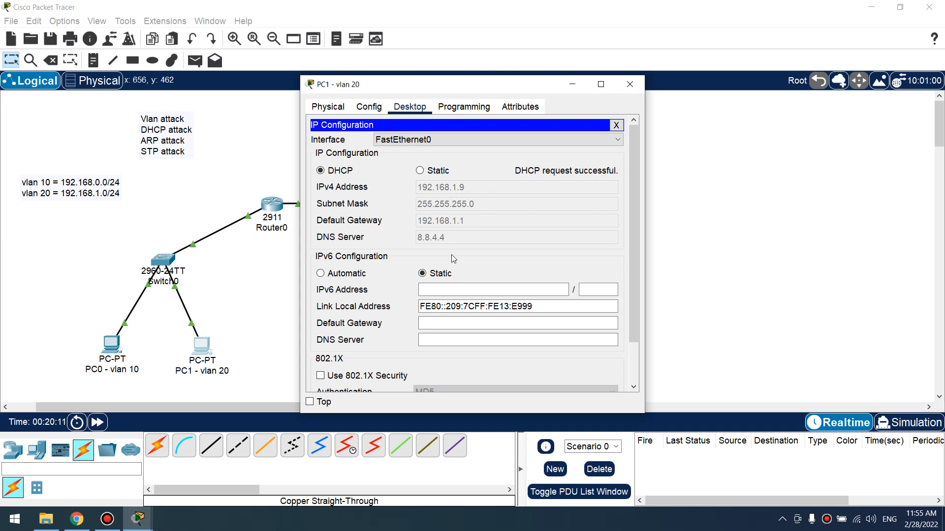
mouse_move(449, 241)
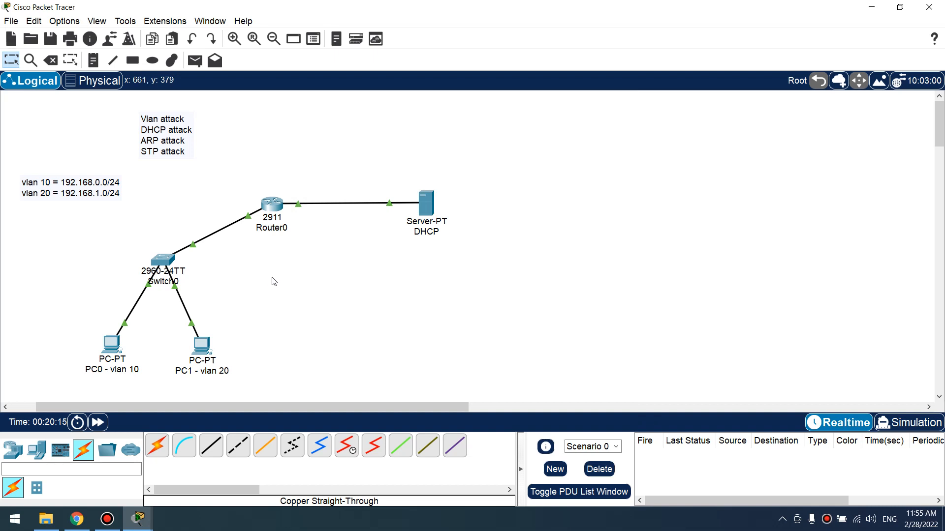
mouse_move(222, 277)
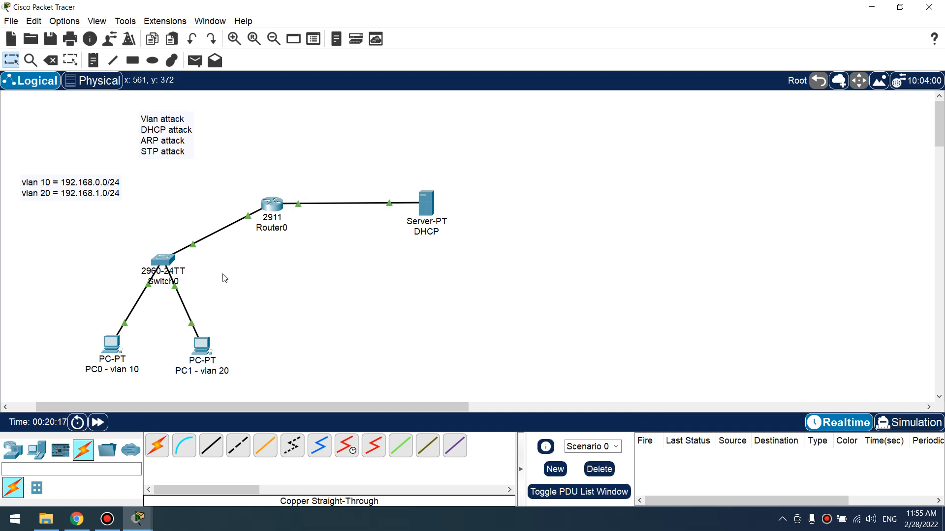
left_click(267, 206)
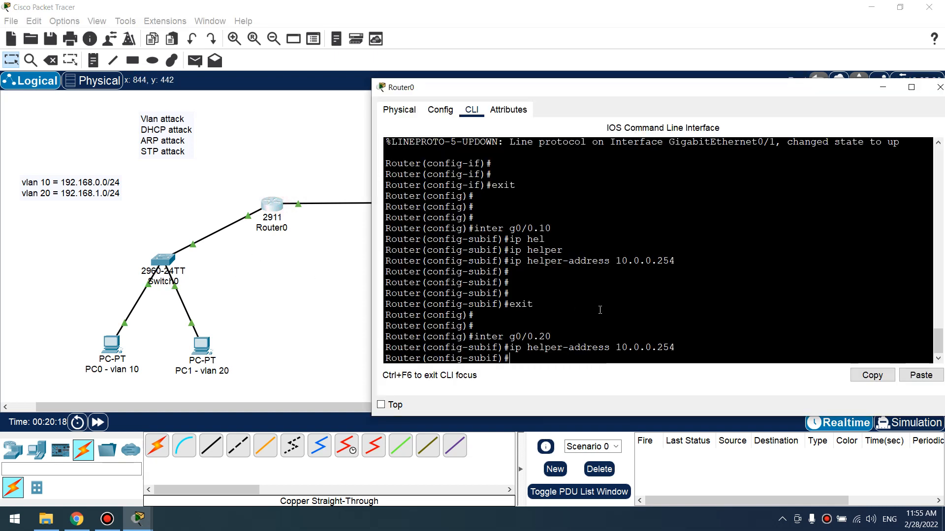
type("exit")
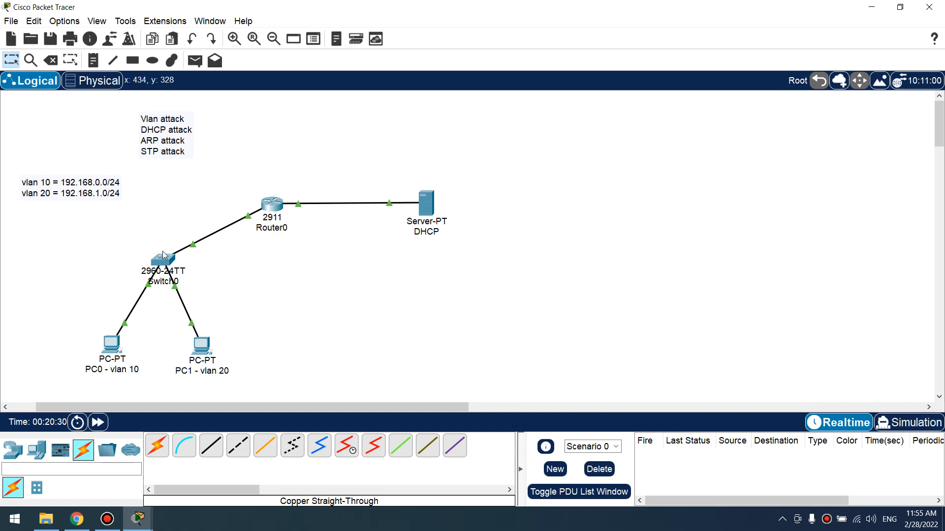
In Switch0's global config, set 'ip dhcp snooping limit rate 6' on the first FastEthernet port
left_click(164, 260)
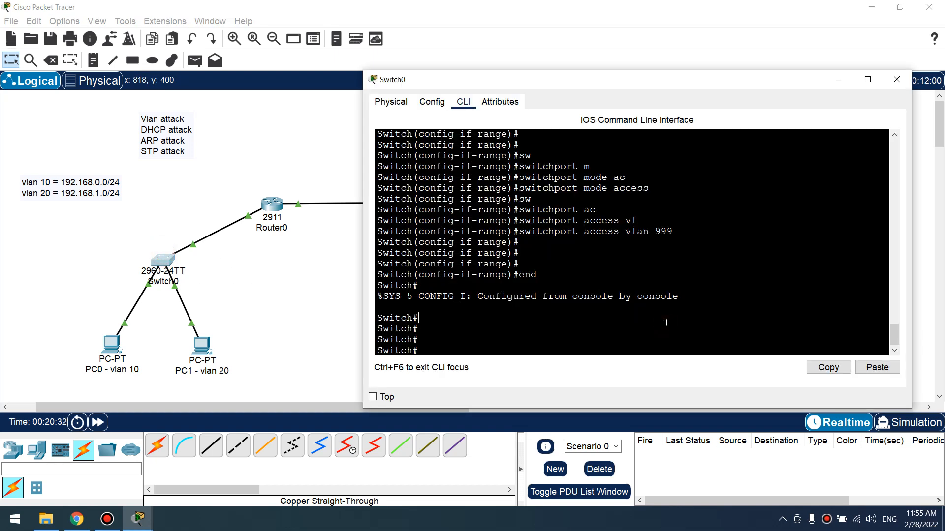
type("co")
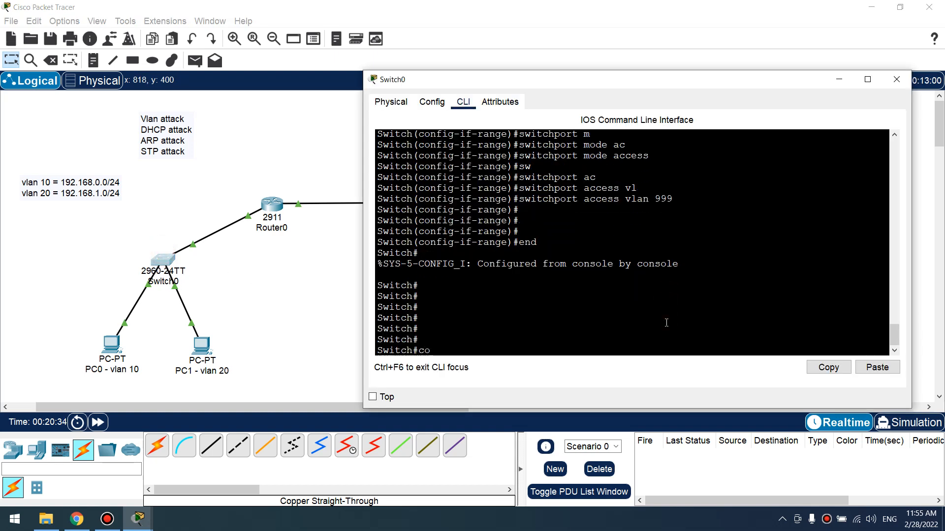
type("conf t")
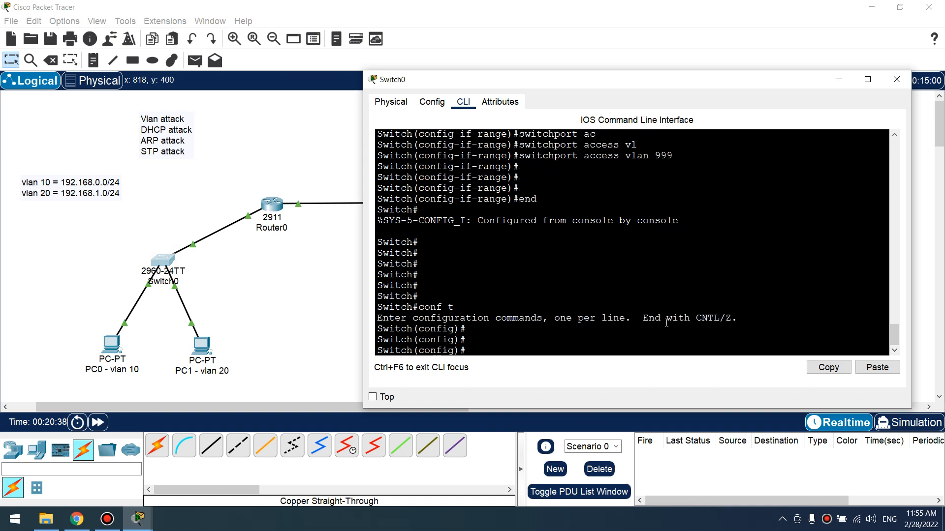
type("inter")
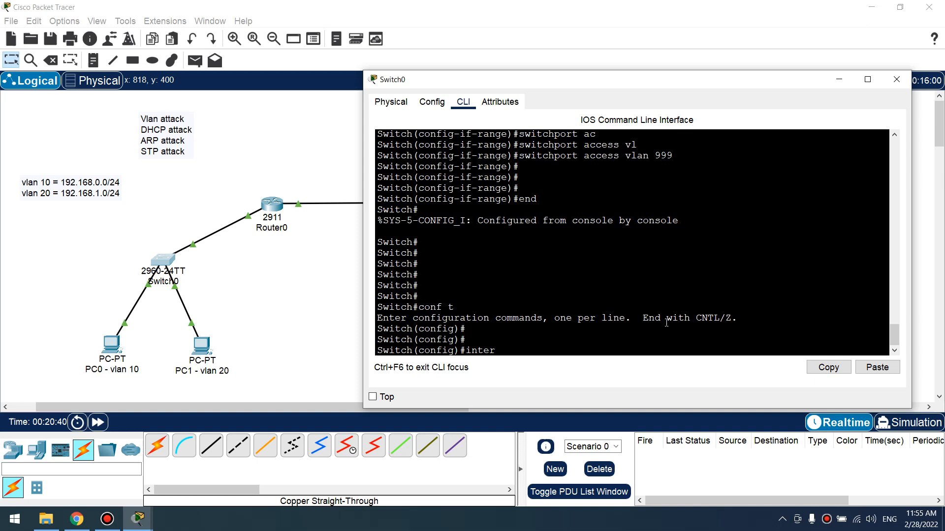
type("fa0/1")
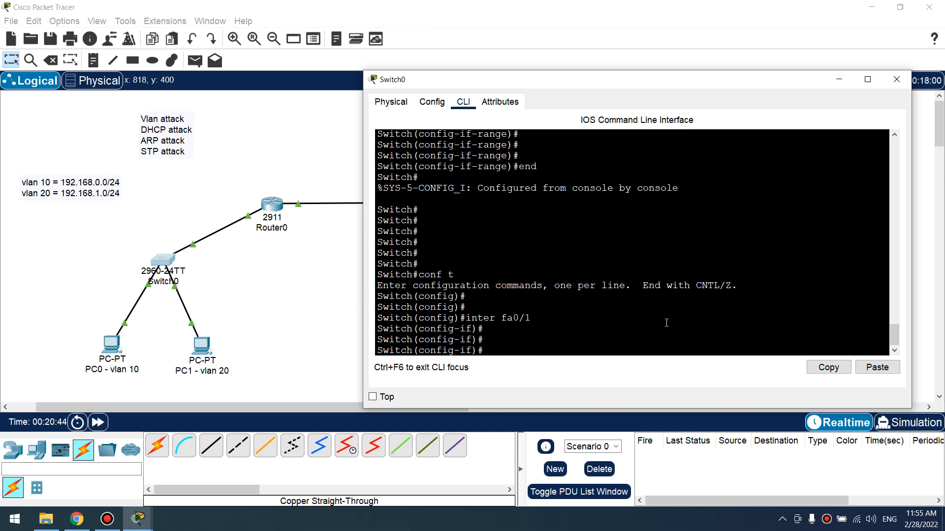
type("ip dhcp snooping")
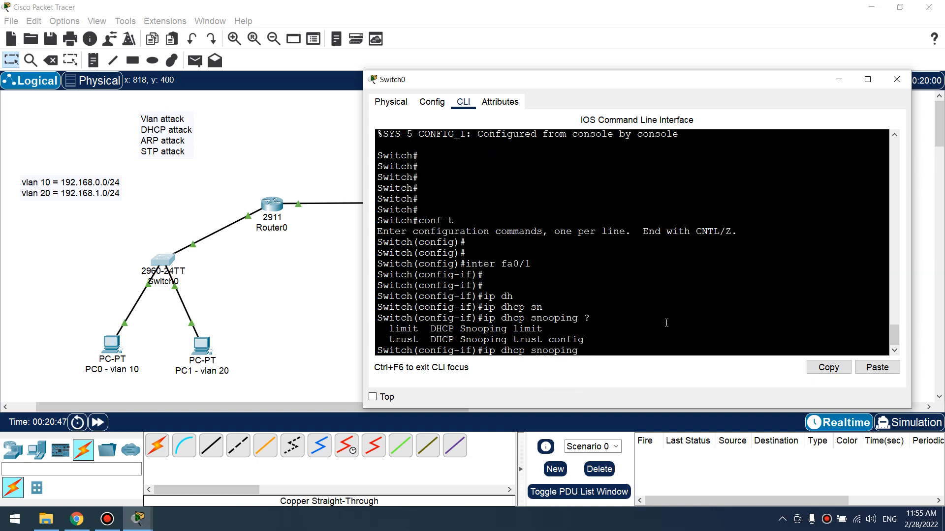
type("l")
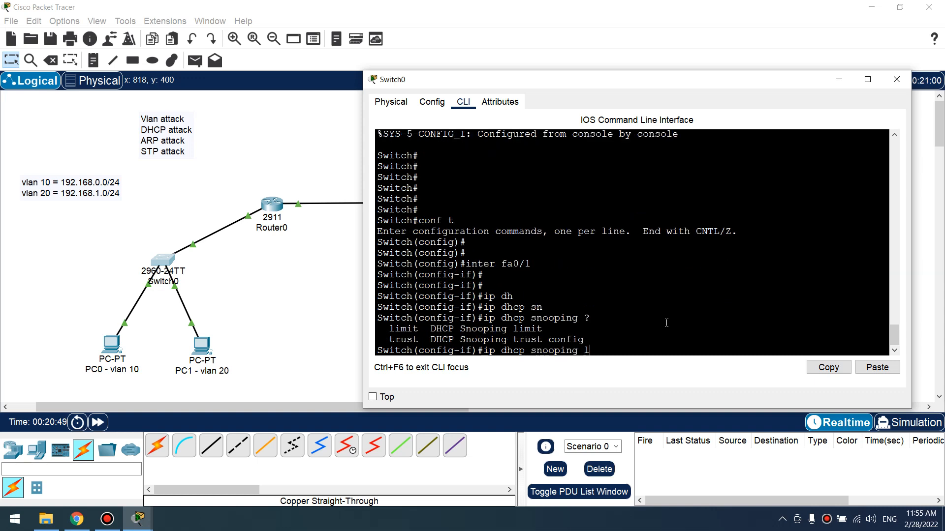
type("imit 6")
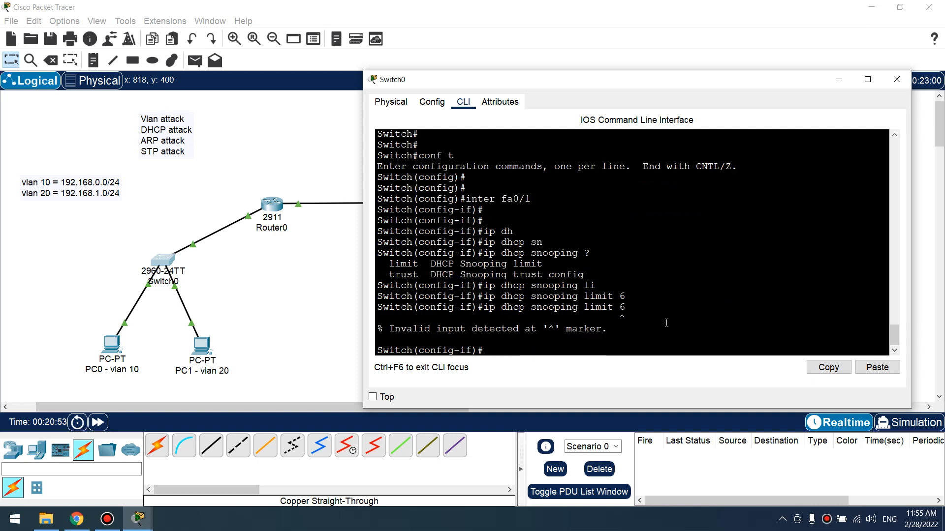
type("ip dhcp snooping limit 6")
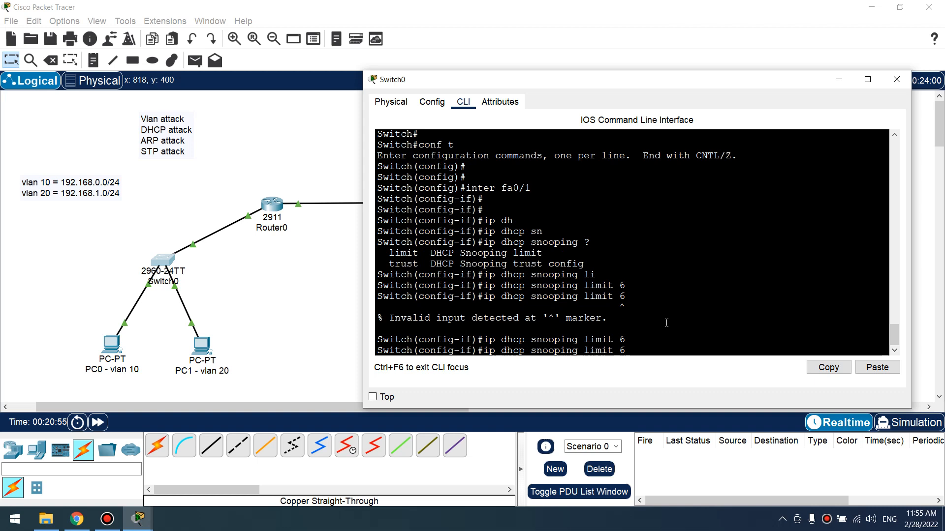
type("ip dhcp snooping limit rate")
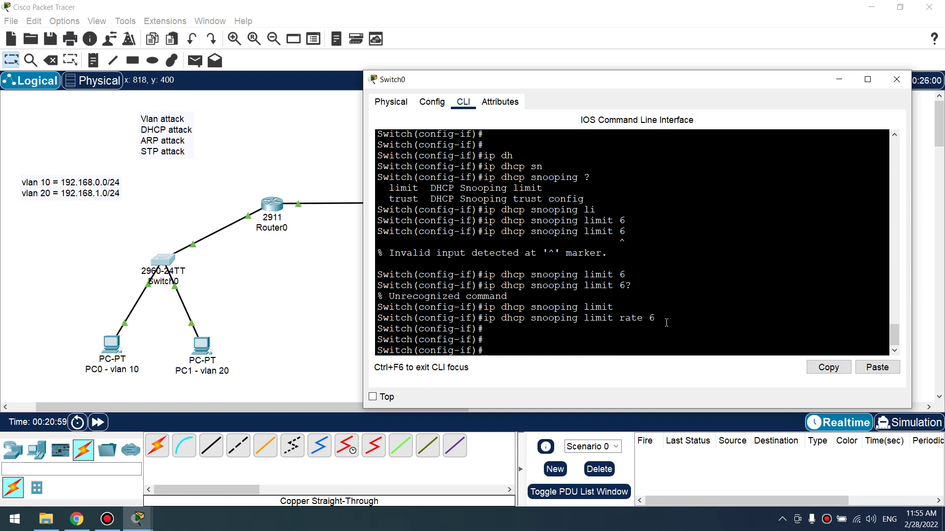
type("exit")
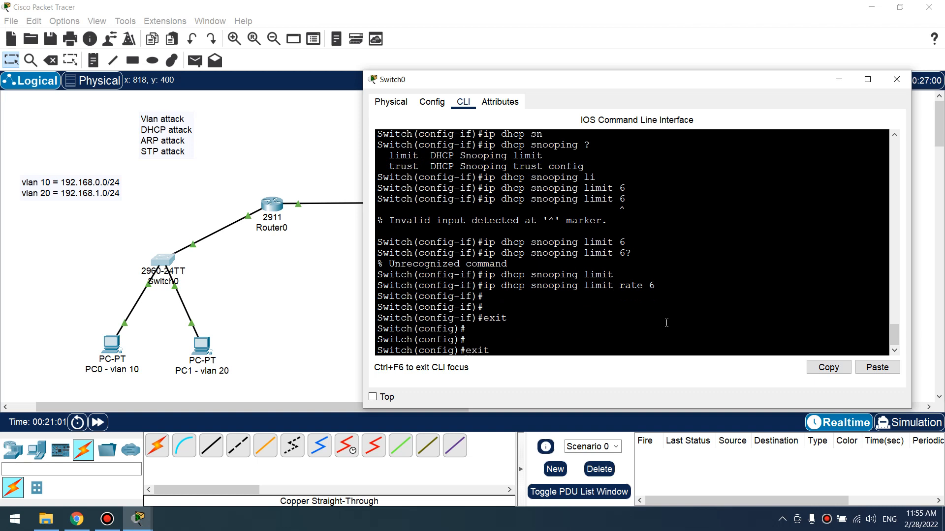
Apply the DHCP snooping rate limit of 6 on fa0/1 and fa0/2, then close Switch0's console
type("inter fa0/1")
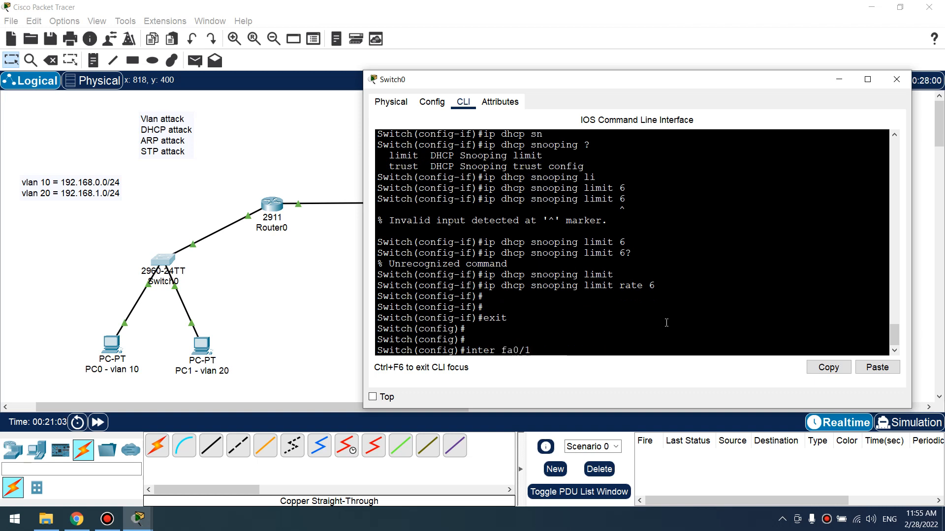
type("inter fa0/2")
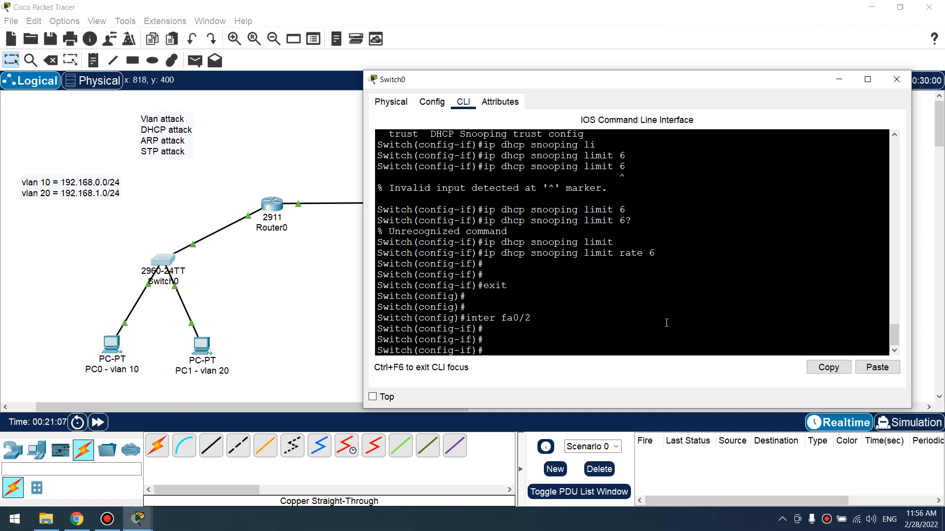
type("ip dhcp")
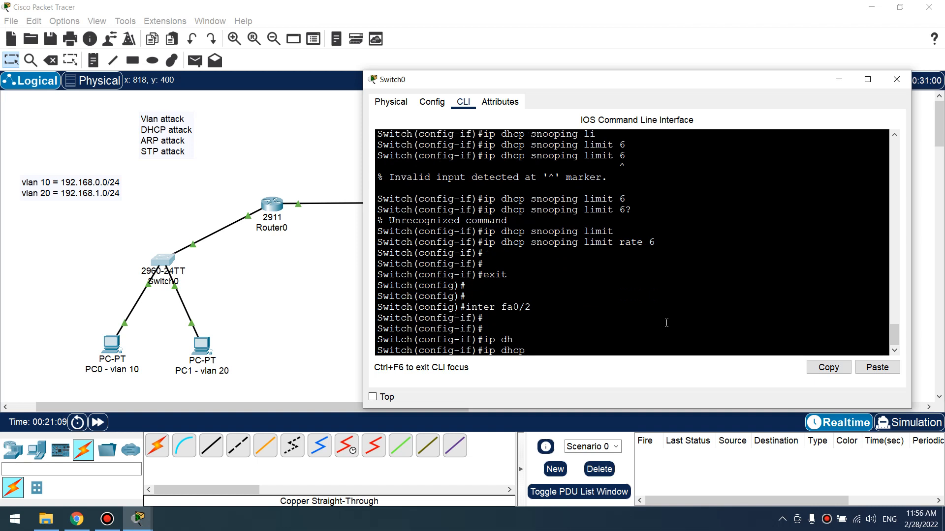
type("ip dhcp snooping limit rate 6")
type("exit")
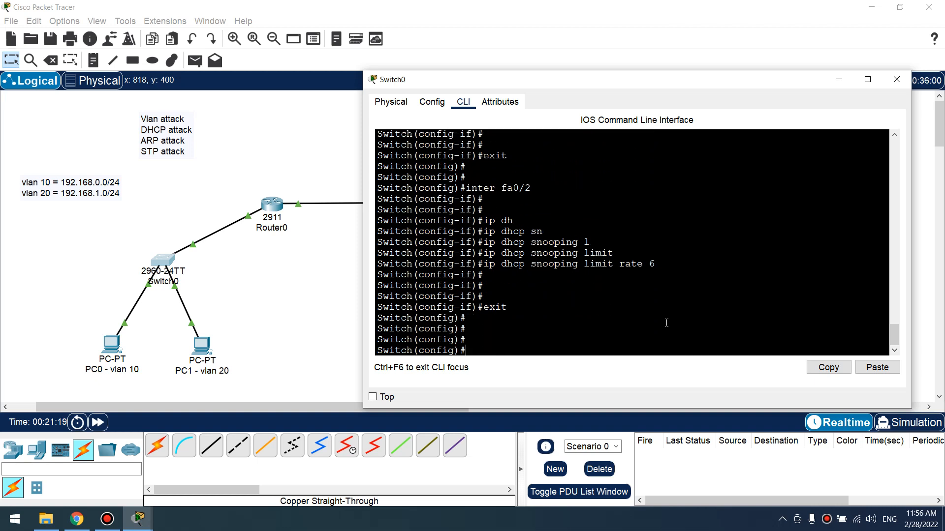
left_click(896, 79)
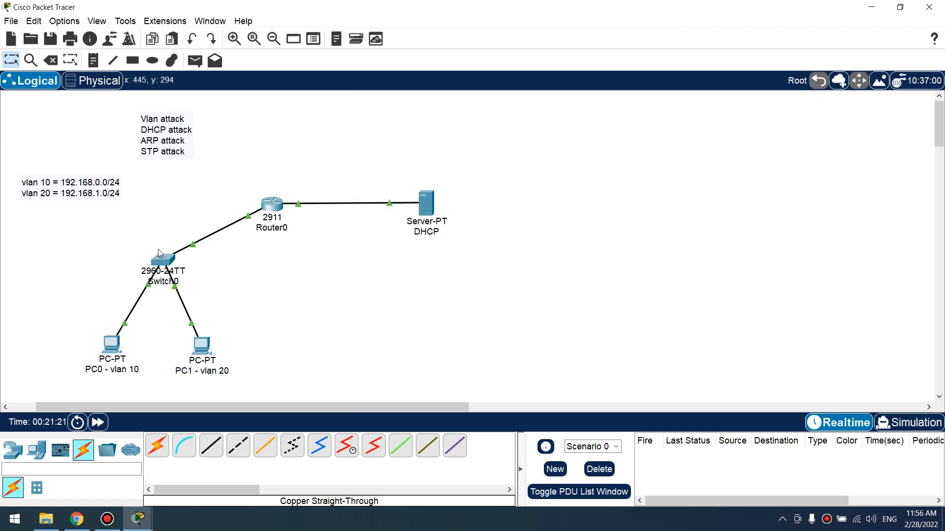
mouse_move(172, 258)
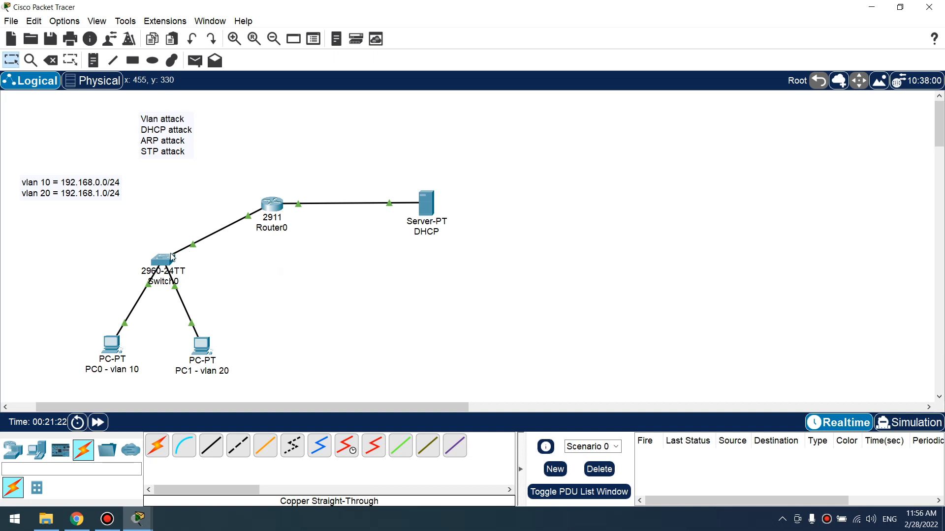
Make Switch0's interface g0/1 a trusted DHCP snooping port
left_click(159, 262)
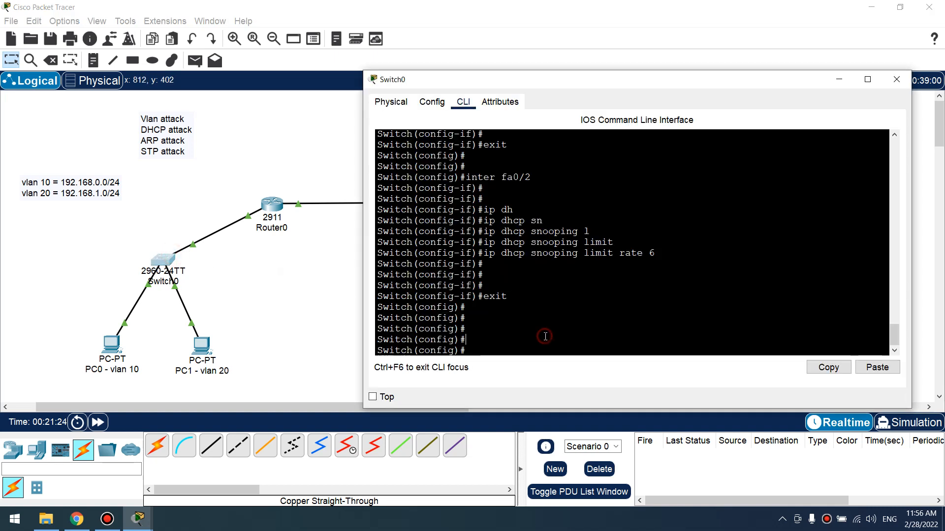
type("interface")
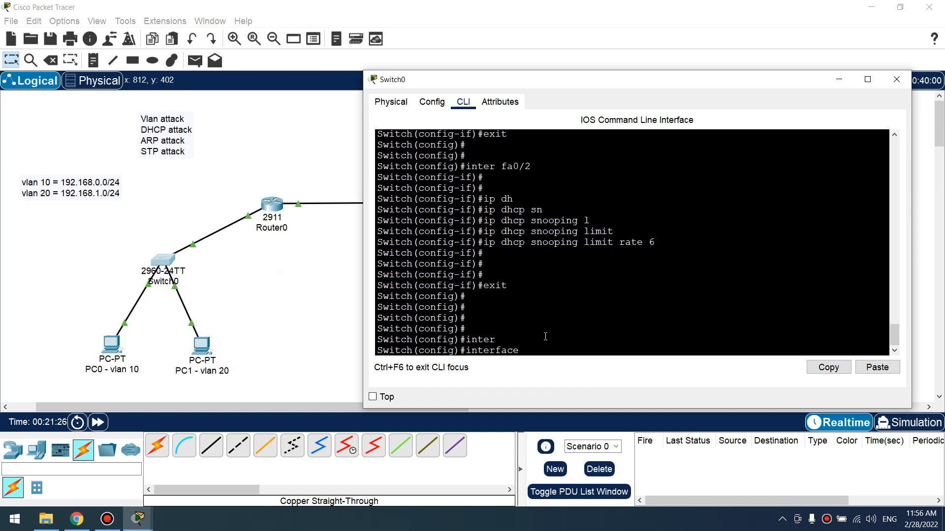
type("g")
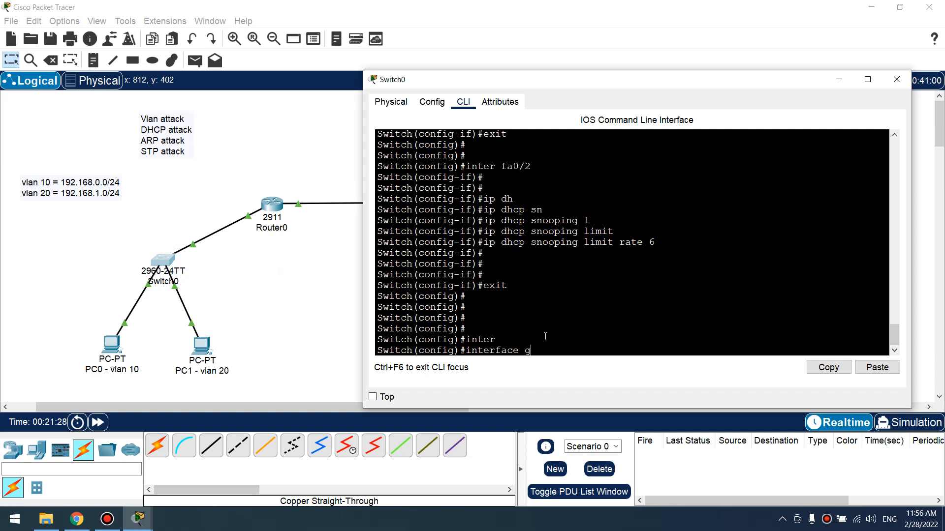
type("0/1")
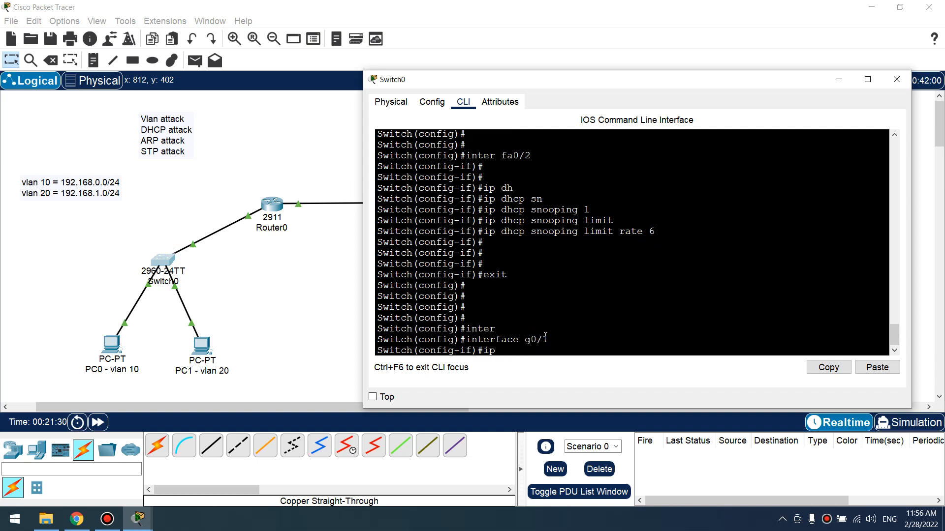
type("ip dhcp snooping trust")
type("end")
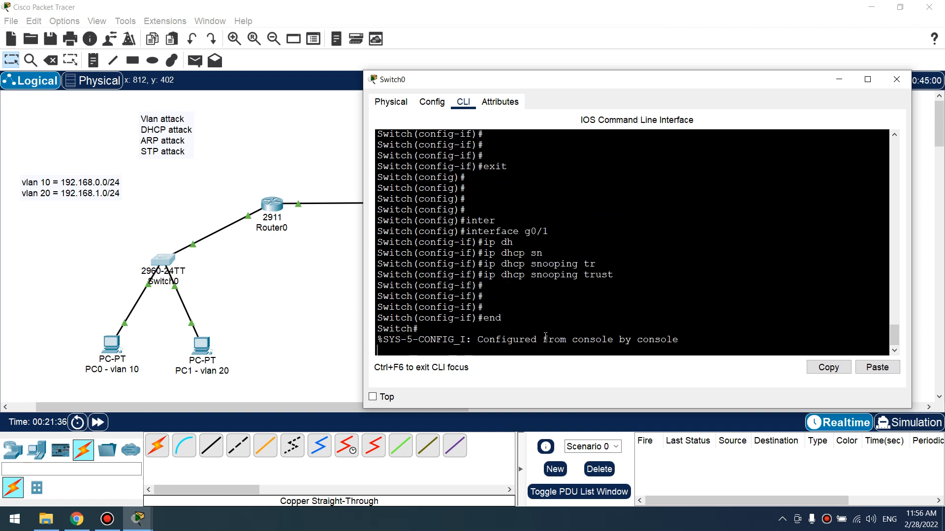
Verify with 'sho ip dhcp snooping' that Gi0/1 is trusted and Fa0/1–2 are limited to 6 pps
type("sho ip dhcp snooping")
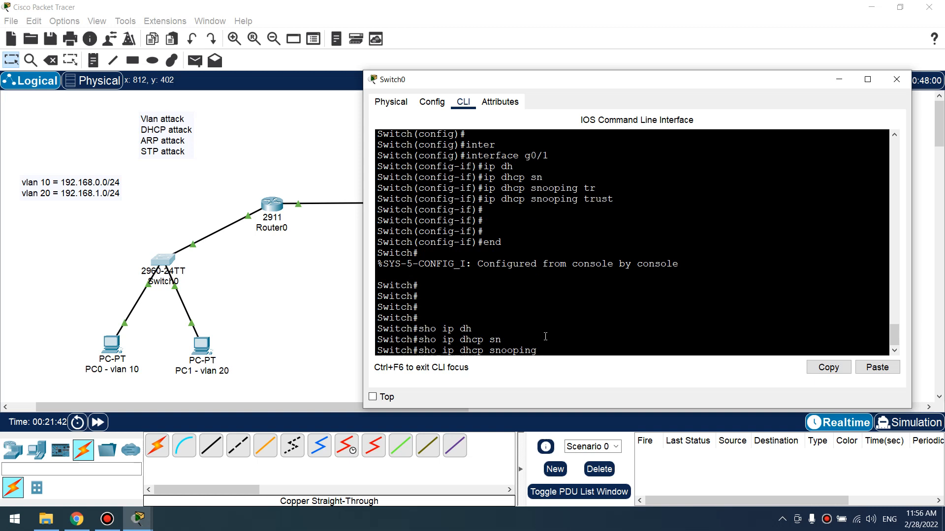
key("Enter")
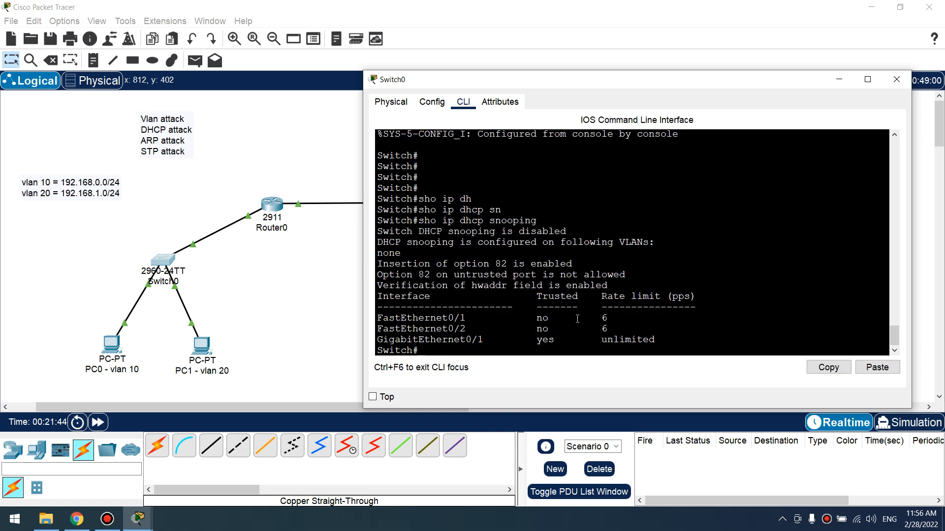
double_click(430, 340)
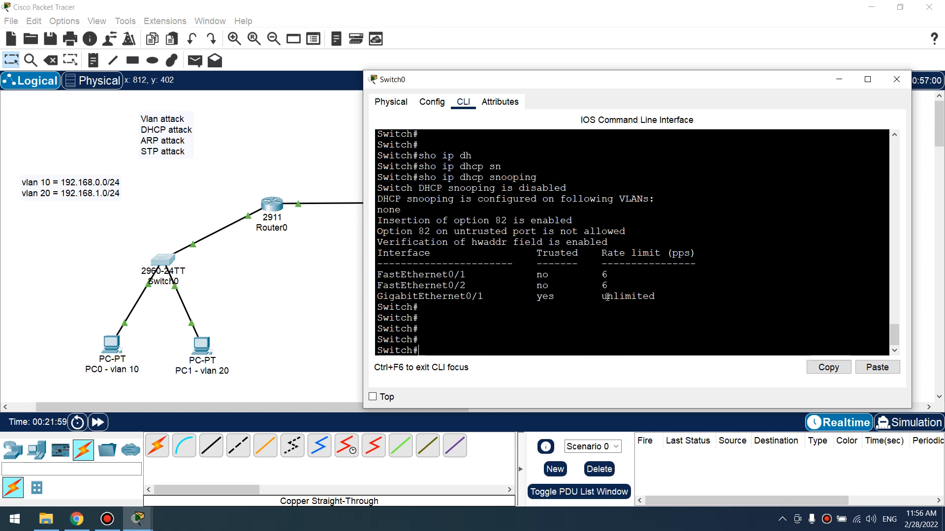
left_click(896, 78)
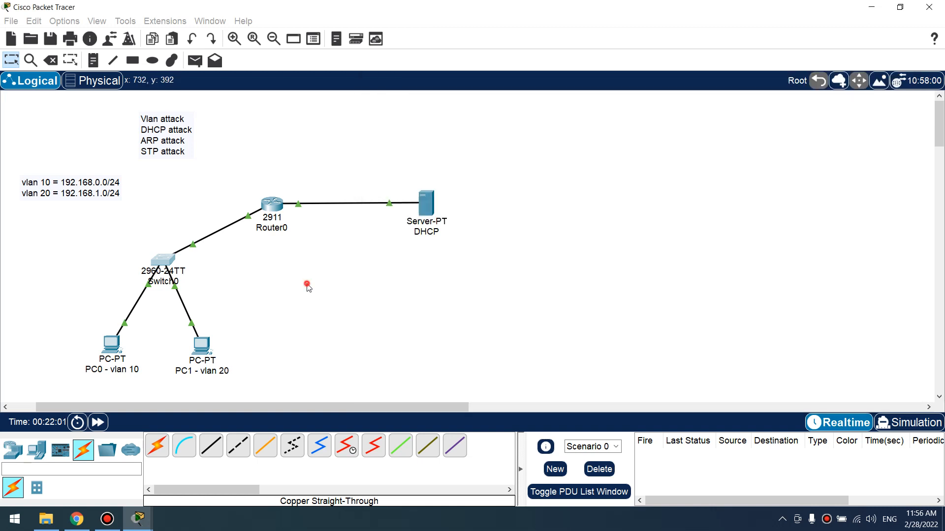
mouse_move(204, 260)
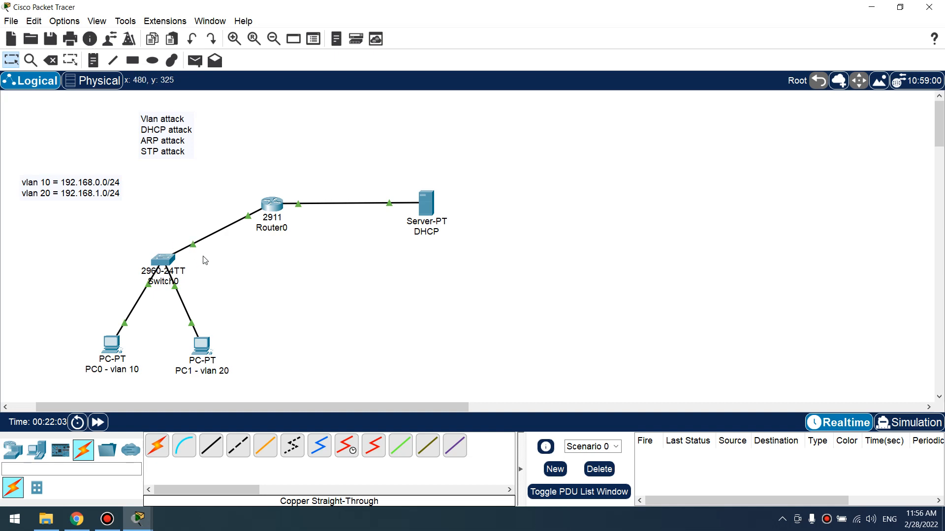
mouse_move(342, 303)
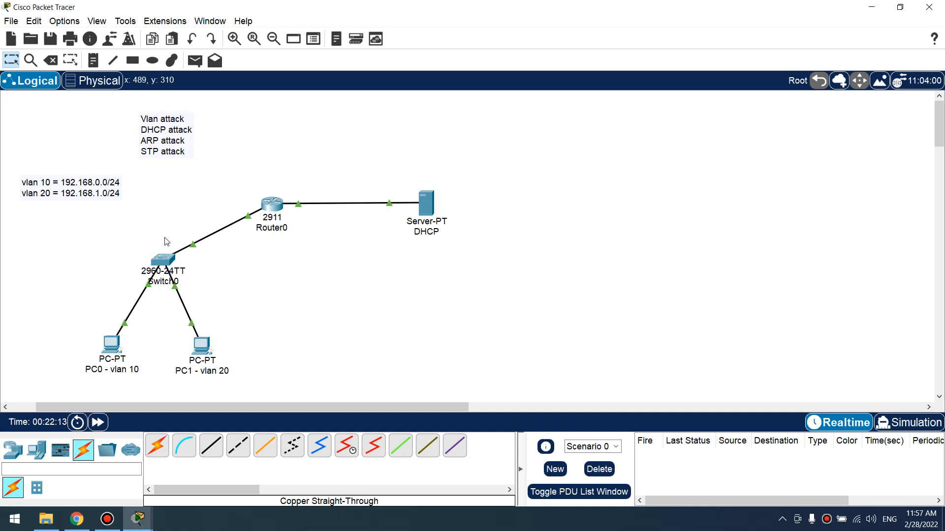
left_click(159, 259)
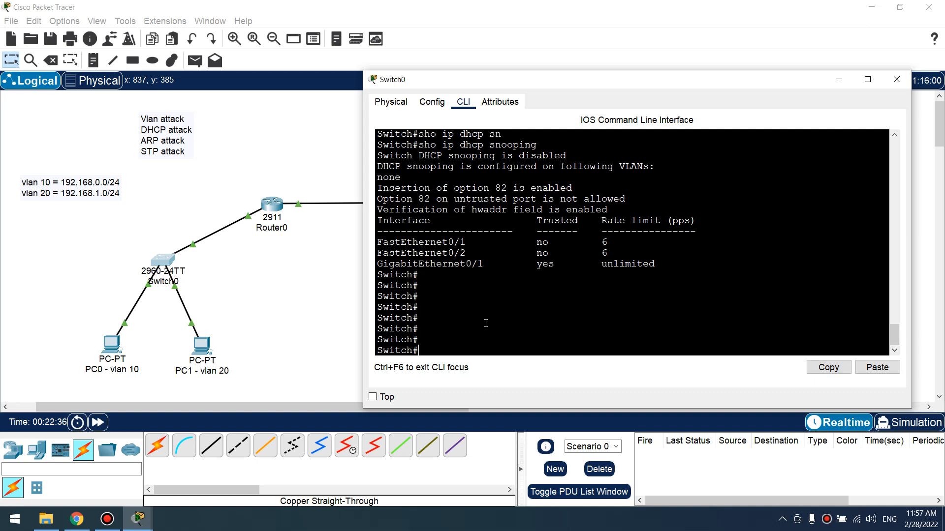
Enable DHCP snooping for VLANs 10,20 on Switch0 and return with end
type("conf t")
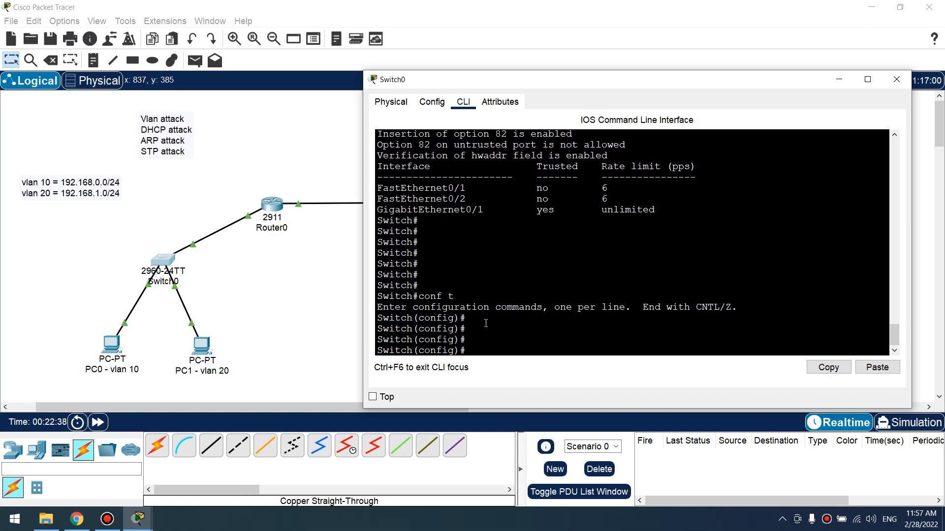
type("ip dhcp snooping")
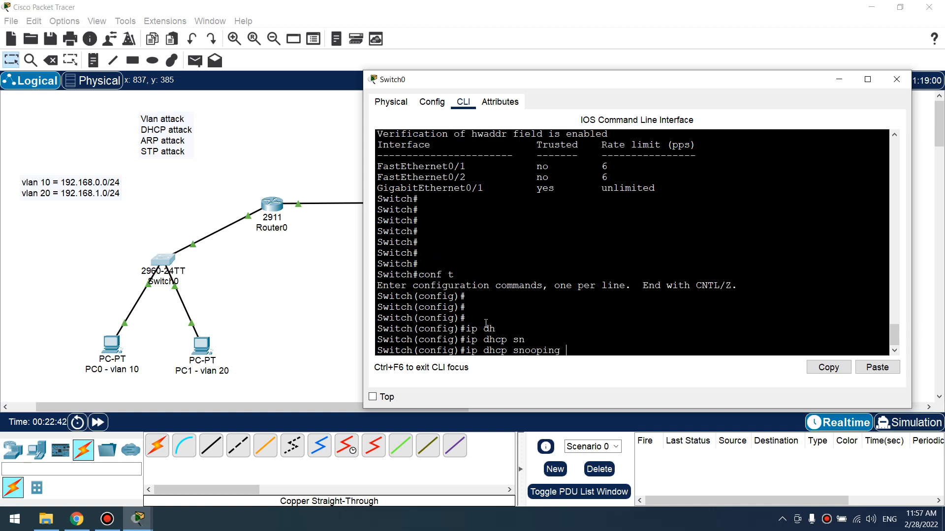
type("10,20")
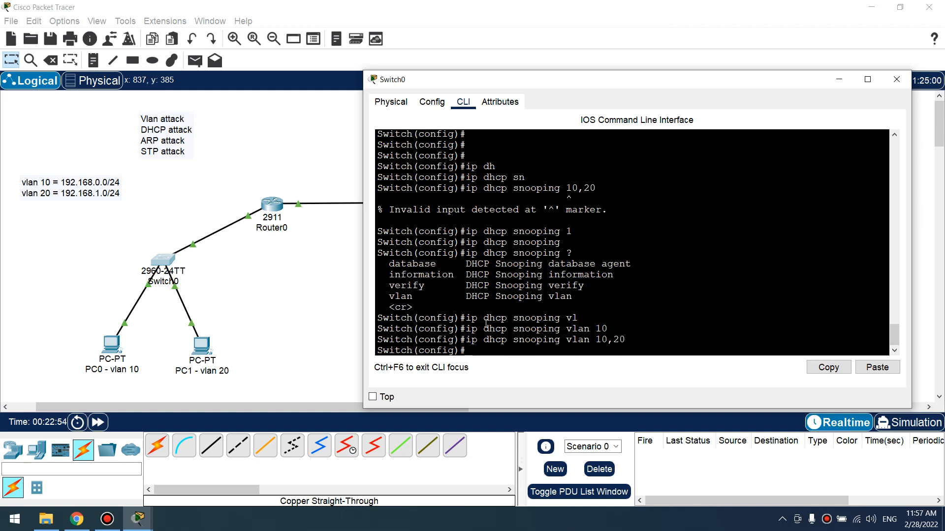
type("end")
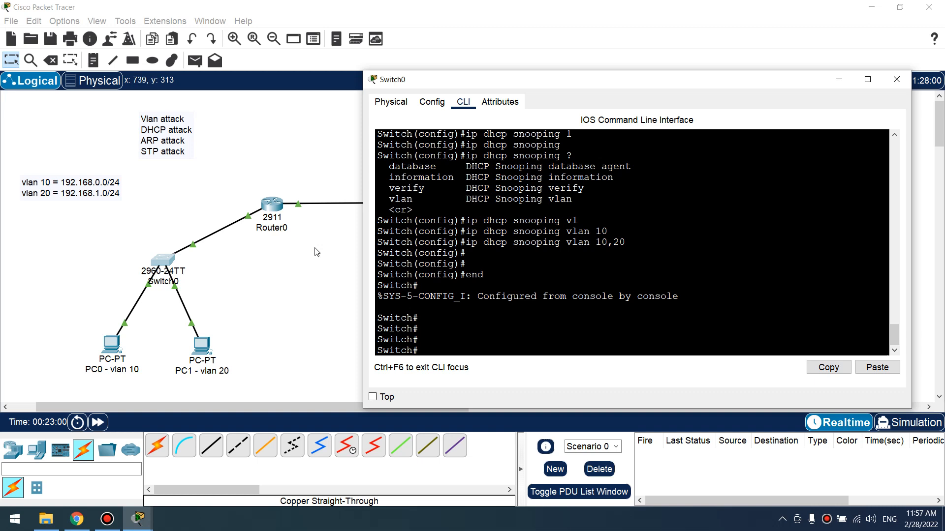
mouse_move(439, 274)
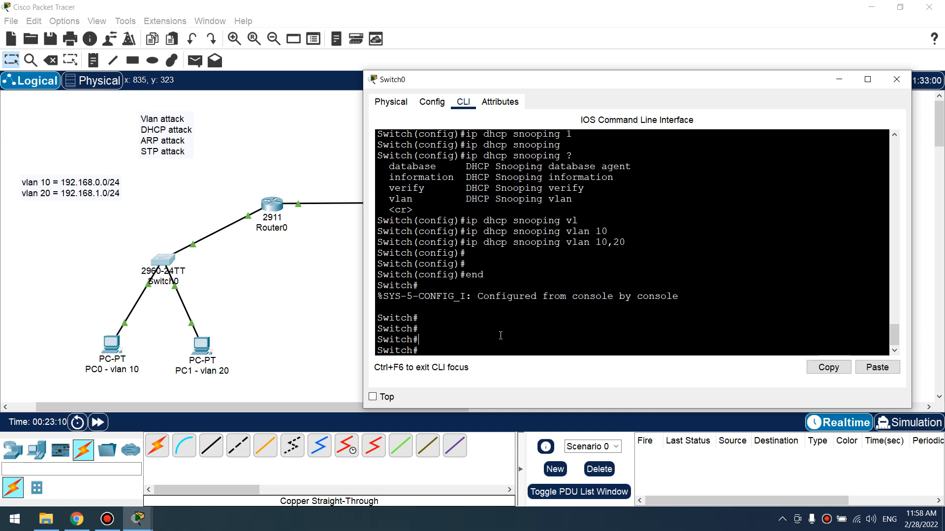
Set 'ip arp inspection trust' on Switch0's fa0/1, fa0/2 and g0/1 interfaces
type("conf t")
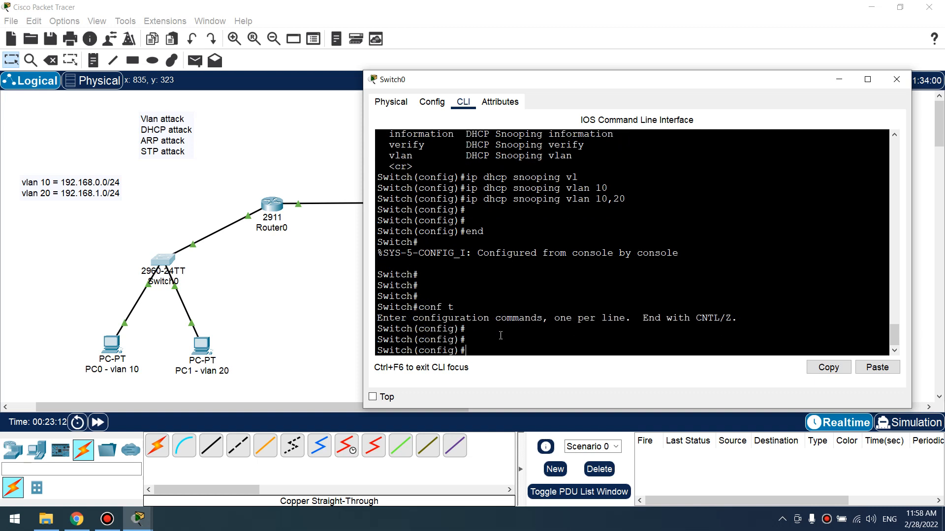
type("in")
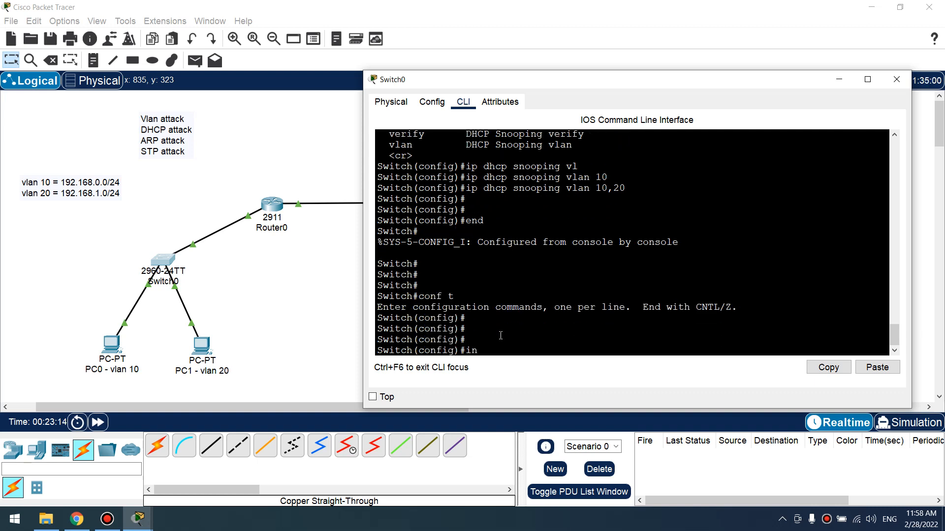
type("interface fa0/1")
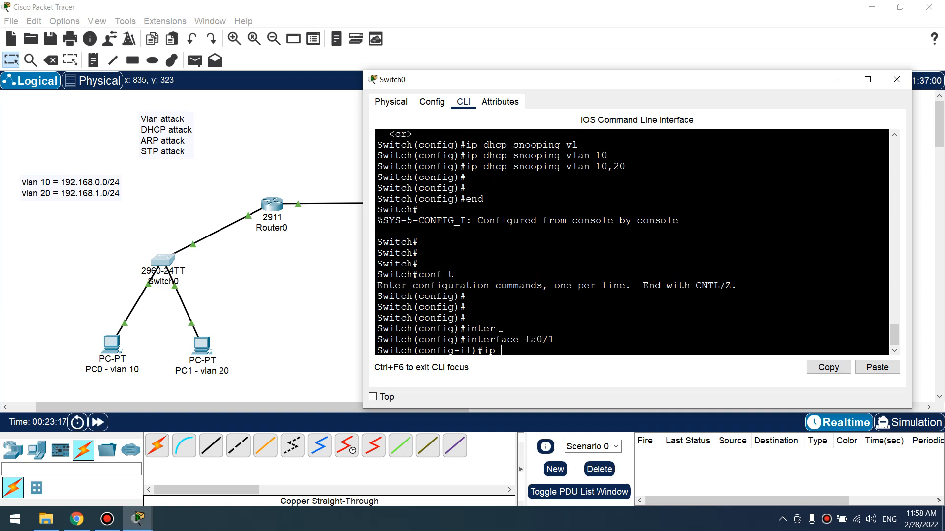
type("ip arp inspection")
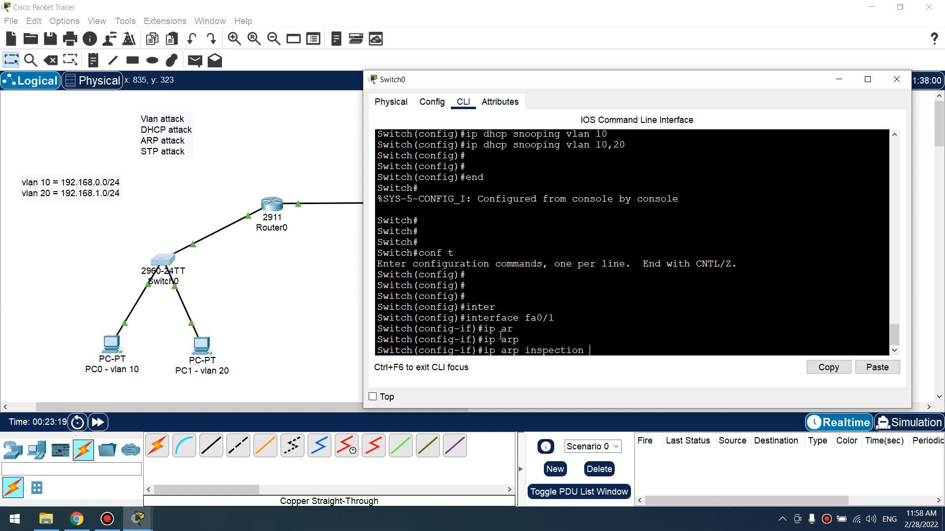
type("?")
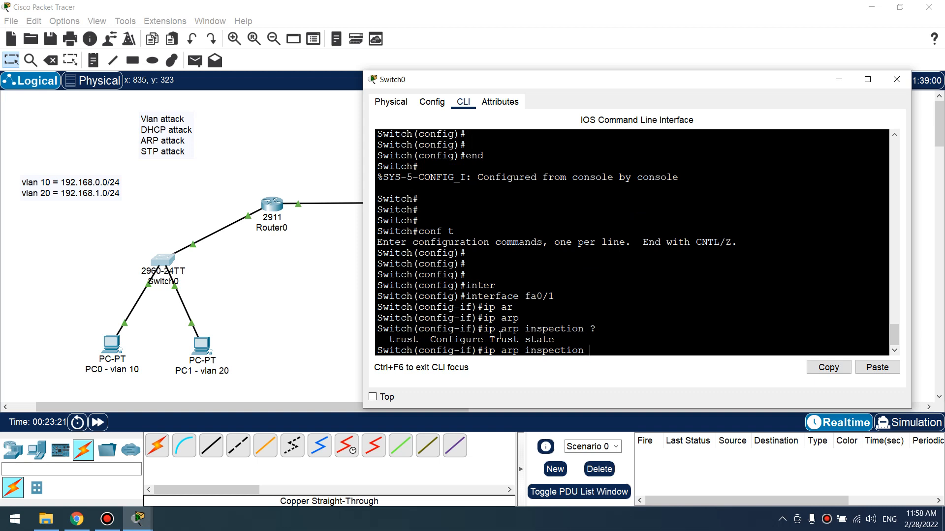
type("trust")
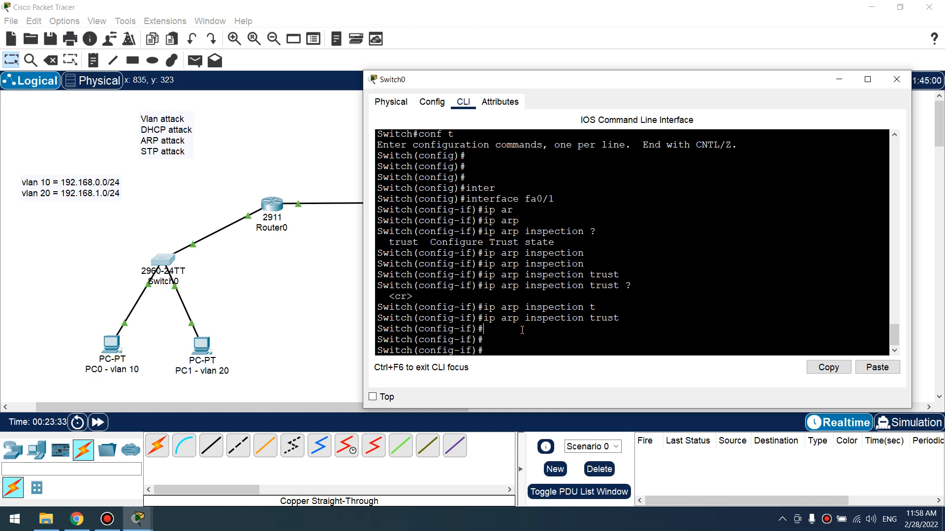
type("interface fa0/1")
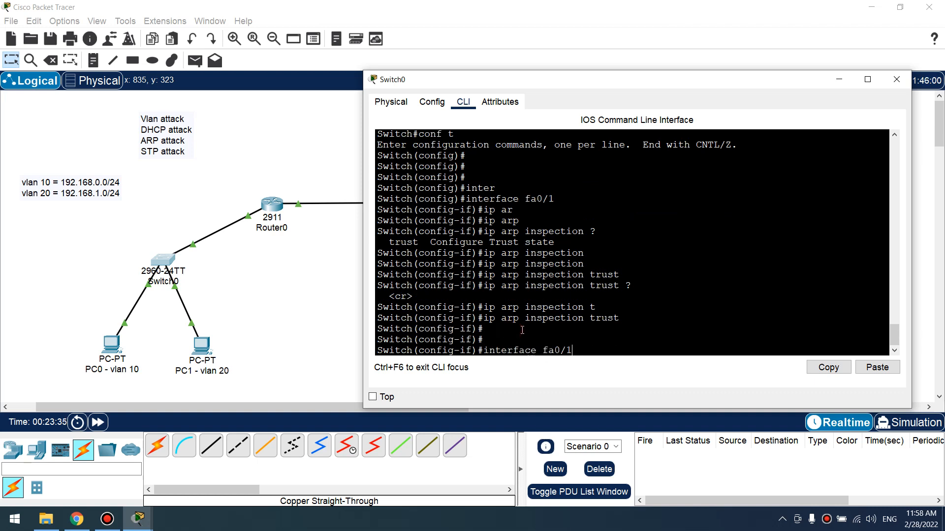
type("interface fa0/2")
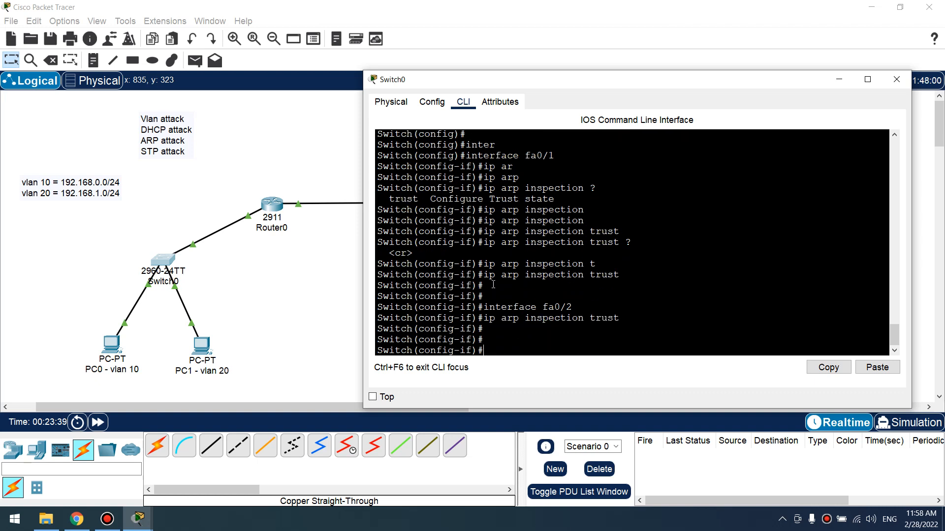
type("exit")
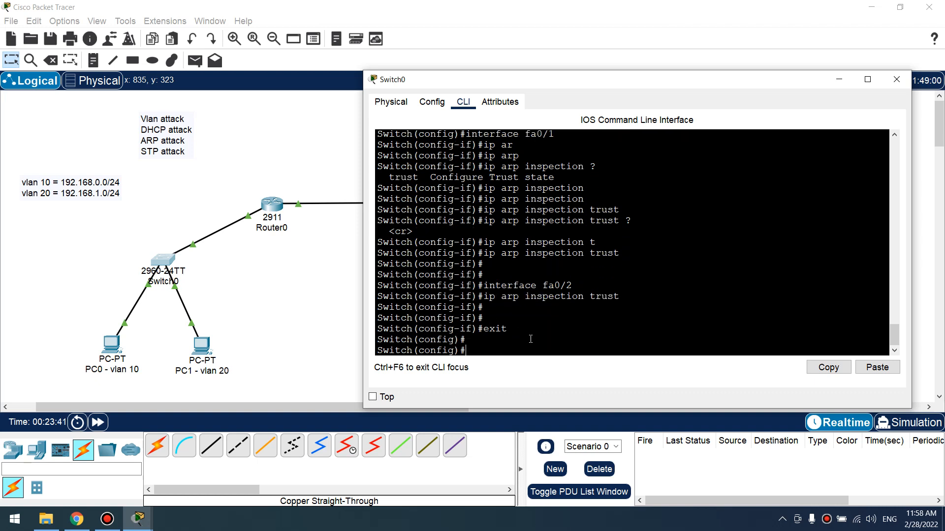
type("inter g0/1")
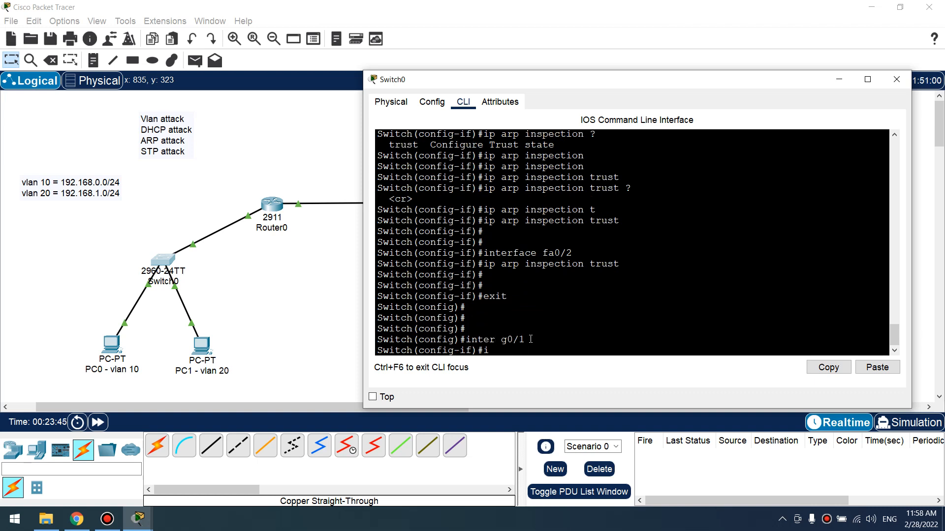
type("ip arp inspection trust")
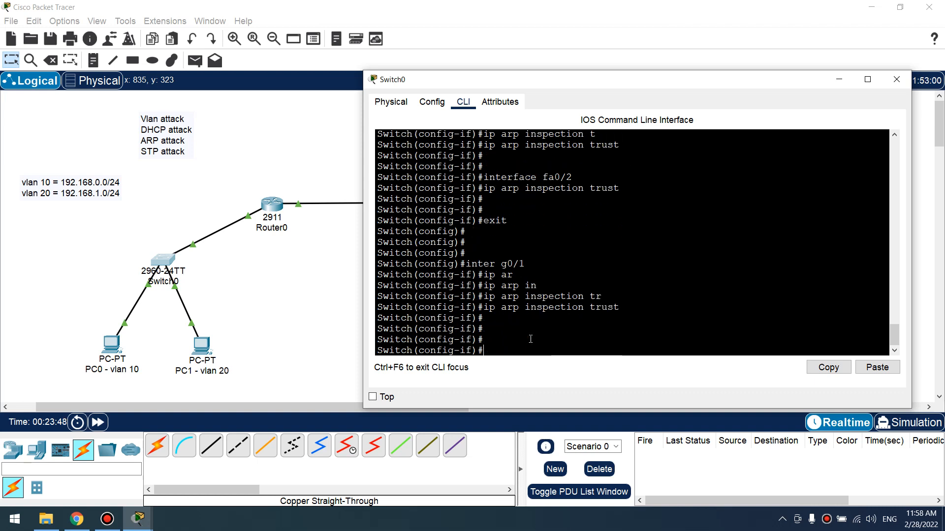
type("exit")
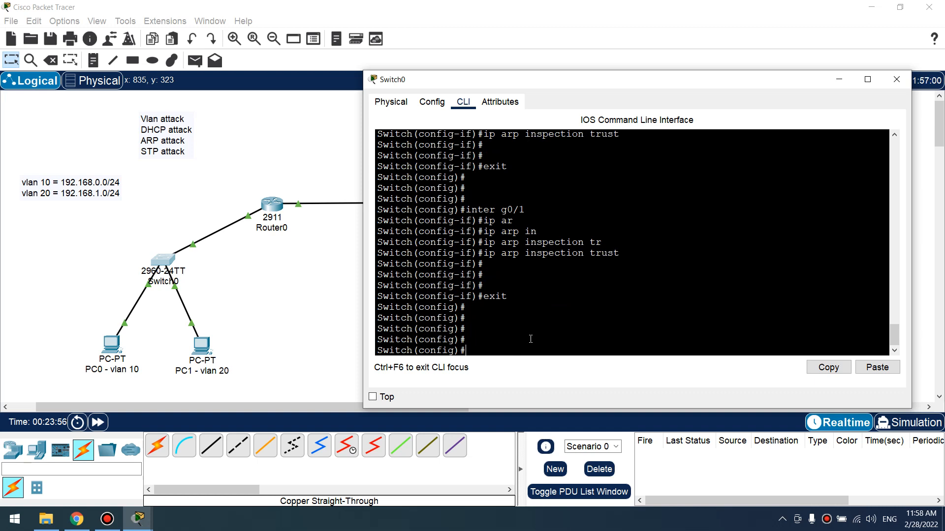
Enable dynamic ARP inspection on VLANs 10,20 in Switch0's global config
type("ip d")
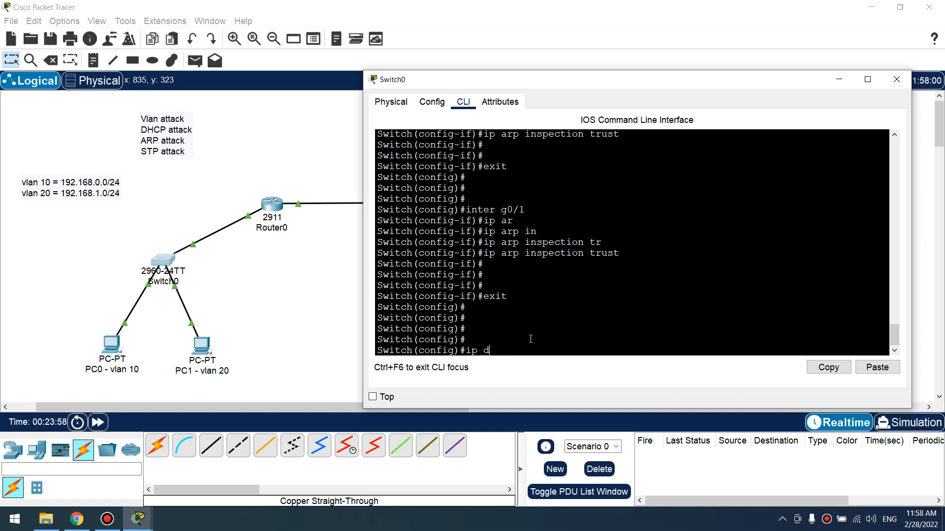
type("hcp")
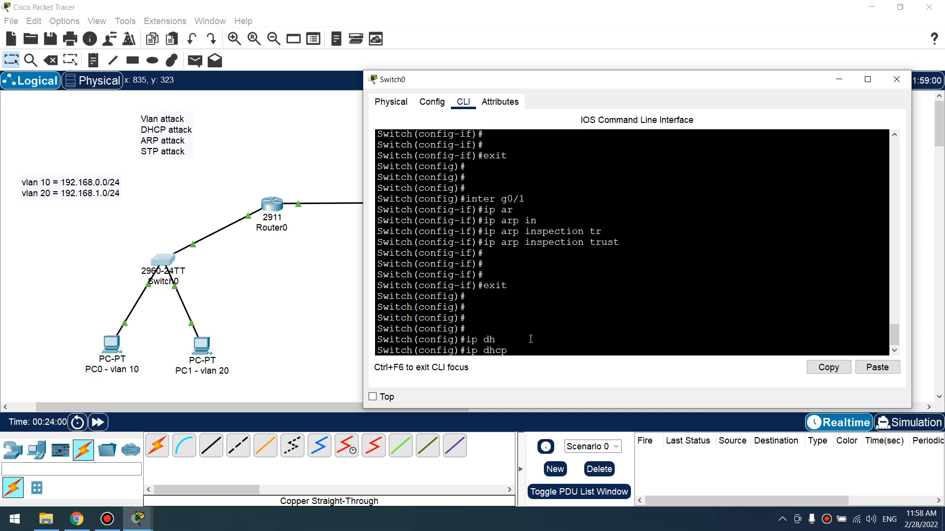
type("ip dhcp")
type("ip arp inspection vlan")
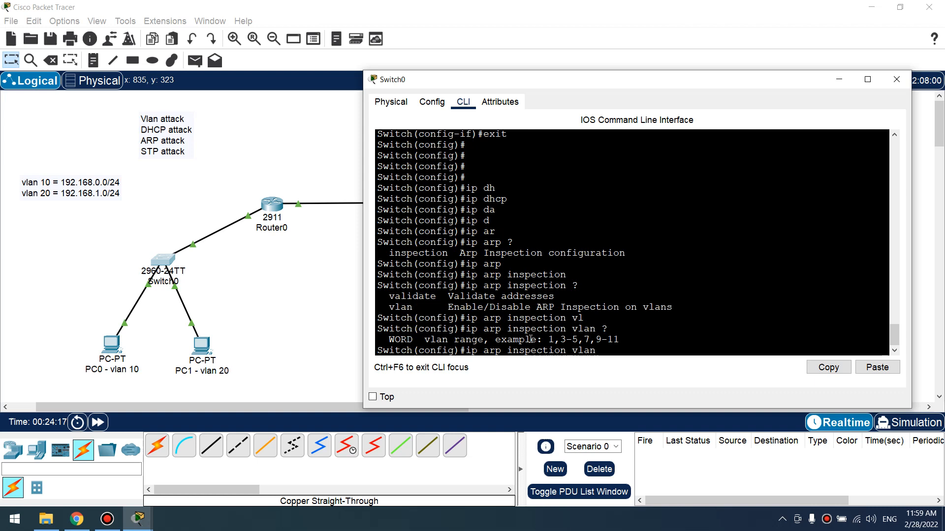
type("10,20")
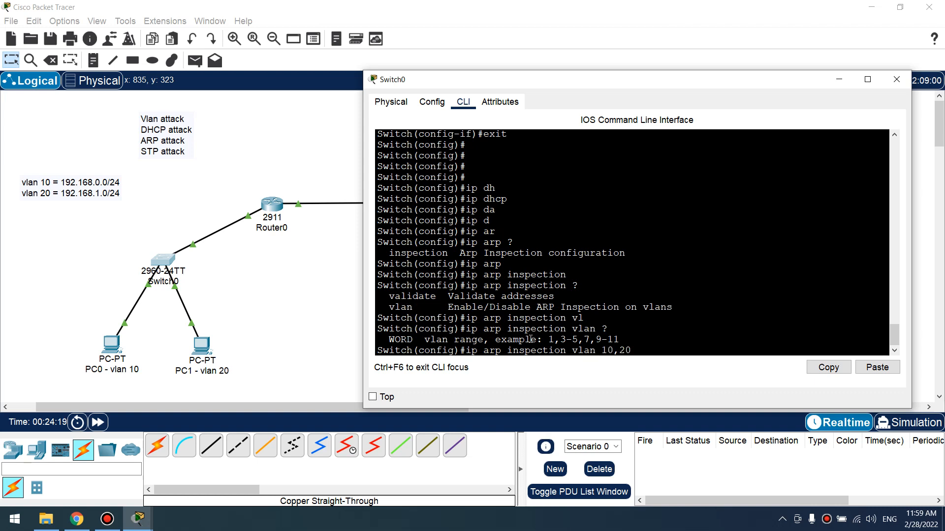
type("ip arp inspection vlan 10,20")
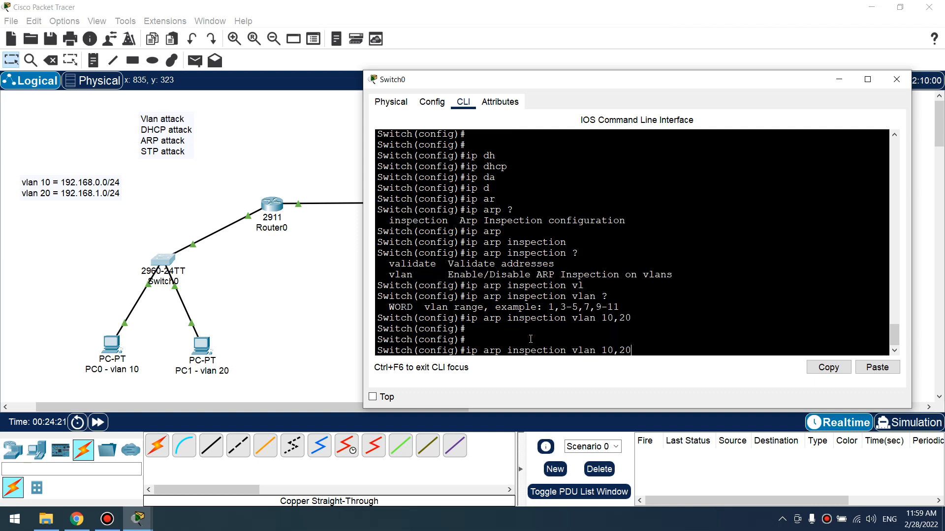
Set ARP inspection to validate src-mac, dst-mac and ip
type("ip arp inspection")
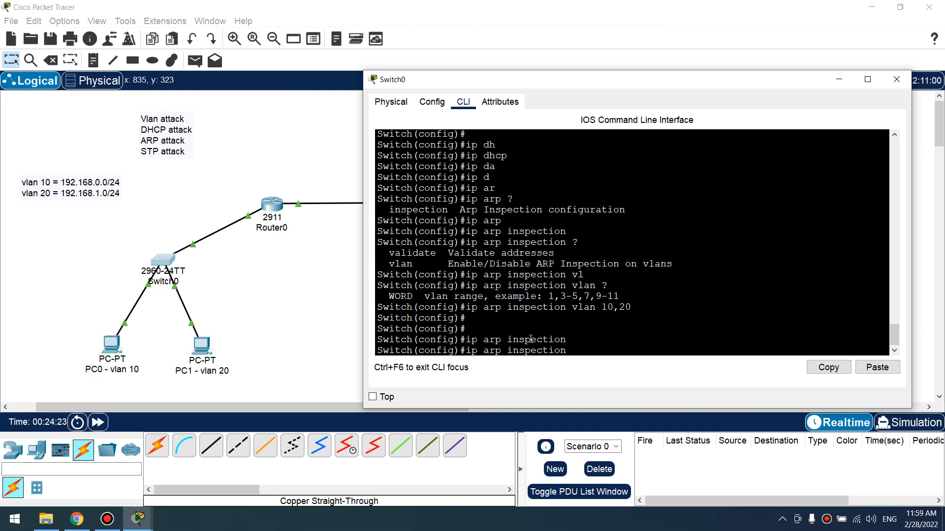
type("ip arp inspection validate")
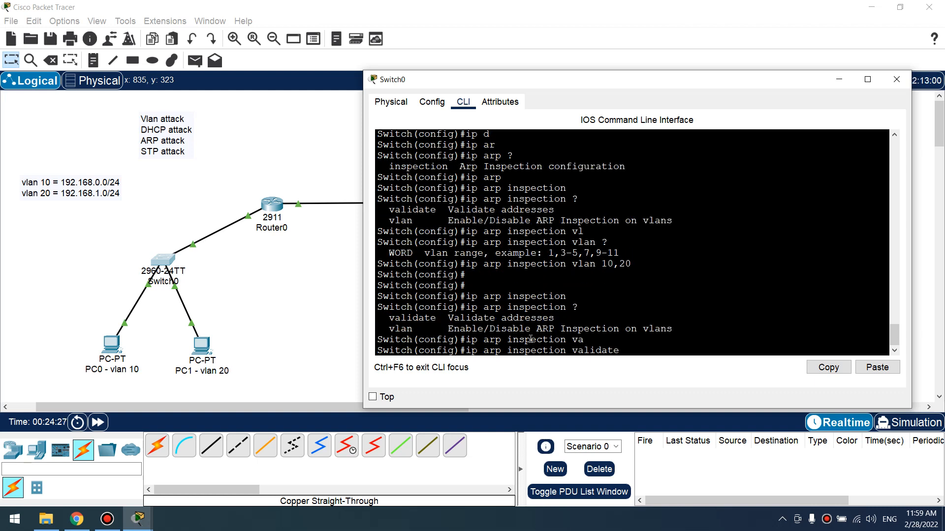
type("src-mac dst-mac ip")
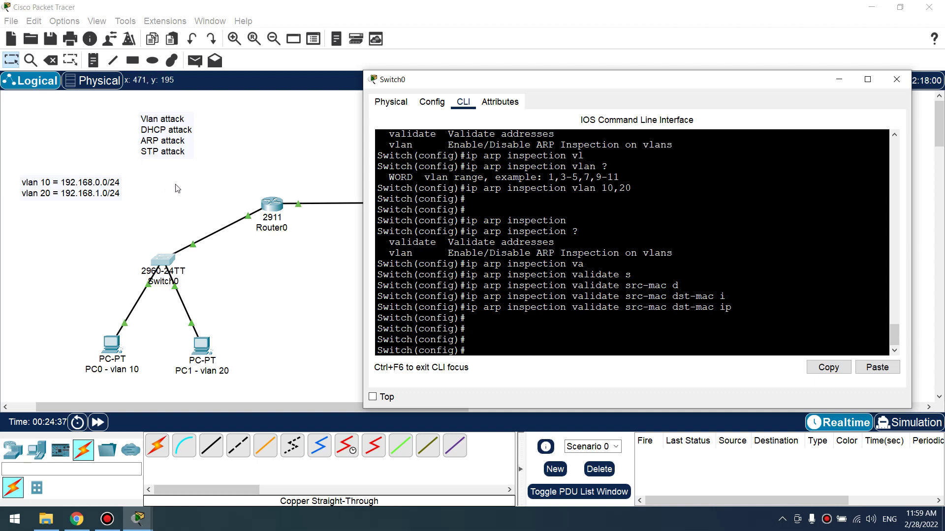
left_click(896, 79)
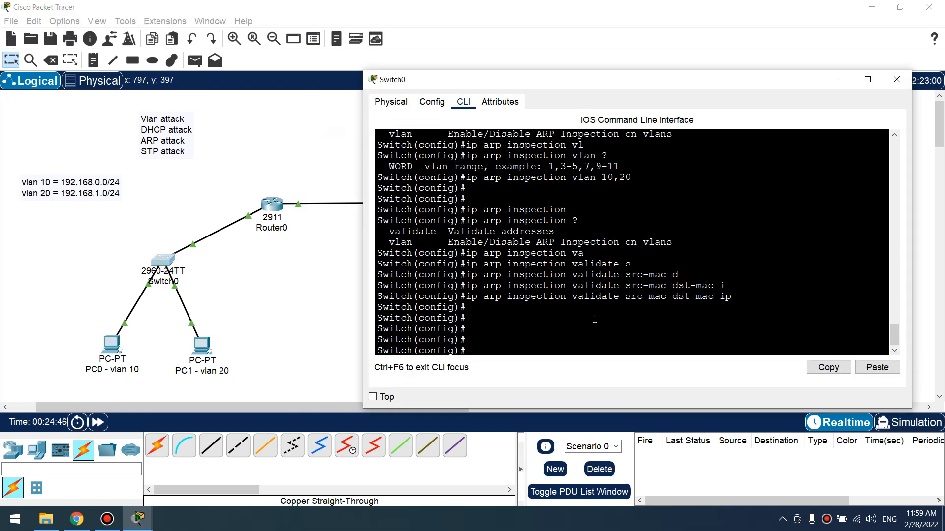
Enable spanning-tree portfast on Switch0's fa0/1 and fa0/2 interfaces
type("inter f")
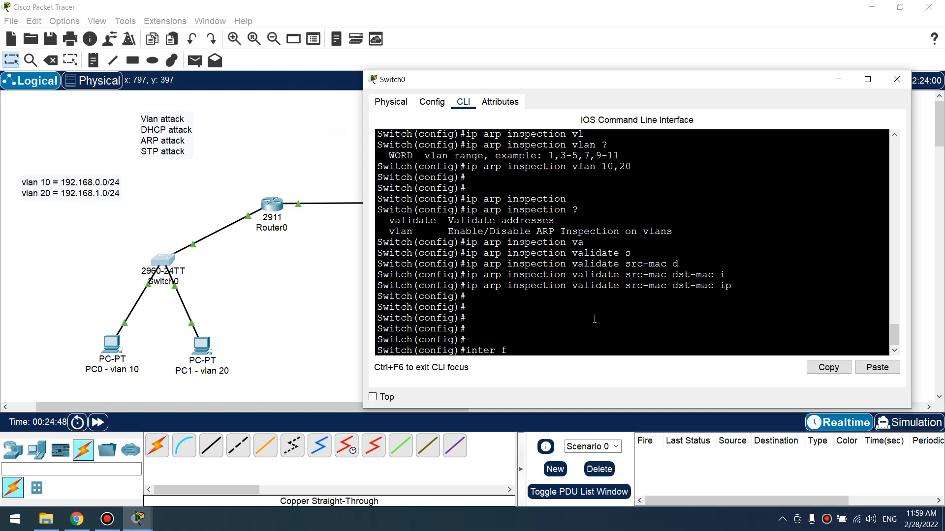
type("a0/1")
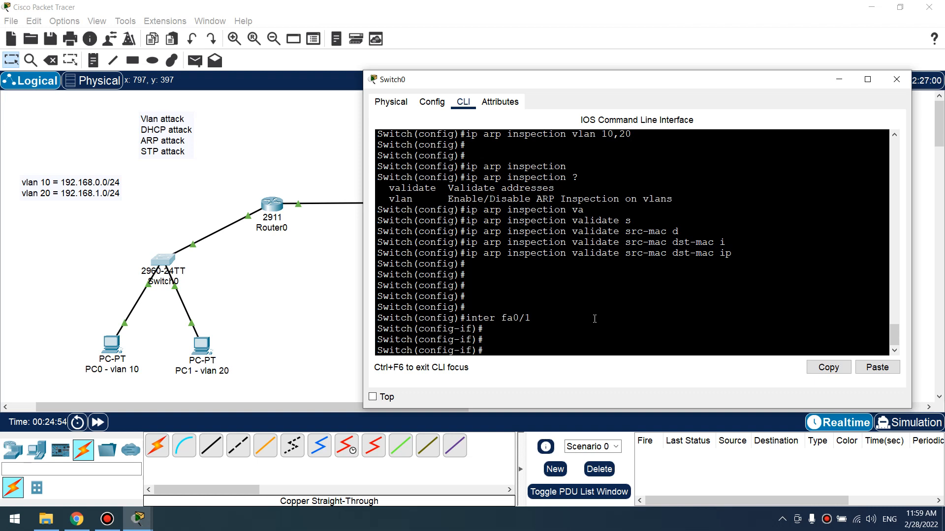
type("spa")
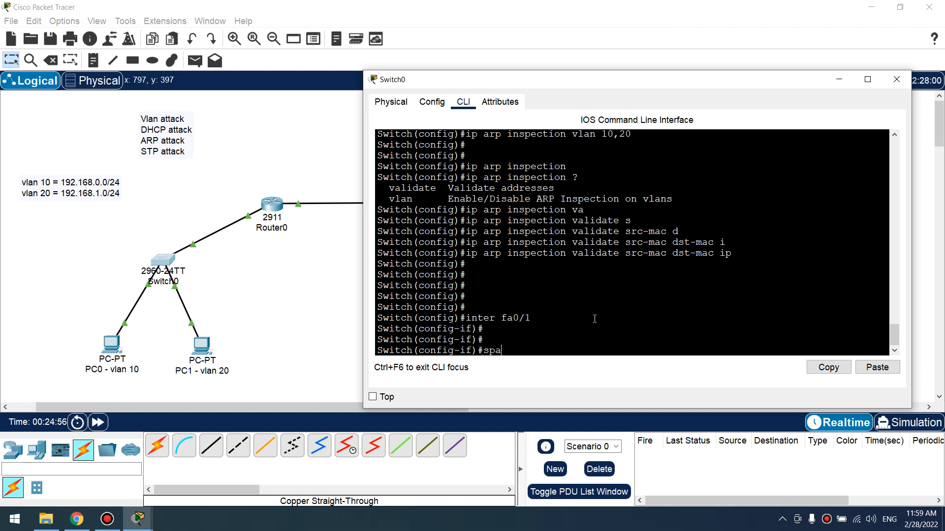
type("spanning-tree portfast")
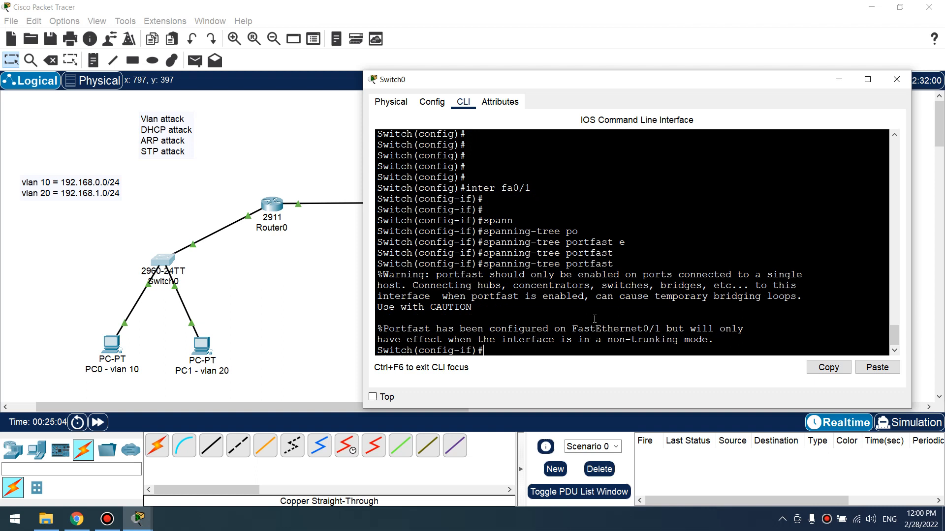
type("ip arp inspection validate src-mac dst-mac ip")
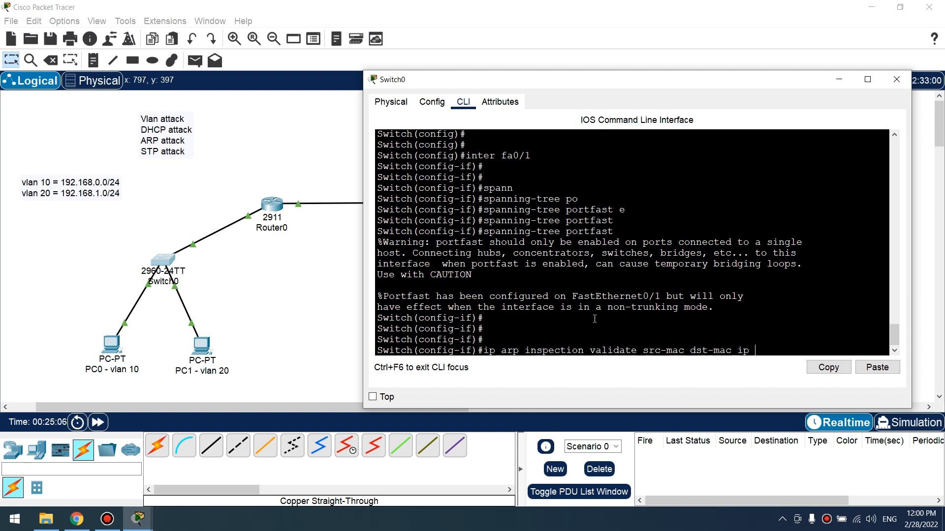
type("inter fa0/")
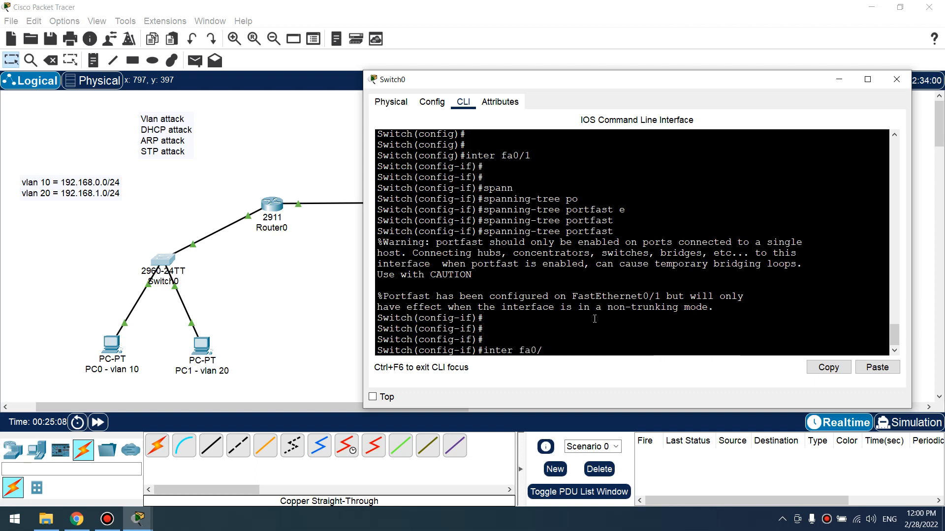
type("inter fa0/2")
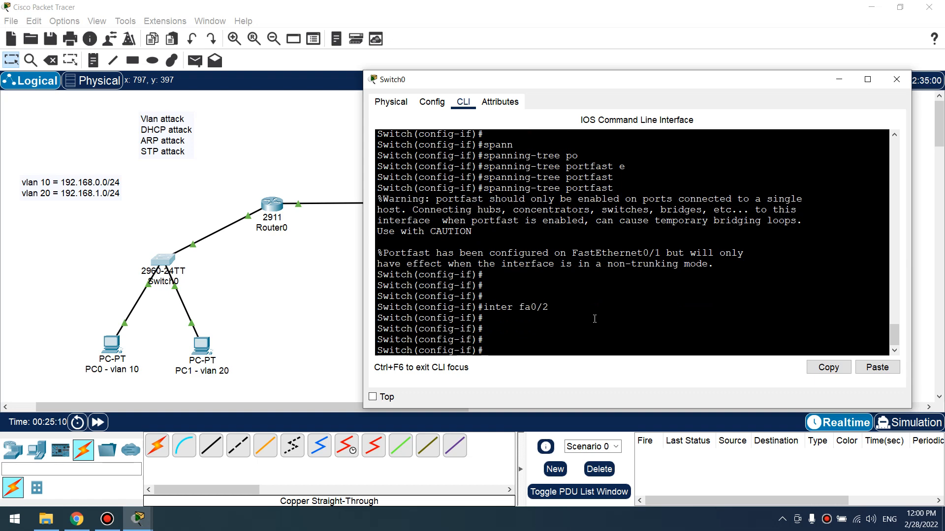
type("spanning-tree portfast")
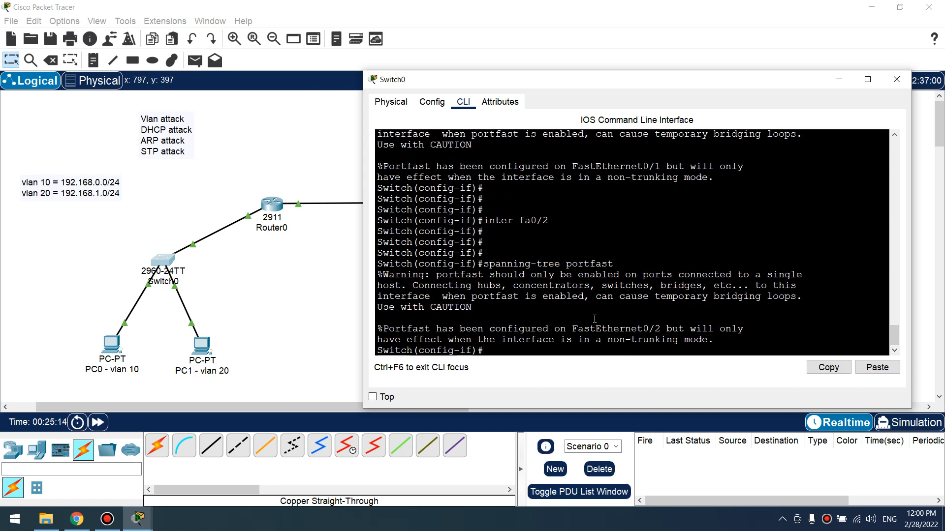
type("exit")
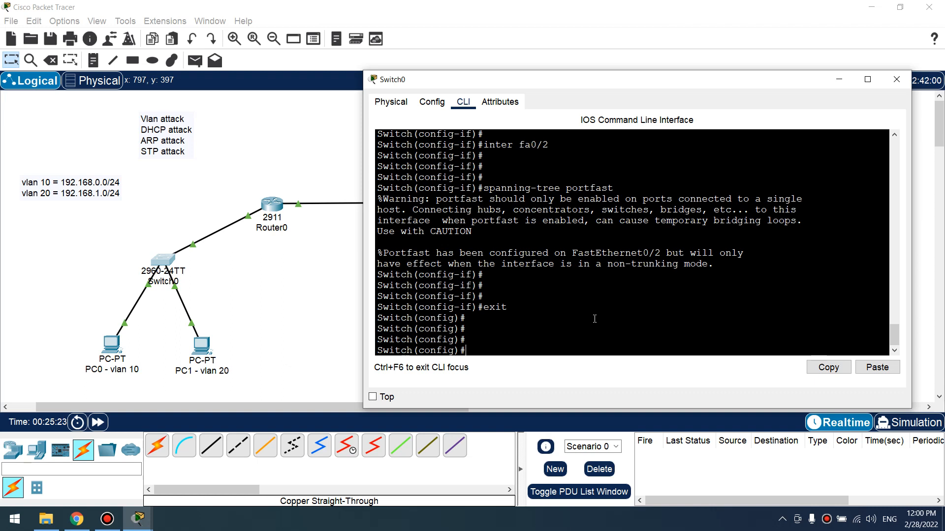
type("inter fa0/1")
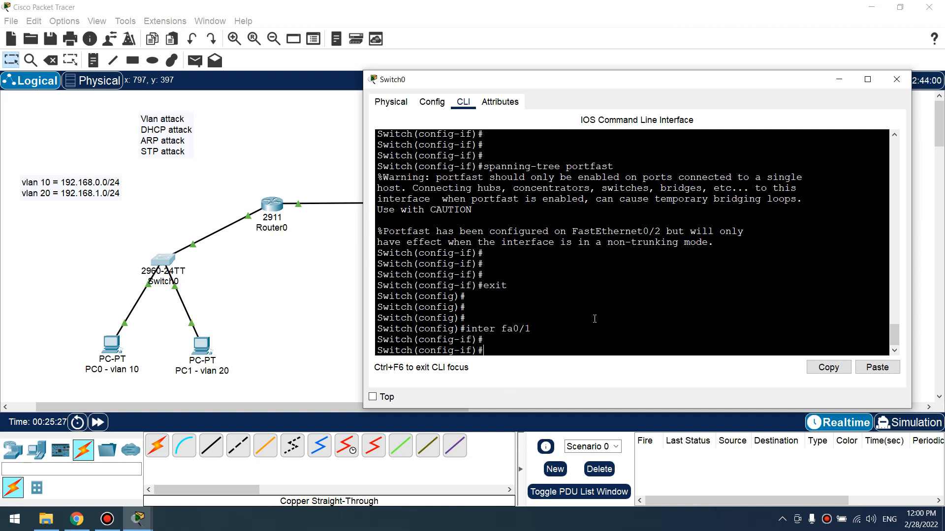
Enable spanning-tree bpduguard on Switch0's fa0/1 and fa0/2 interfaces
type("spanning-tree bpduguard en")
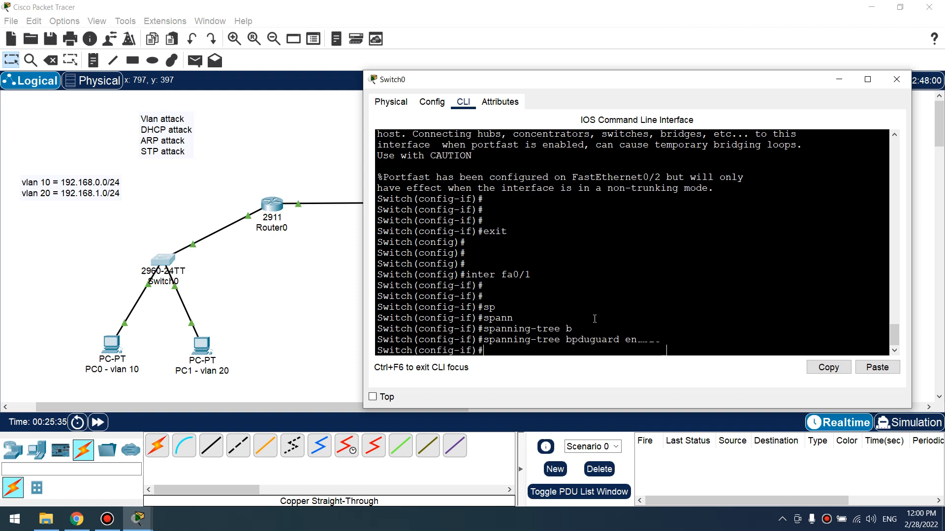
type("inter fa0/1")
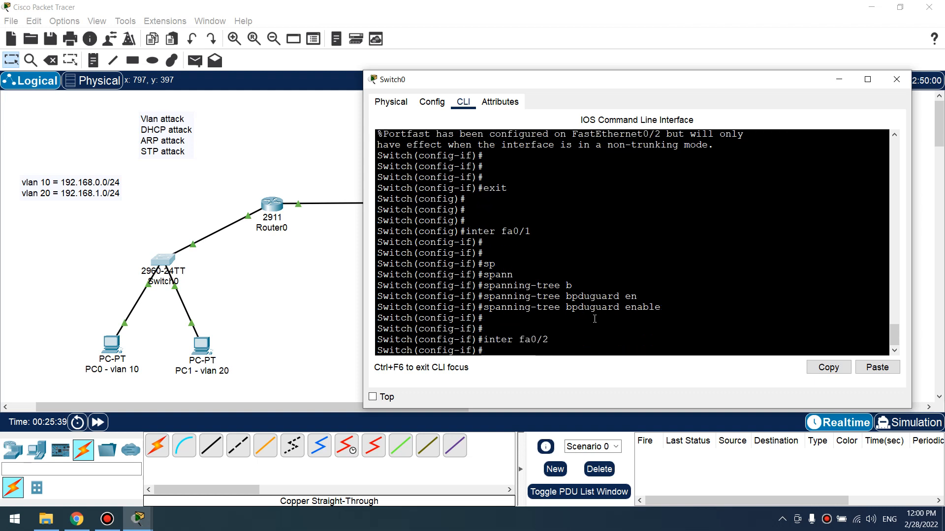
type("spanning-tree bpduguard")
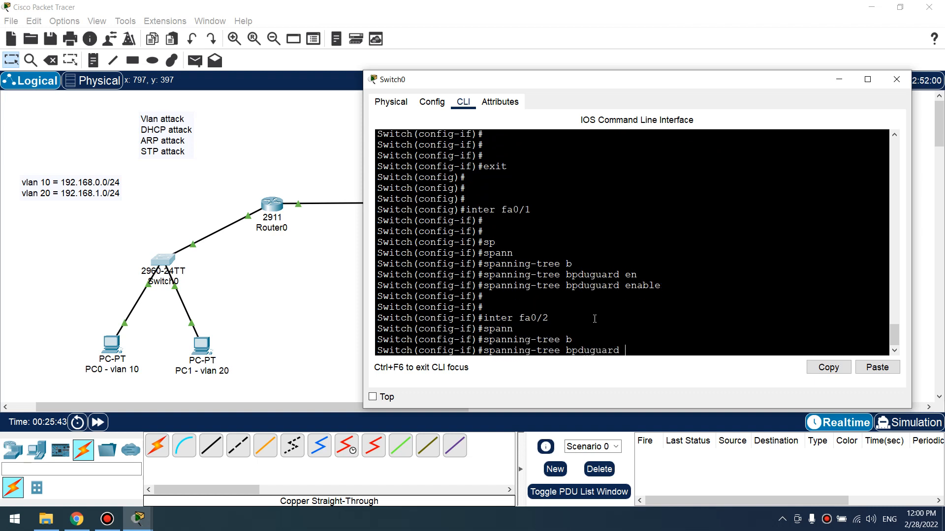
type("enable")
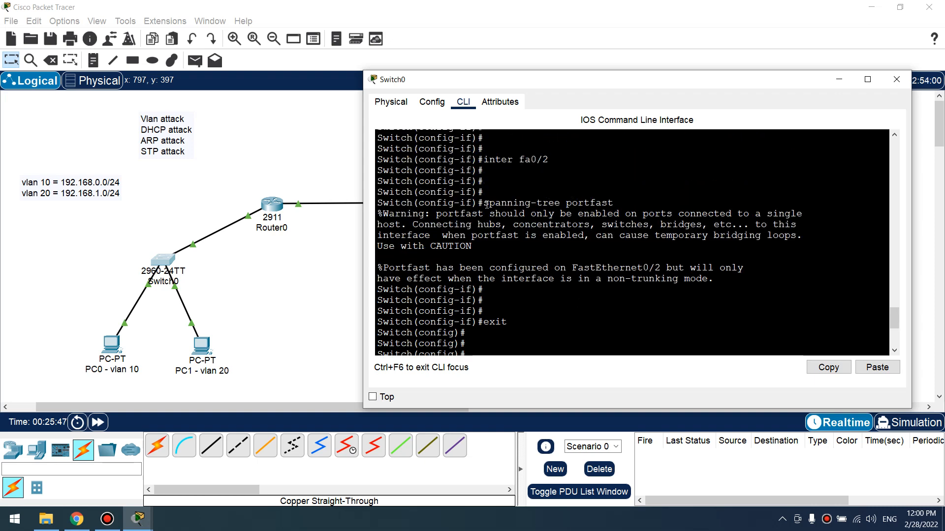
left_click_drag(485, 203, 611, 202)
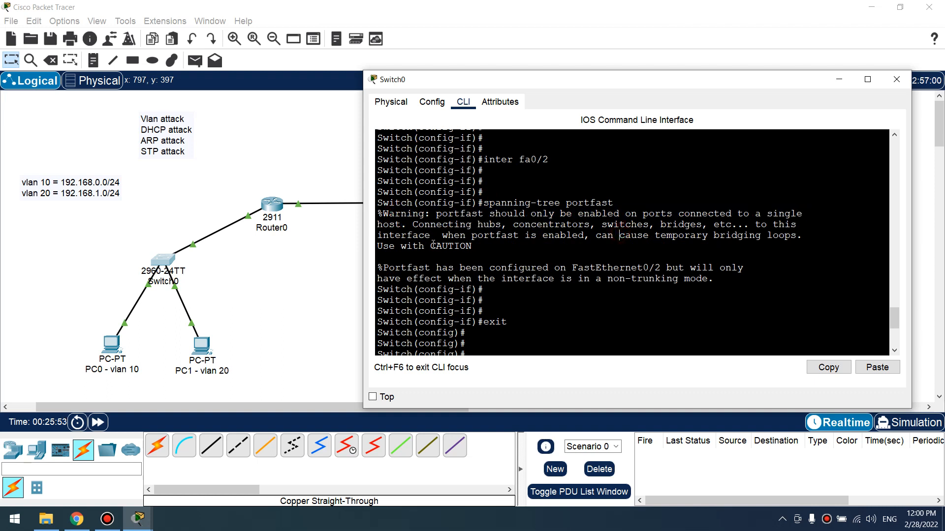
left_click_drag(386, 268, 711, 268)
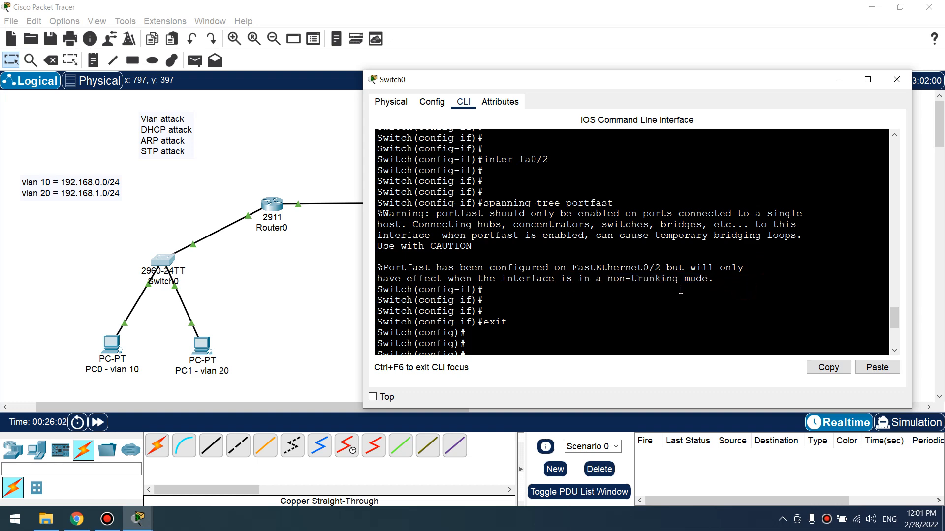
type("spanning-tree bpduguard enable")
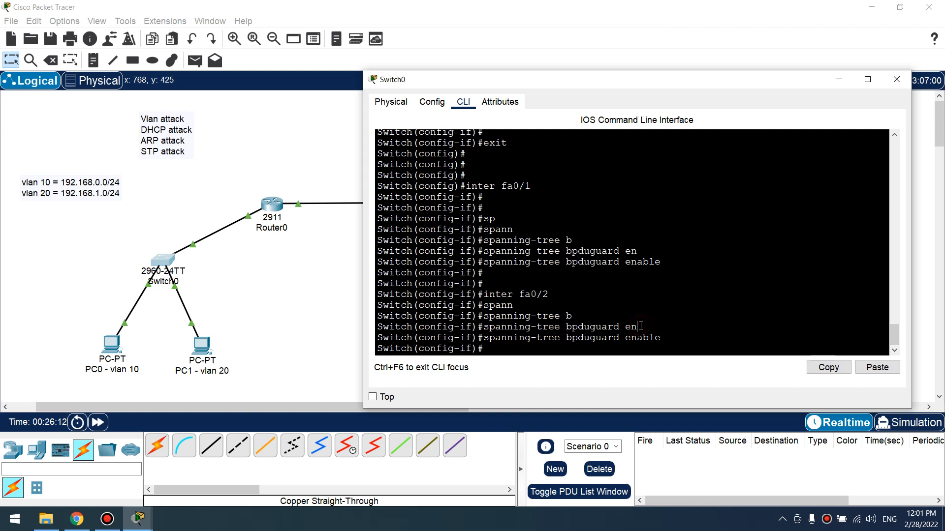
type("en")
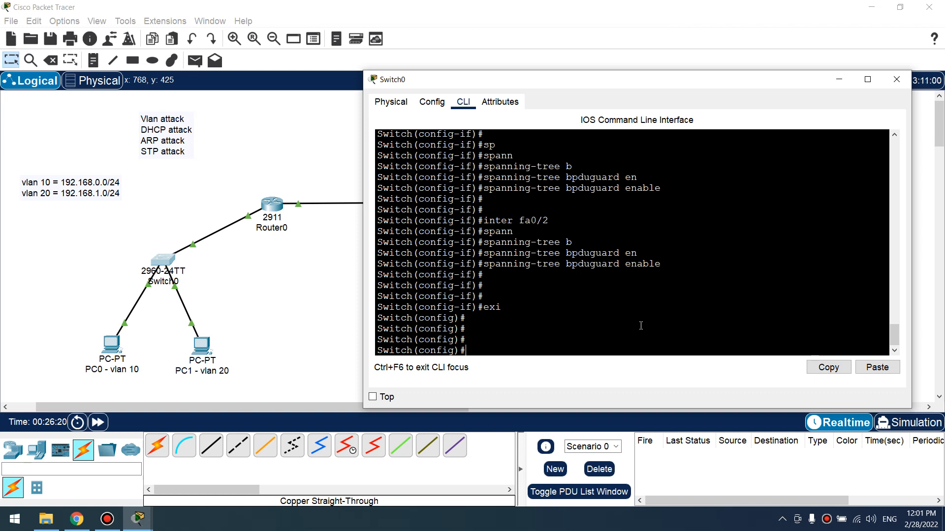
Enable 'spanning-tree portfast default' and 'portfast bpduguard default' globally, then close Switch0's window
type("spanning-tree")
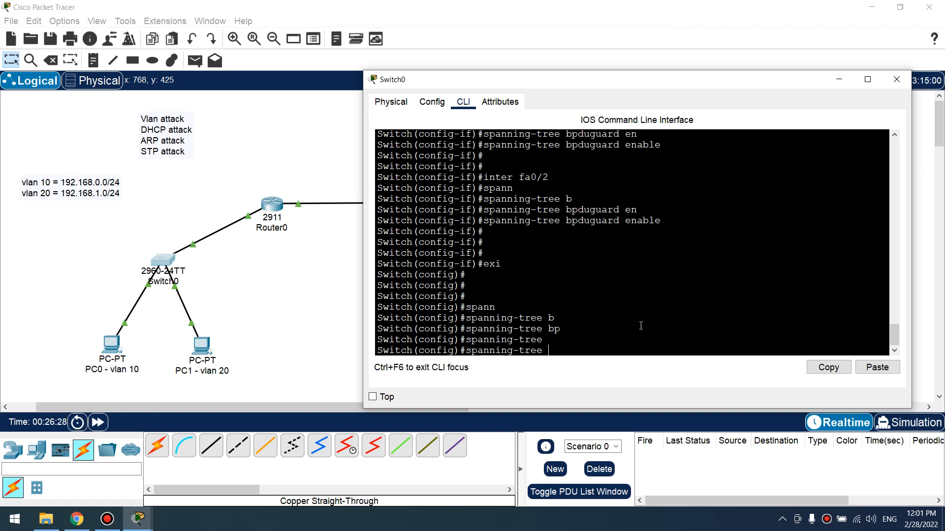
type("?")
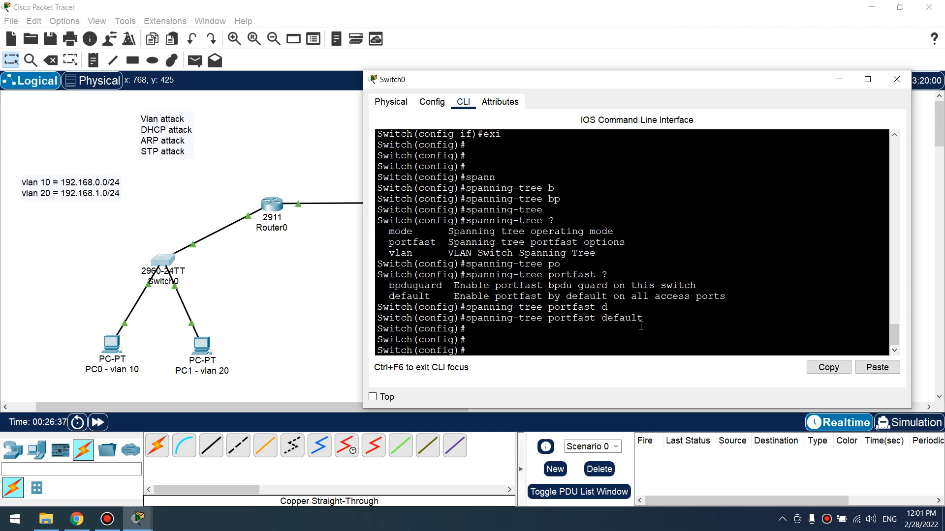
type("spanning-tree portfast de")
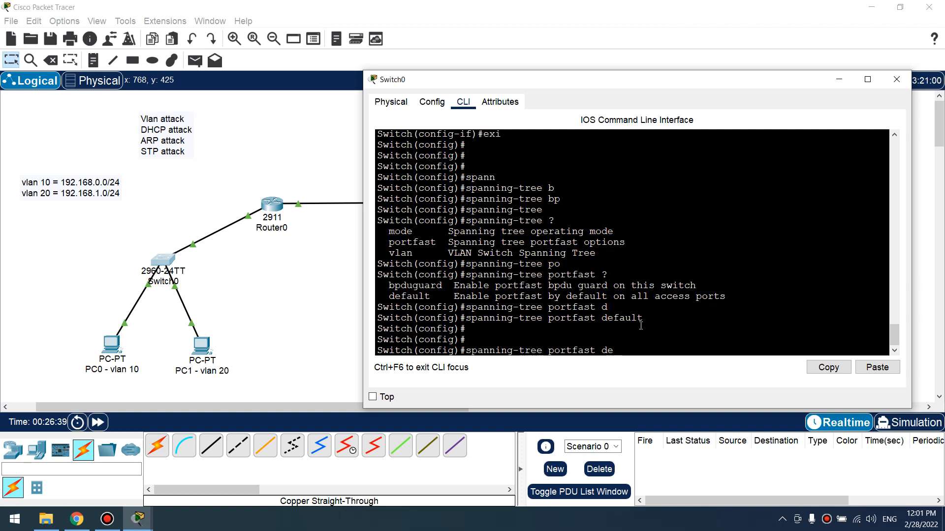
key("BackSpace")
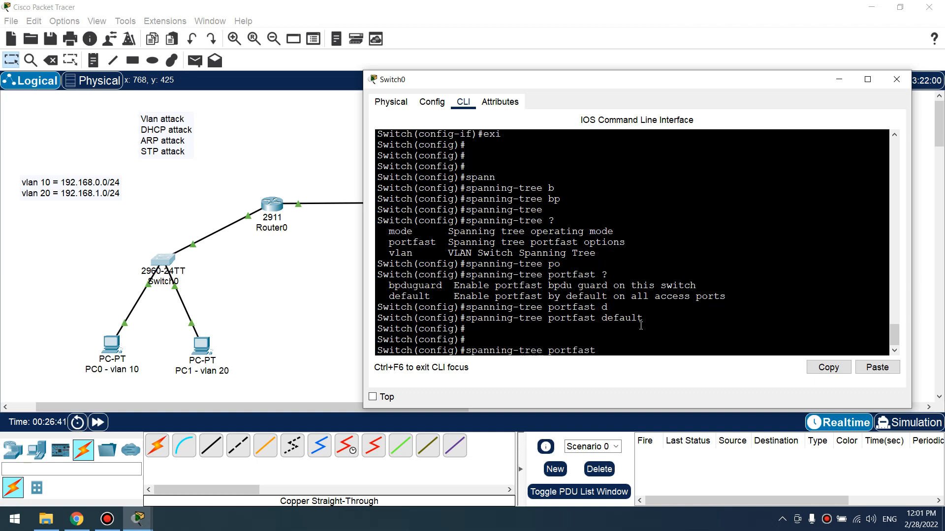
type("spanning-tree portfast bpduguard ?")
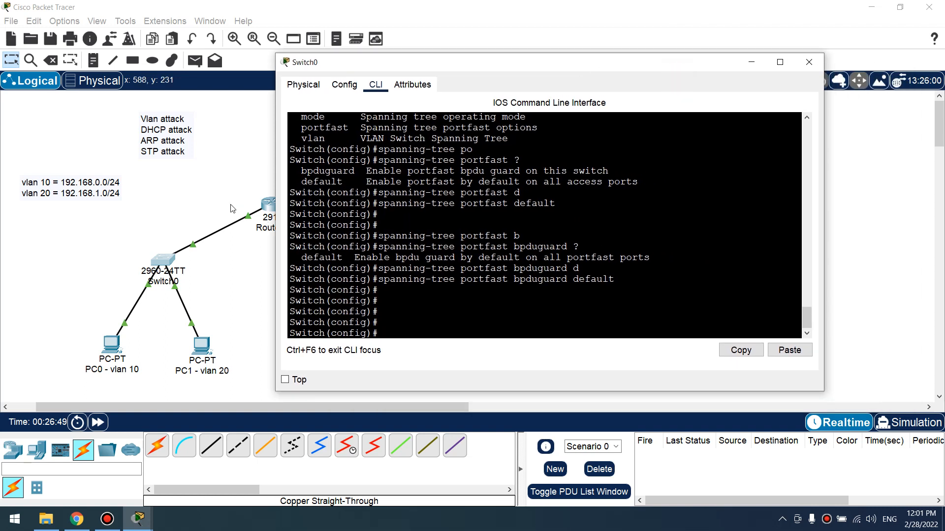
left_click(809, 62)
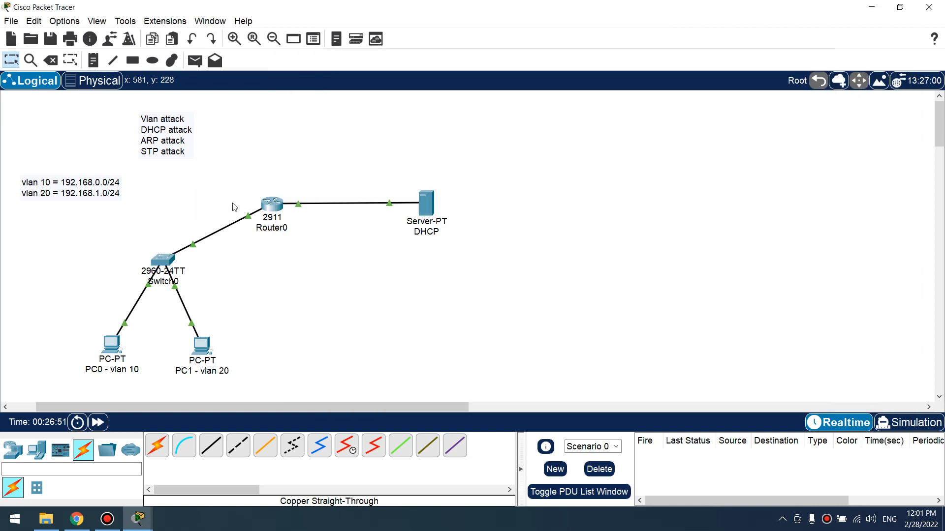
mouse_move(376, 354)
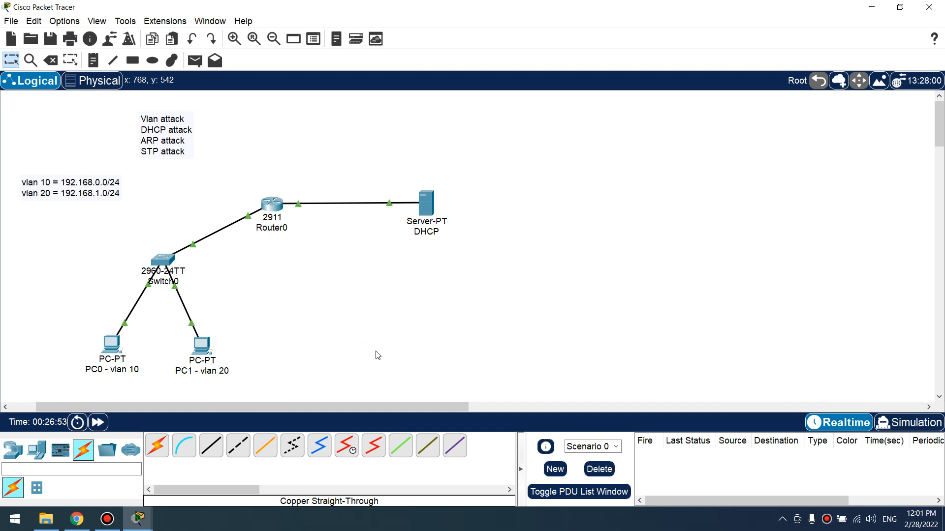
mouse_move(356, 378)
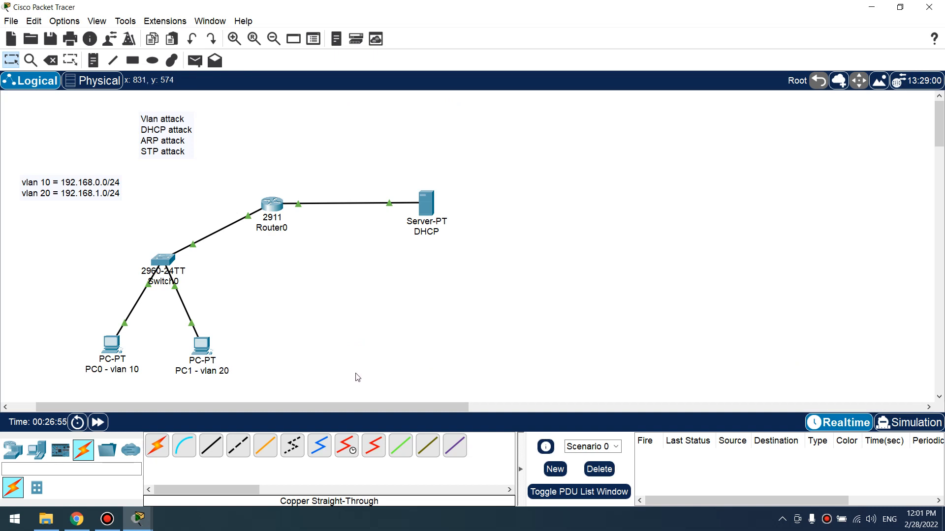